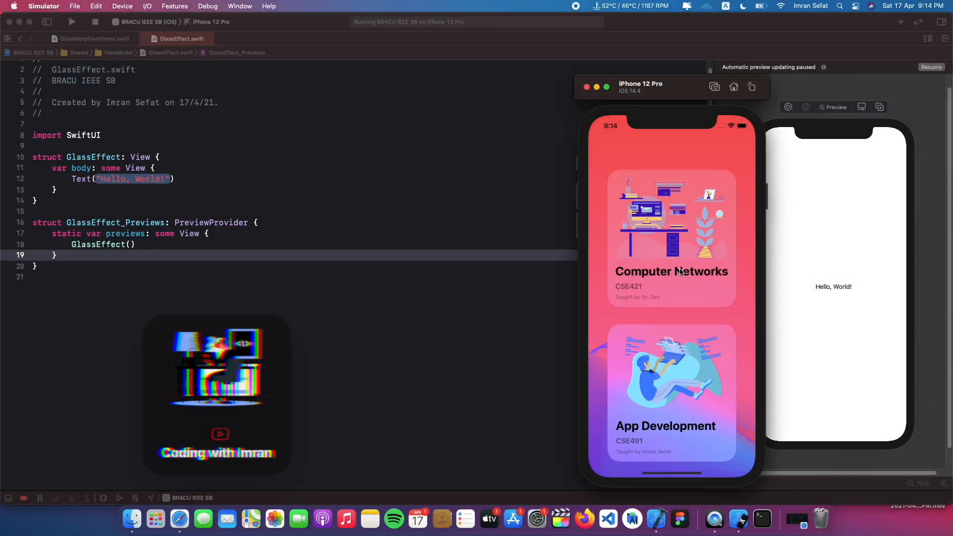
# Minimize the Simulator showing the finished course cards, leaving the GlassEffect code and preview.
pyautogui.scroll(3)
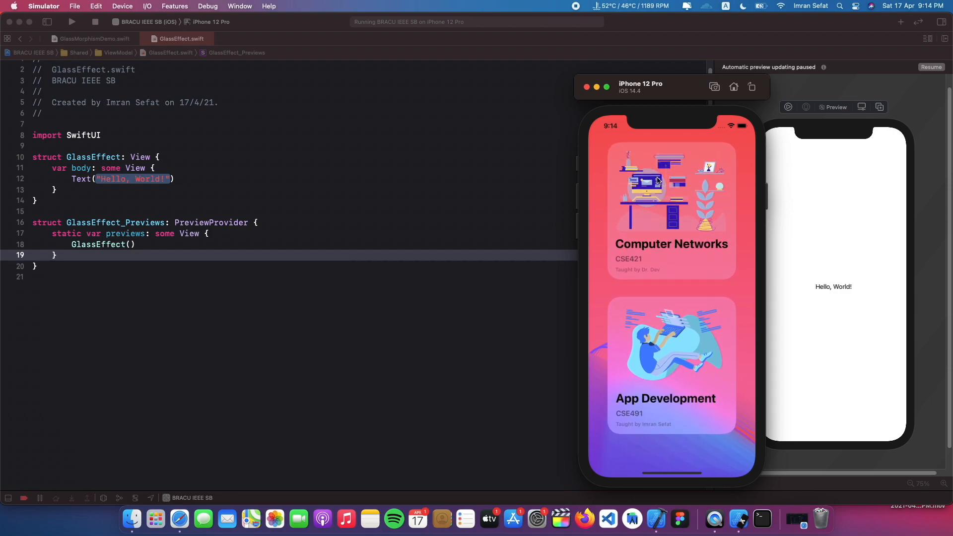
pyautogui.moveTo(680, 202)
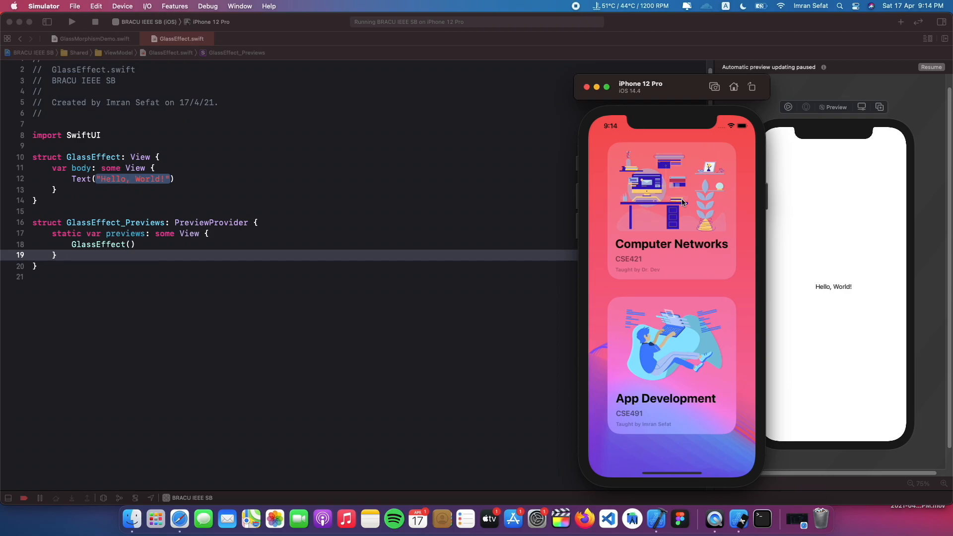
pyautogui.moveTo(631, 263)
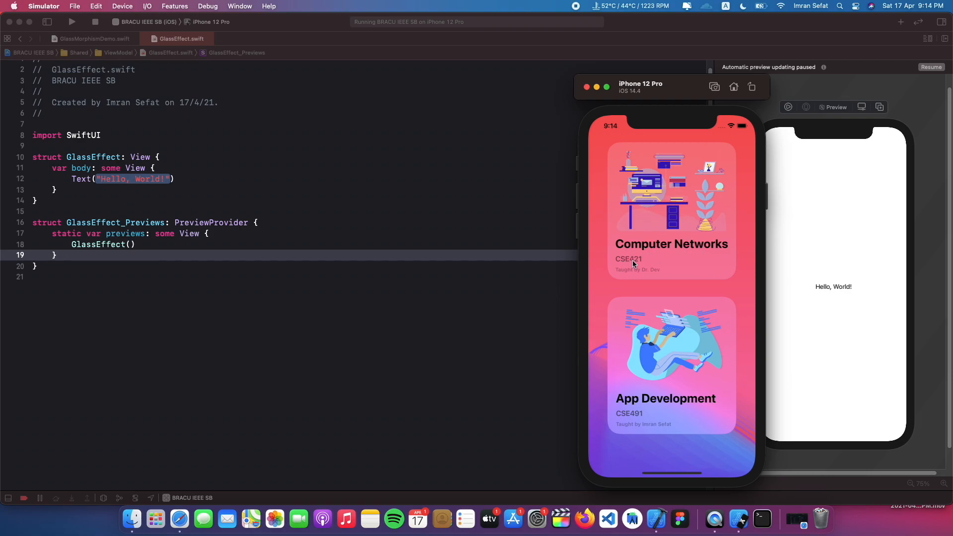
pyautogui.moveTo(660, 279)
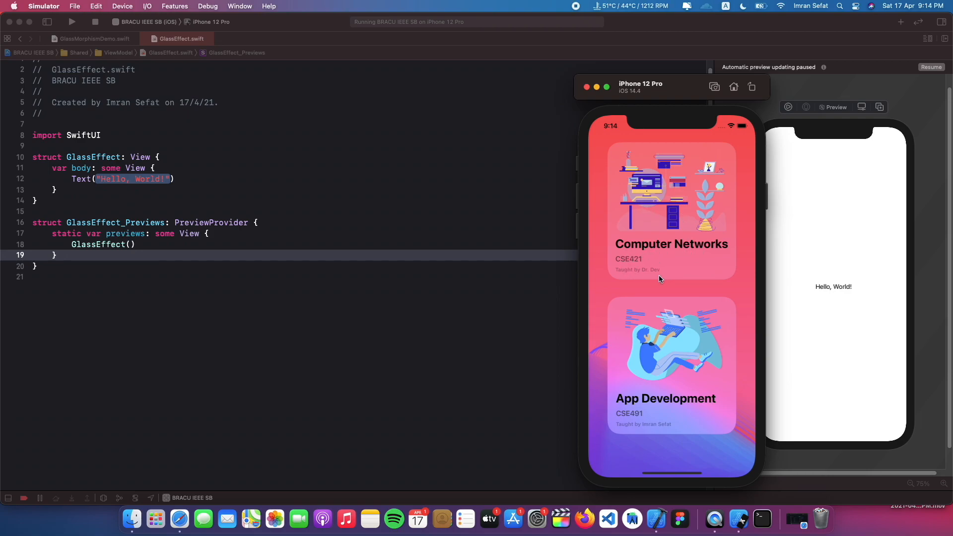
pyautogui.moveTo(636, 255)
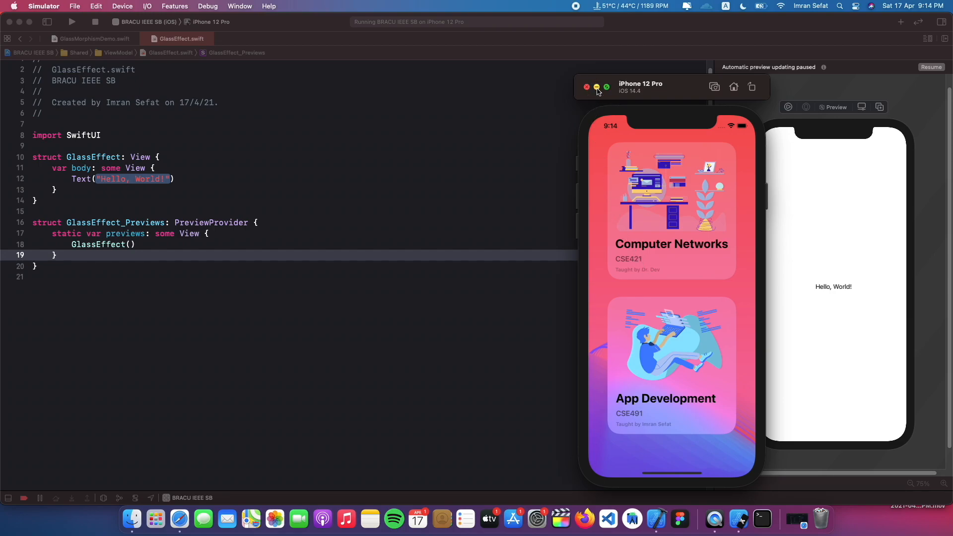
pyautogui.click(585, 86)
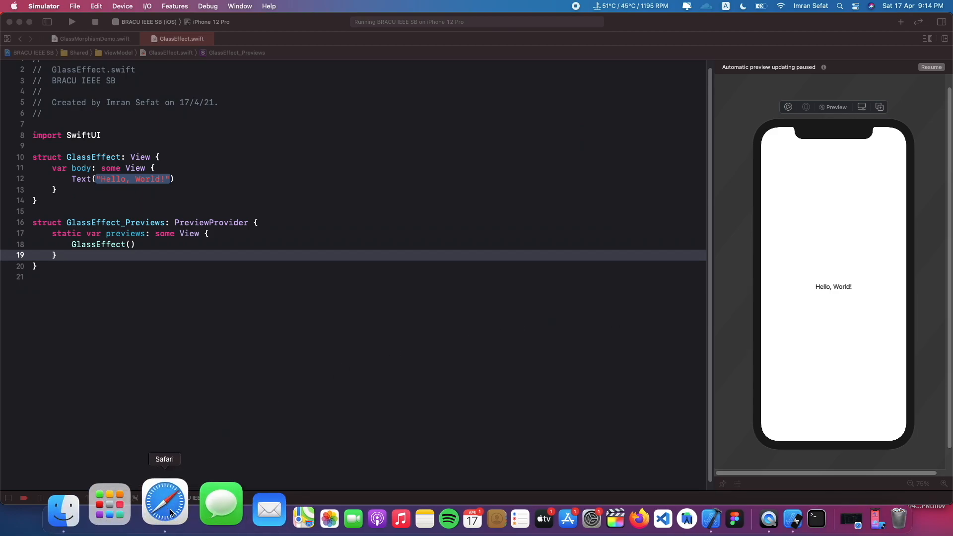
# Open the SwiftUIX GitHub repository page and reveal its HTTPS clone URL.
pyautogui.click(164, 501)
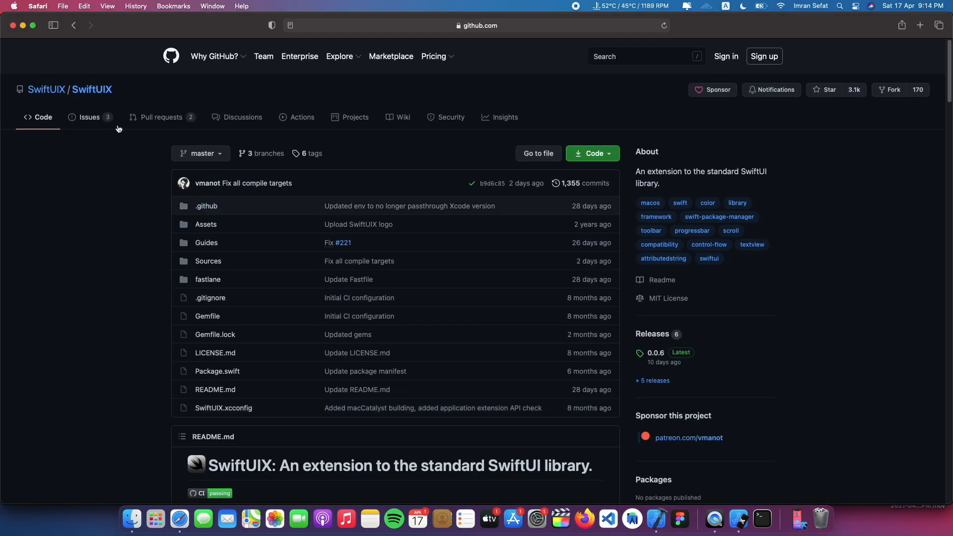
pyautogui.moveTo(132, 153)
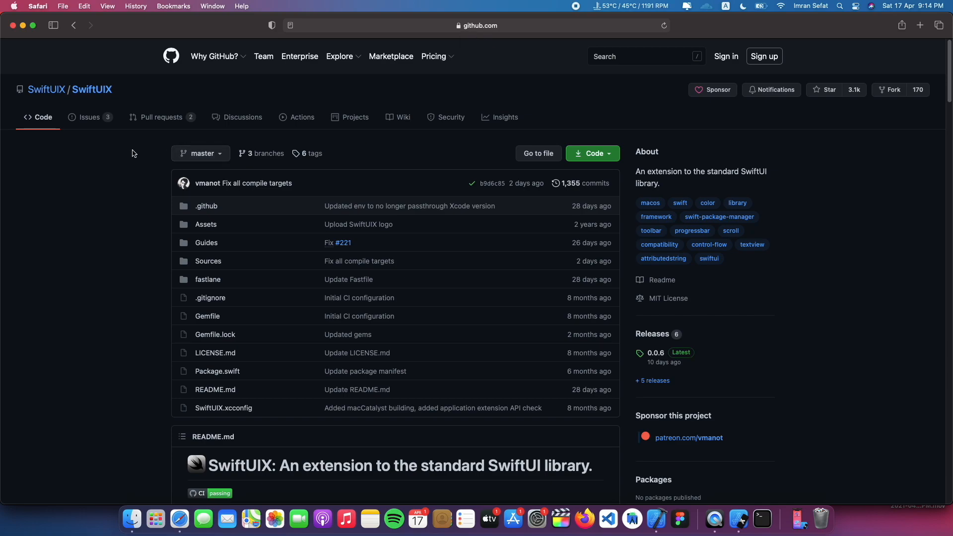
pyautogui.click(590, 153)
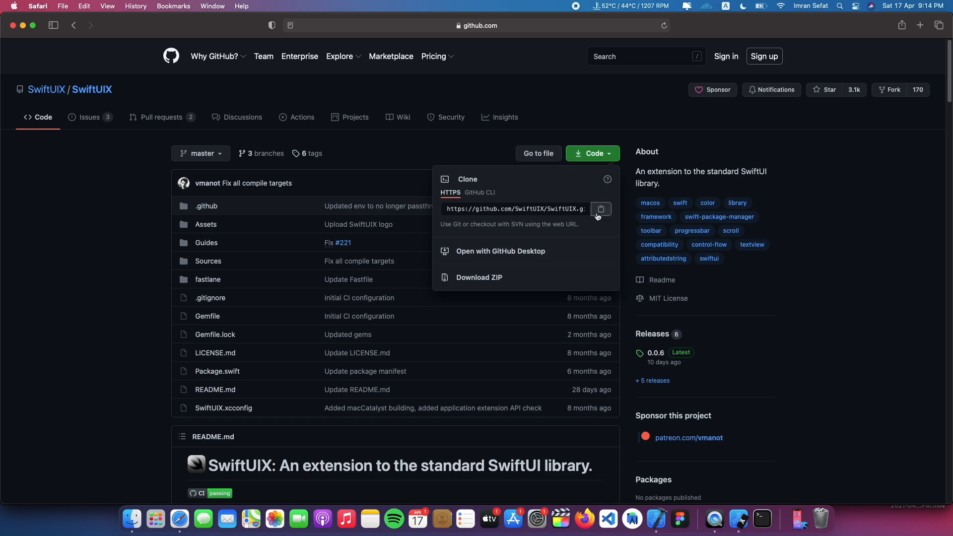
pyautogui.moveTo(601, 214)
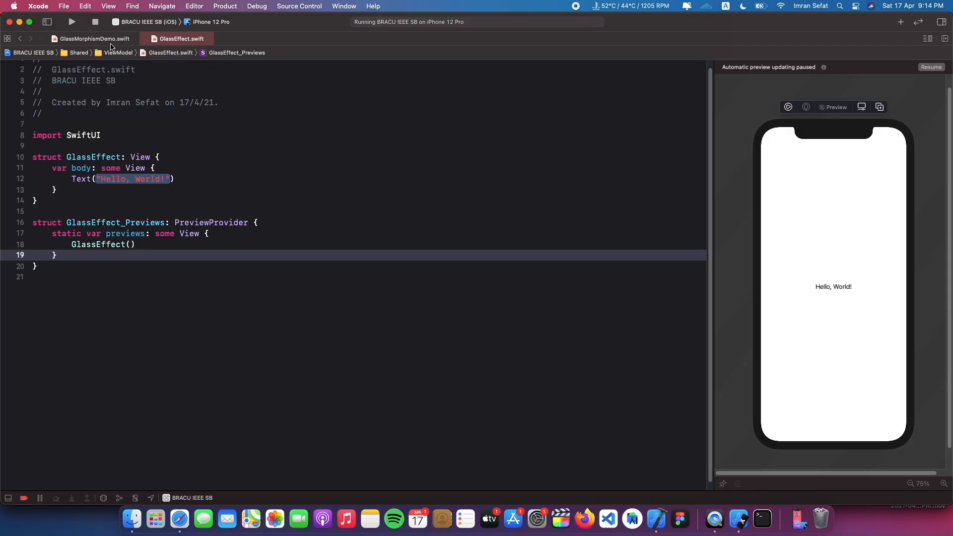
pyautogui.click(63, 6)
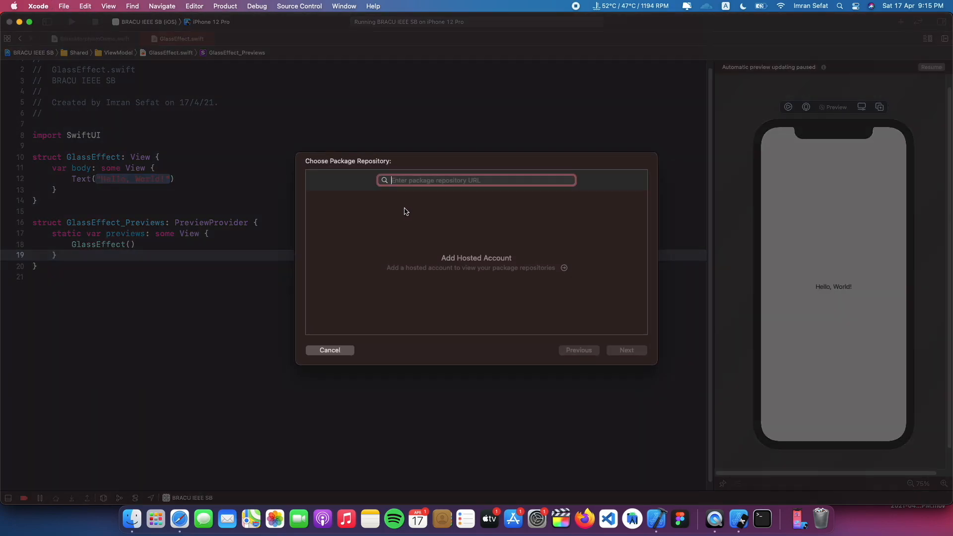
pyautogui.write('https://github.com/SwiftUIX/SwiftUIX.git')
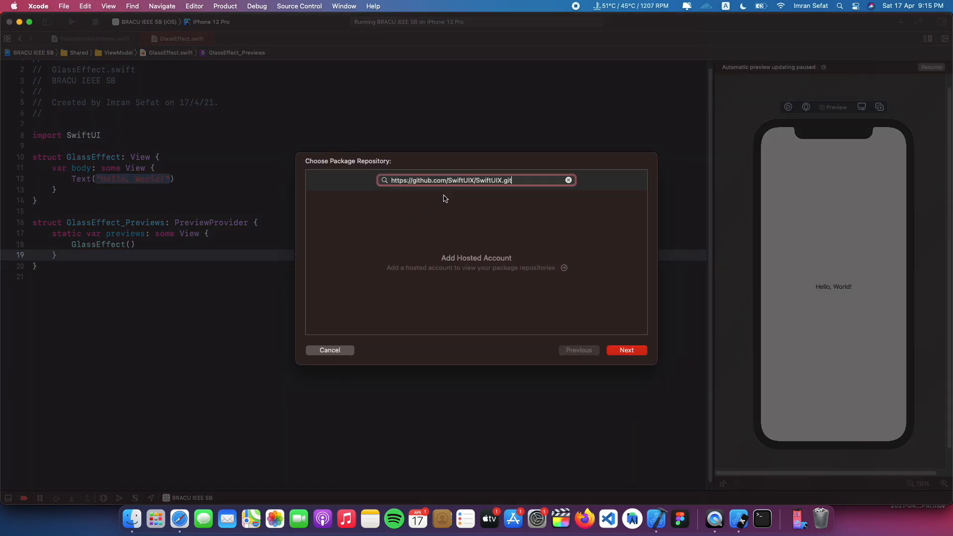
pyautogui.click(625, 350)
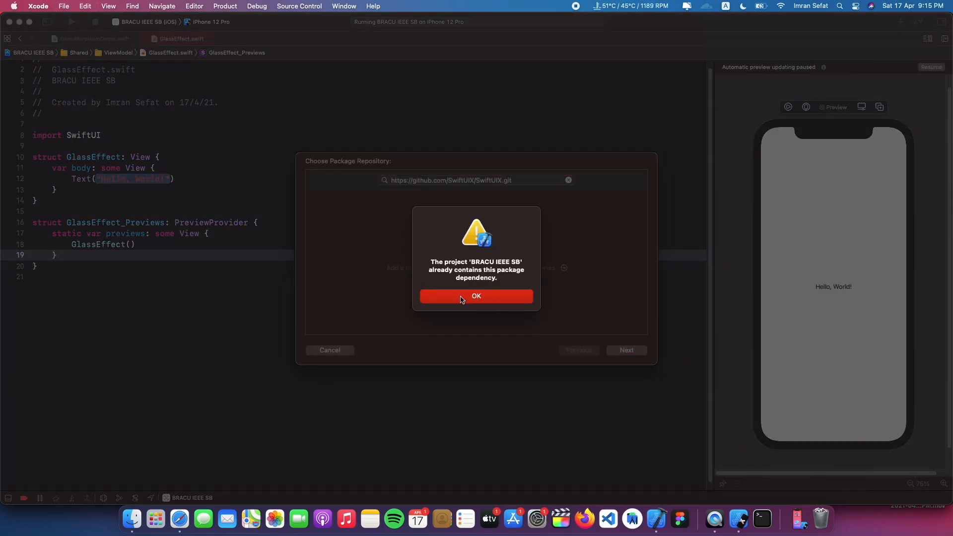
pyautogui.click(476, 296)
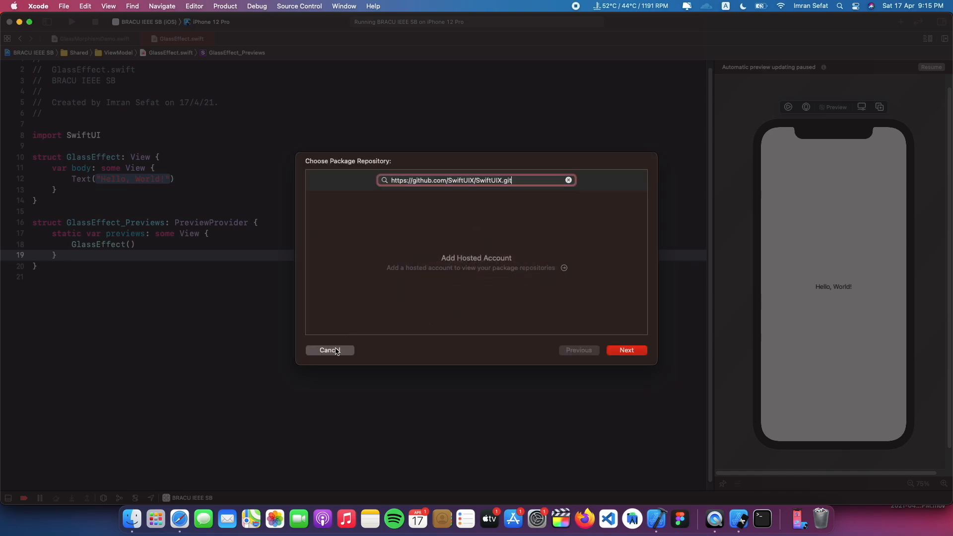
pyautogui.click(330, 350)
pyautogui.write('im')
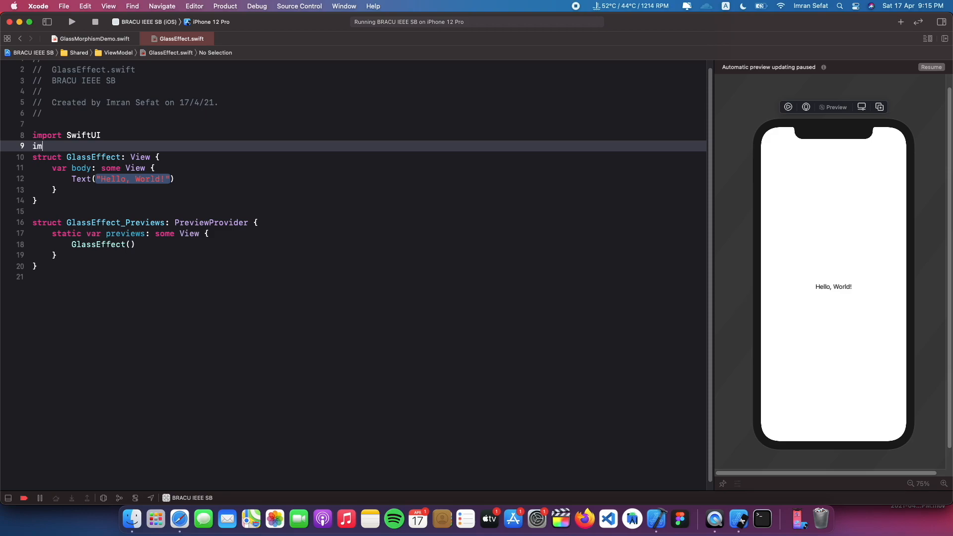
# Add 'import SwiftUIX' beneath 'import SwiftUI' in the GlassEffect file.
pyautogui.write('port SwiftUIX')
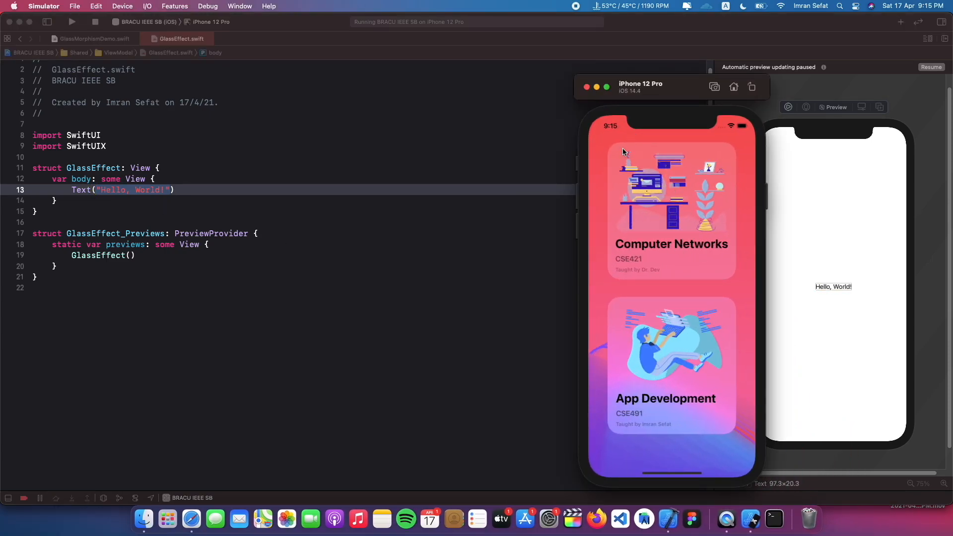
pyautogui.moveTo(630, 223)
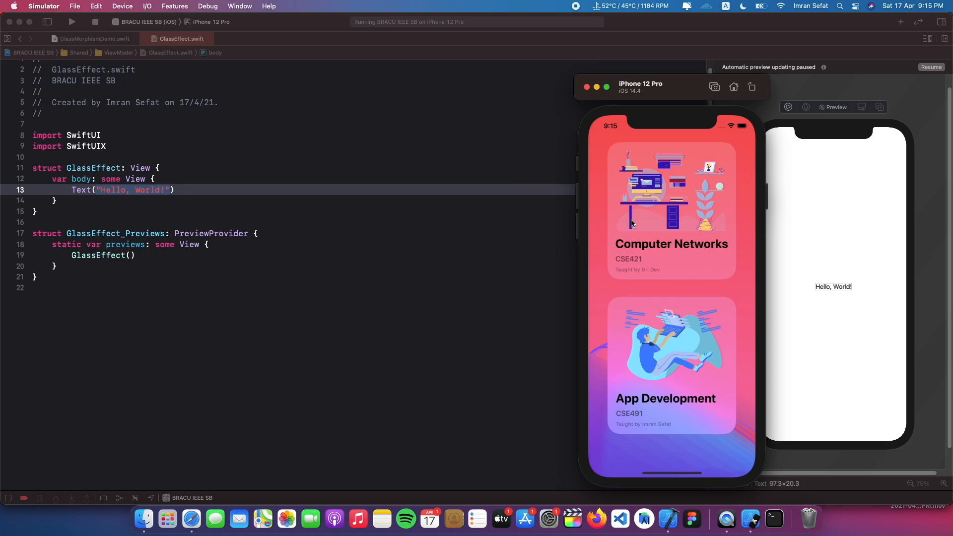
pyautogui.moveTo(637, 189)
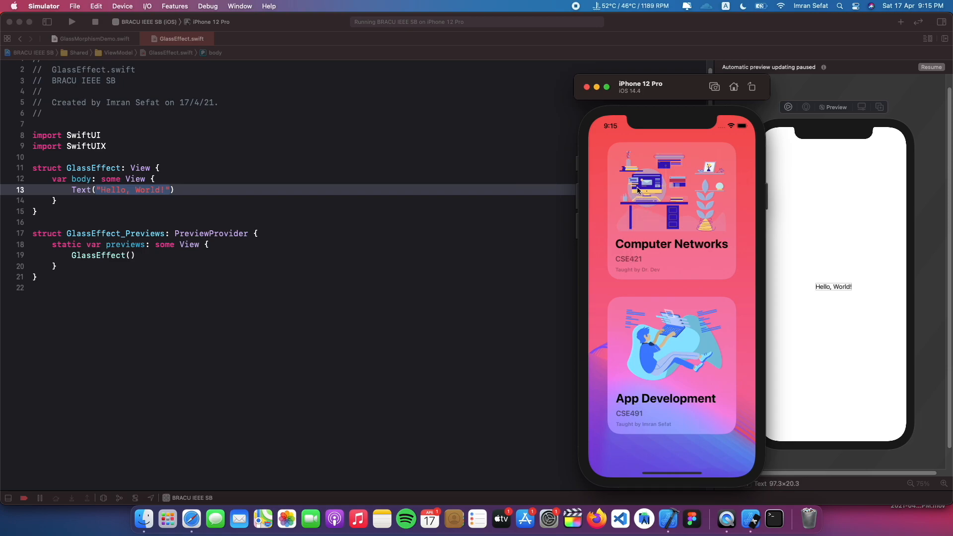
pyautogui.moveTo(655, 212)
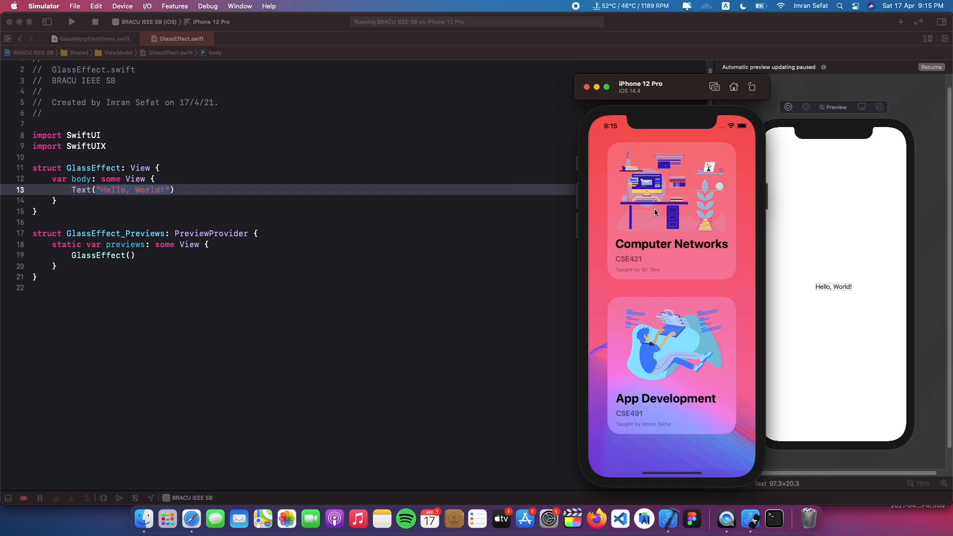
pyautogui.moveTo(637, 253)
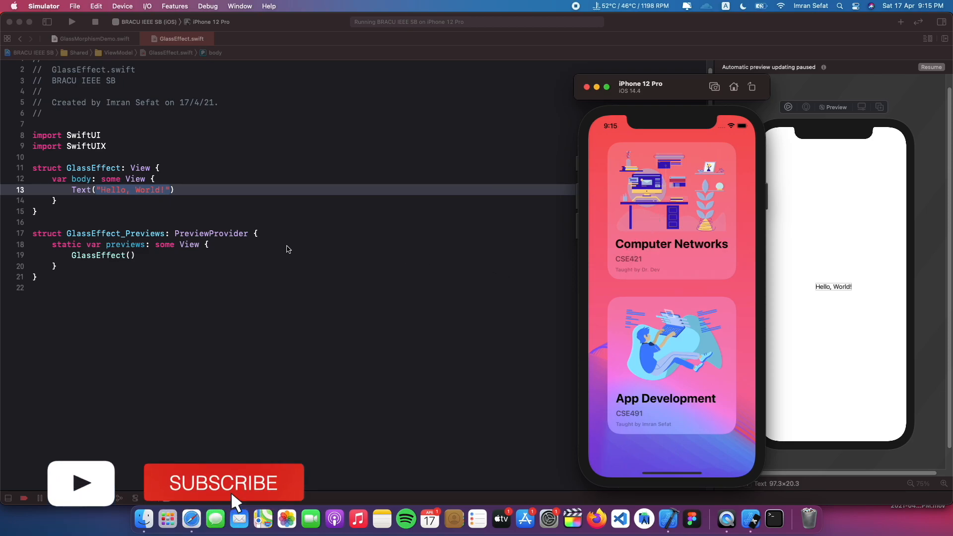
# Embed the Text view in a VStack and change its string to 'Computer Algorithm'.
pyautogui.click(82, 189)
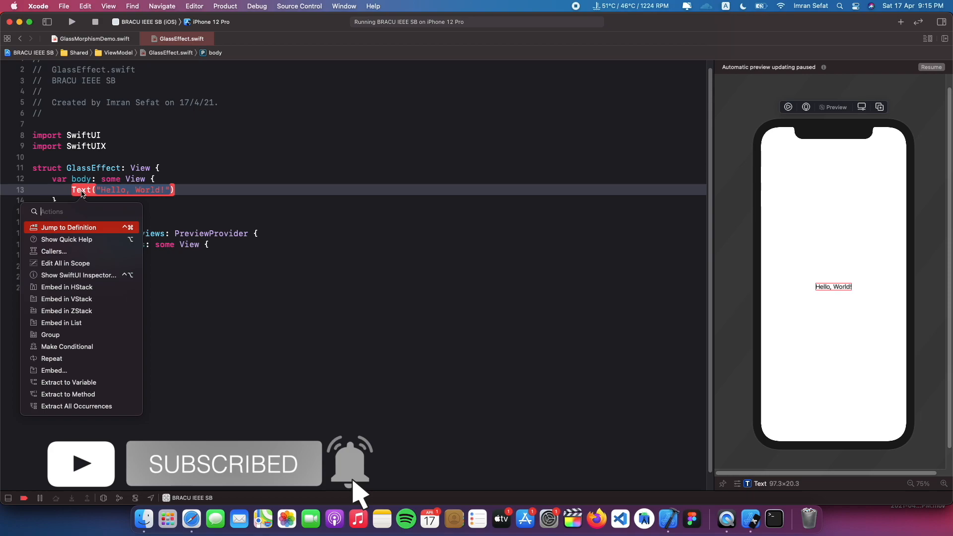
pyautogui.click(66, 298)
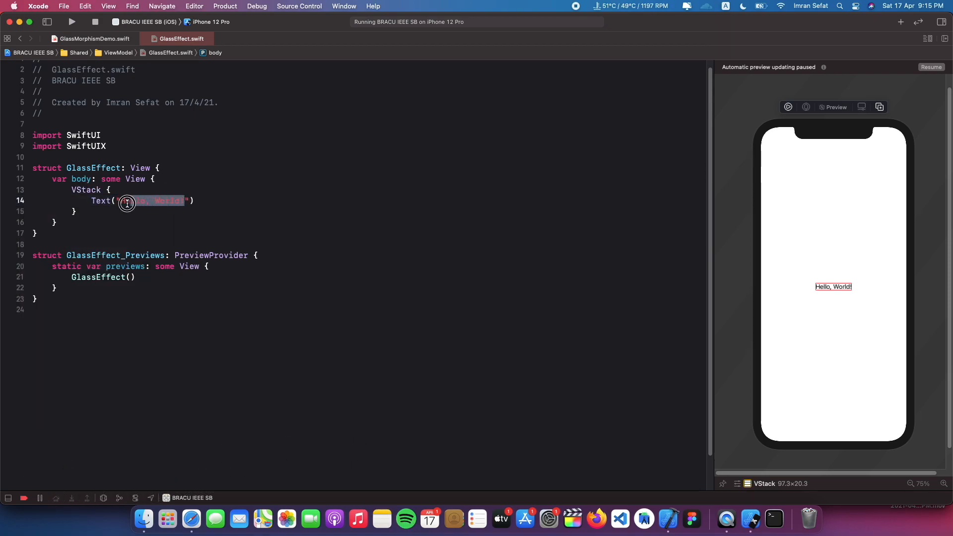
pyautogui.write('Computer Alg')
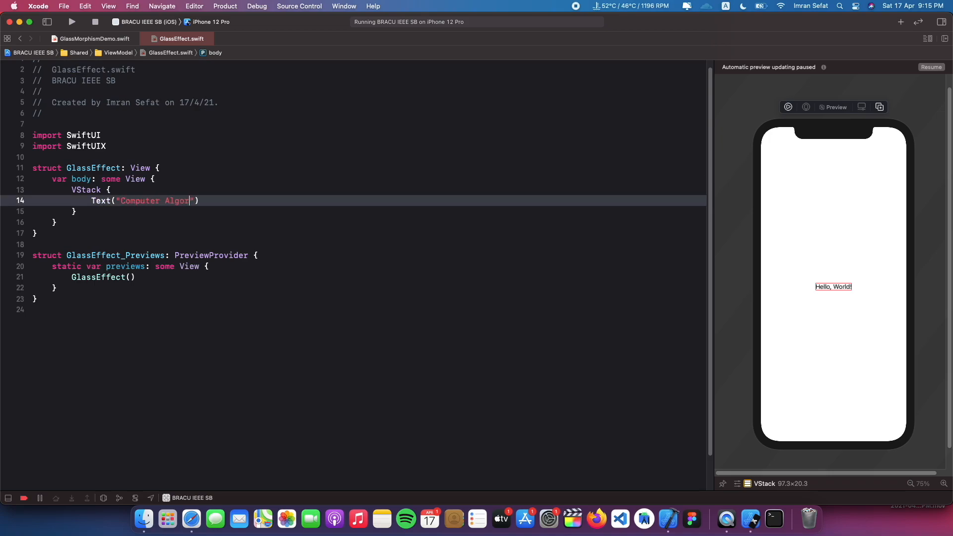
pyautogui.write('ithm')
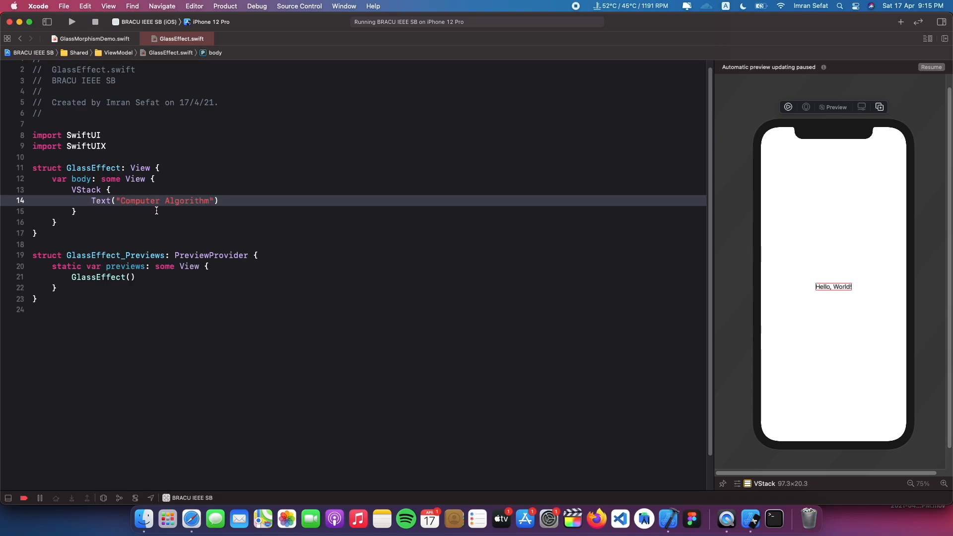
pyautogui.moveTo(280, 212)
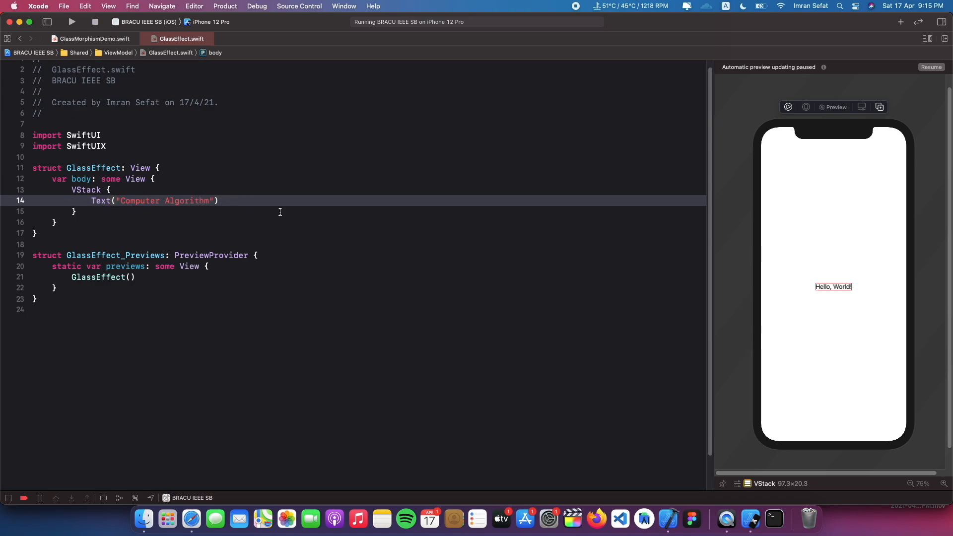
# Give the heading .font(.title) and bold weight, then duplicate it as a second heading.
pyautogui.write('.fontWeight(.')
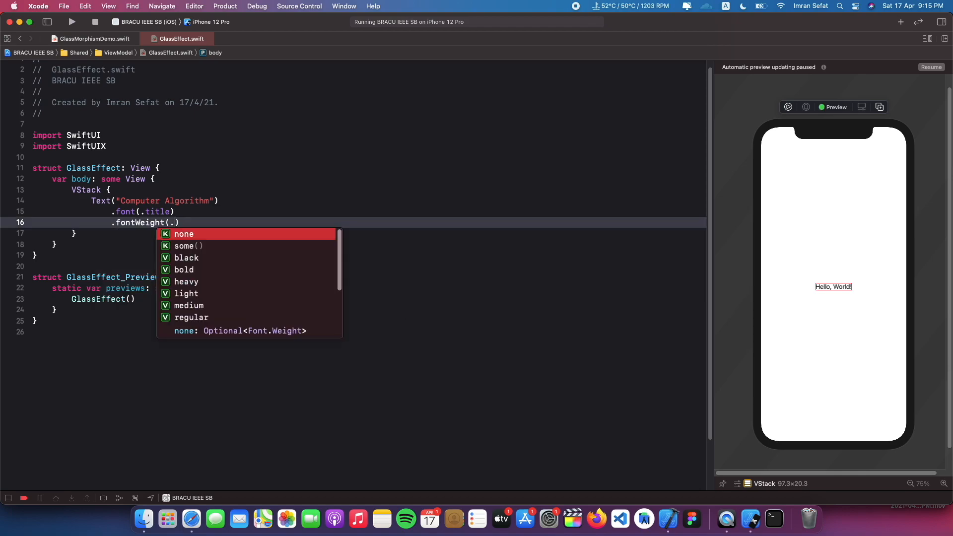
pyautogui.click(183, 270)
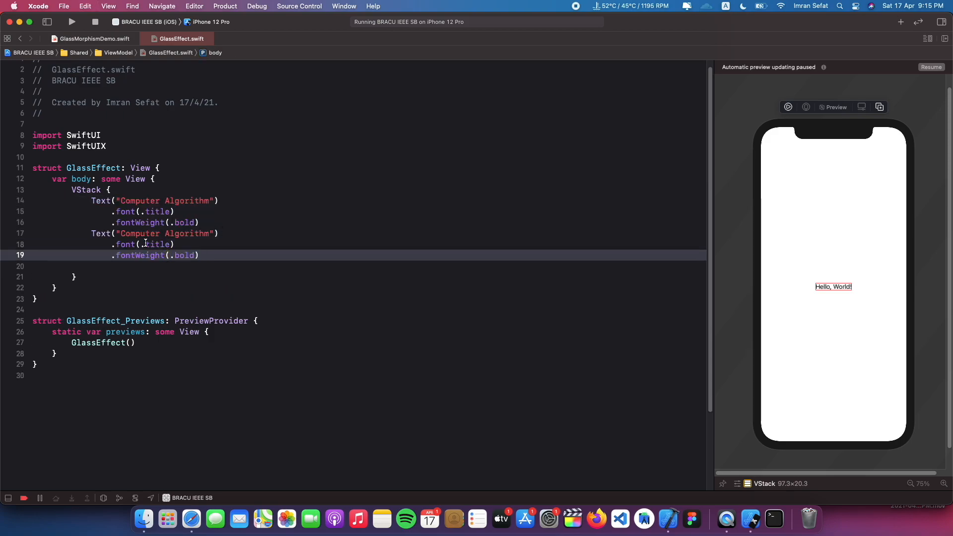
pyautogui.doubleClick(163, 233)
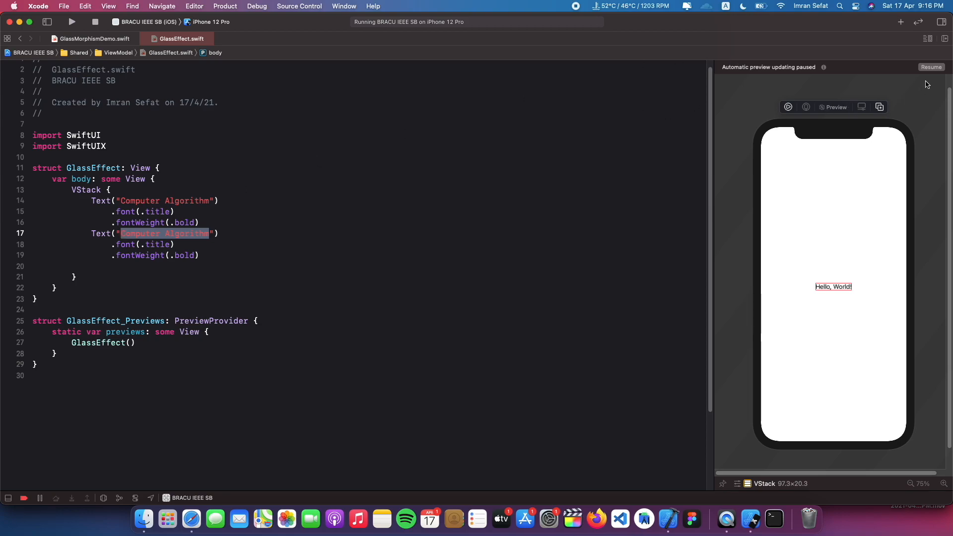
# Change the second heading's text to 'CSE 422'.
pyautogui.click(930, 67)
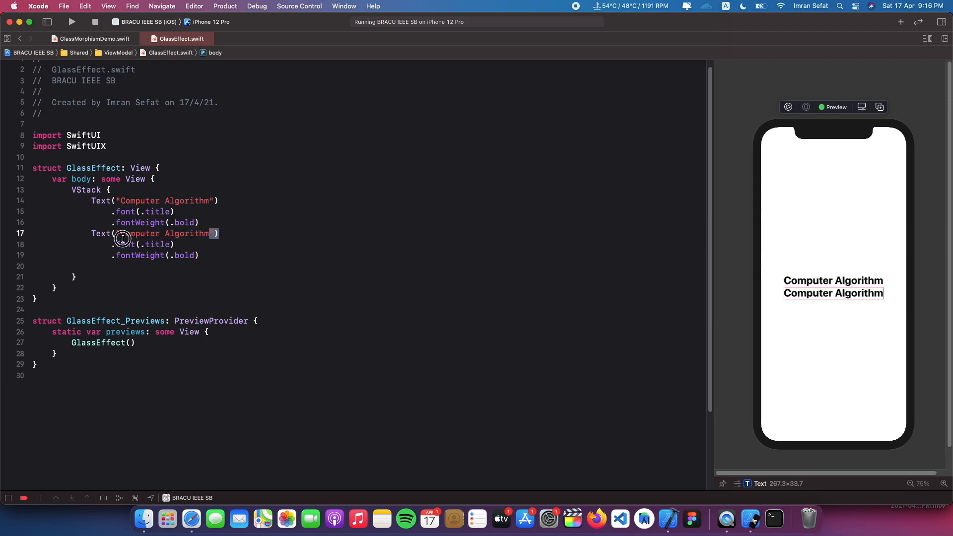
pyautogui.write('CSE")')
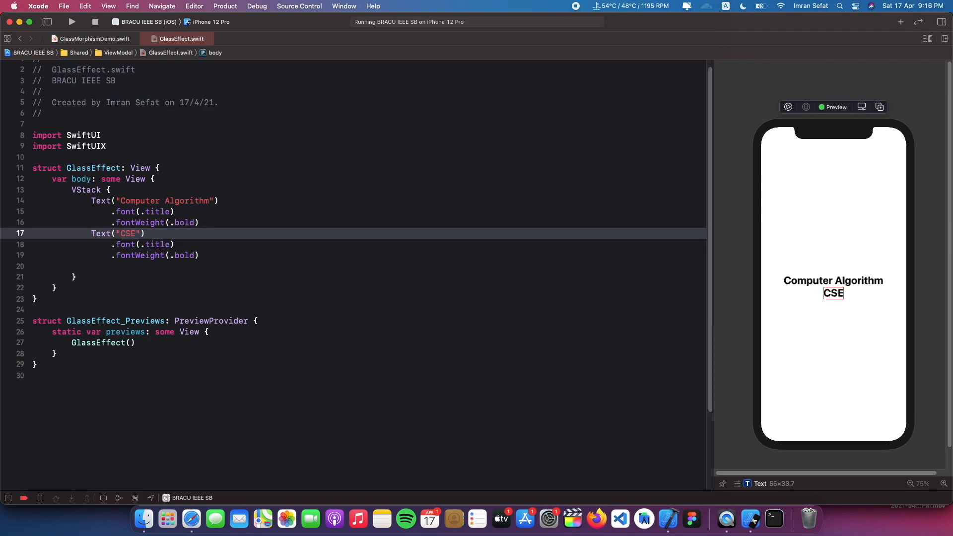
pyautogui.write('422')
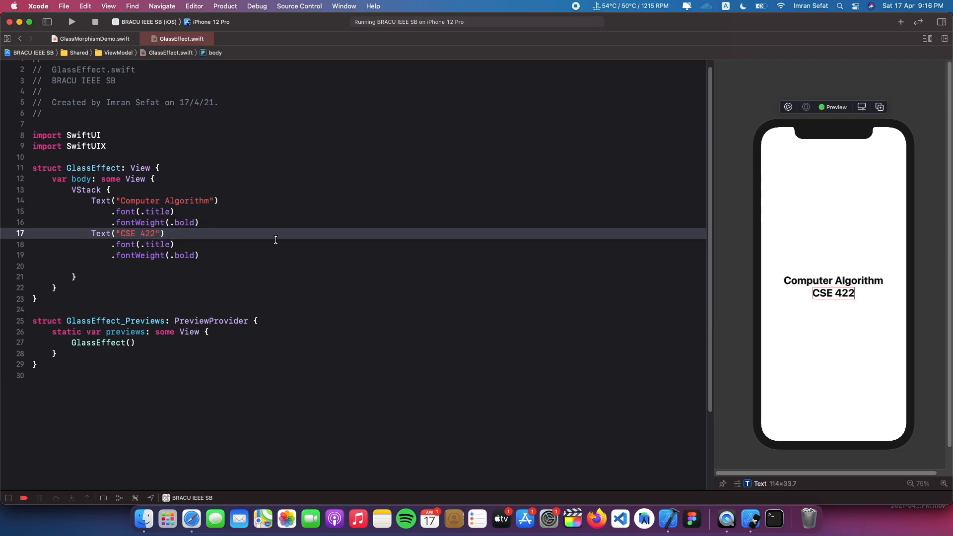
pyautogui.doubleClick(158, 244)
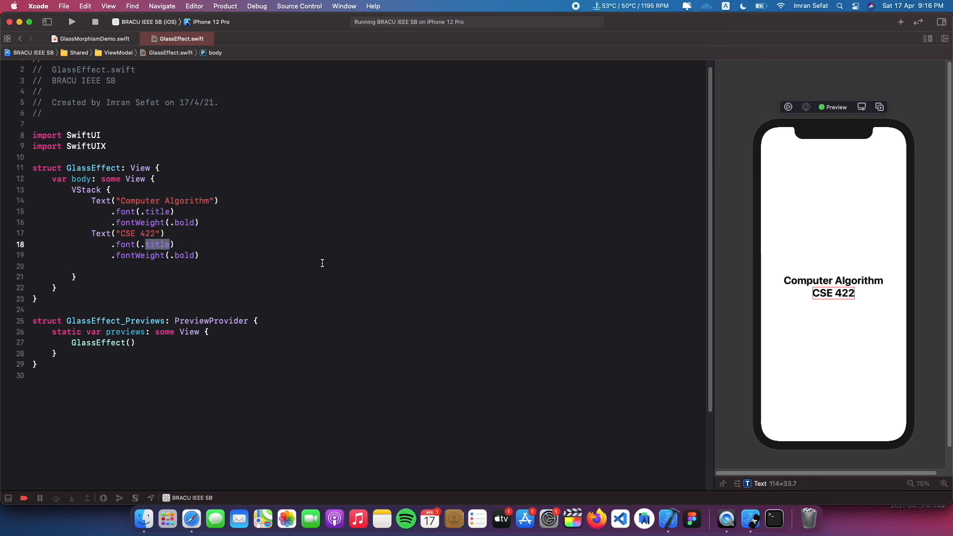
# Make it a semibold subheadline and give the VStack leading alignment with spacing 8.
pyautogui.write('subheadlin')
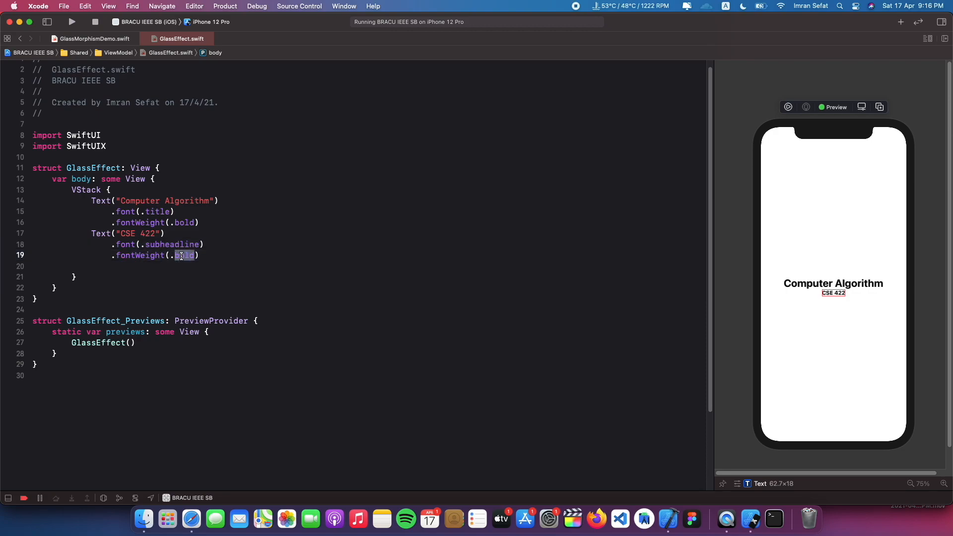
pyautogui.write('semibold')
pyautogui.click(368, 190)
pyautogui.write('(')
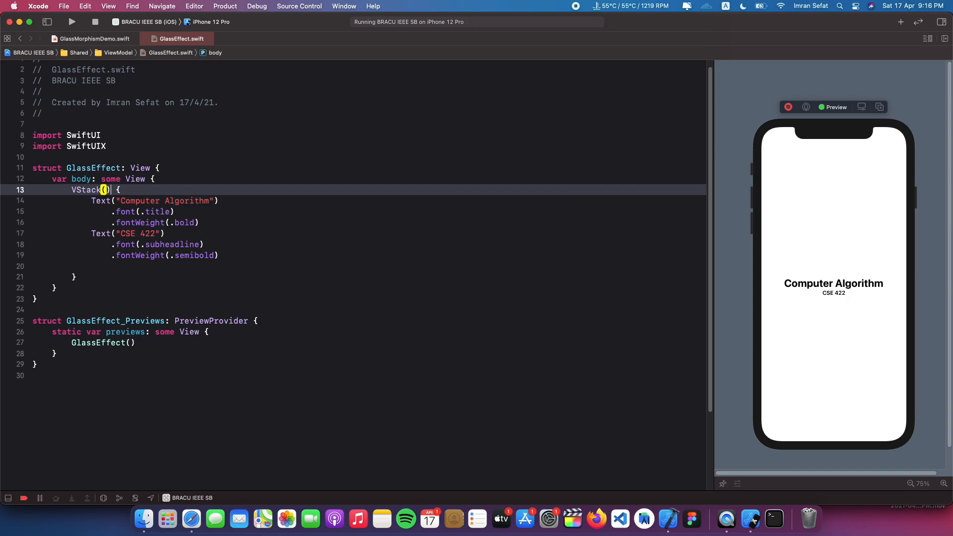
pyautogui.write('alignment: .leading')
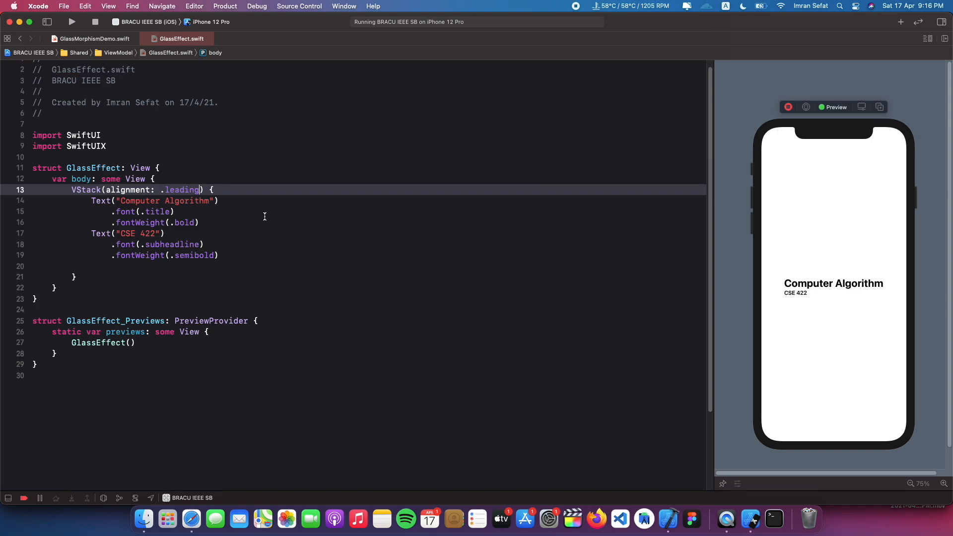
pyautogui.write(', spacing: 8')
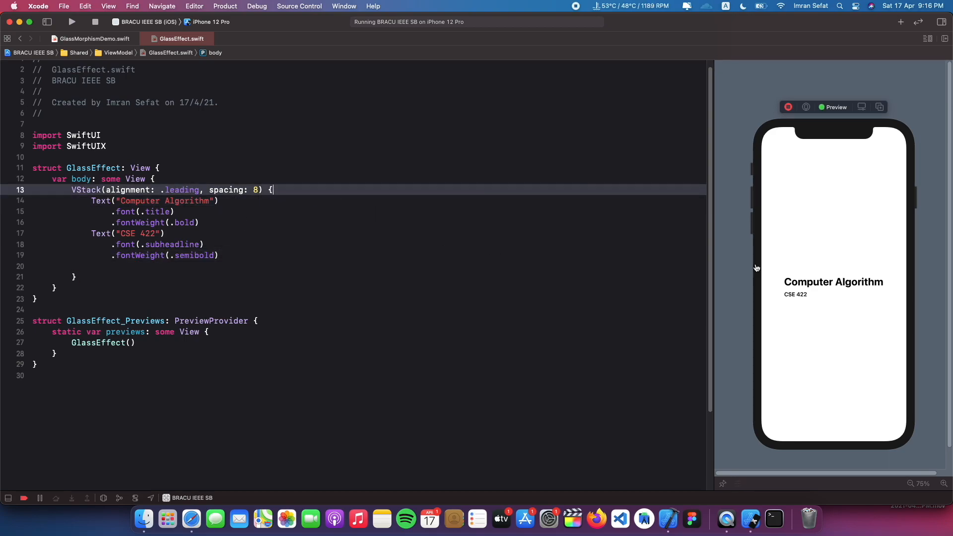
# Insert Image("Illustration 2") above the title with .resizable() and .aspectRatio(contentMode: .fit).
pyautogui.click(292, 201)
pyautogui.write('Image("Illustration 2")')
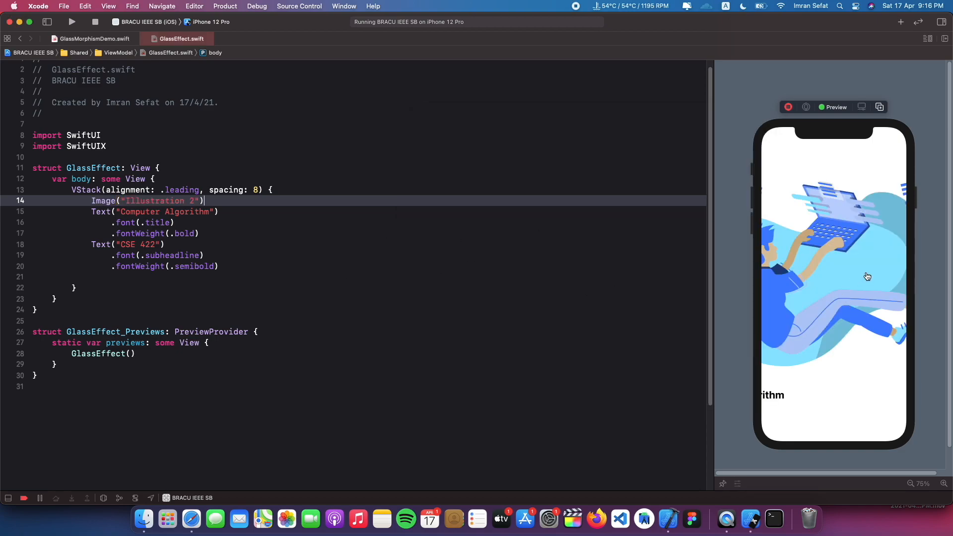
pyautogui.moveTo(809, 286)
pyautogui.write('.resizable(')
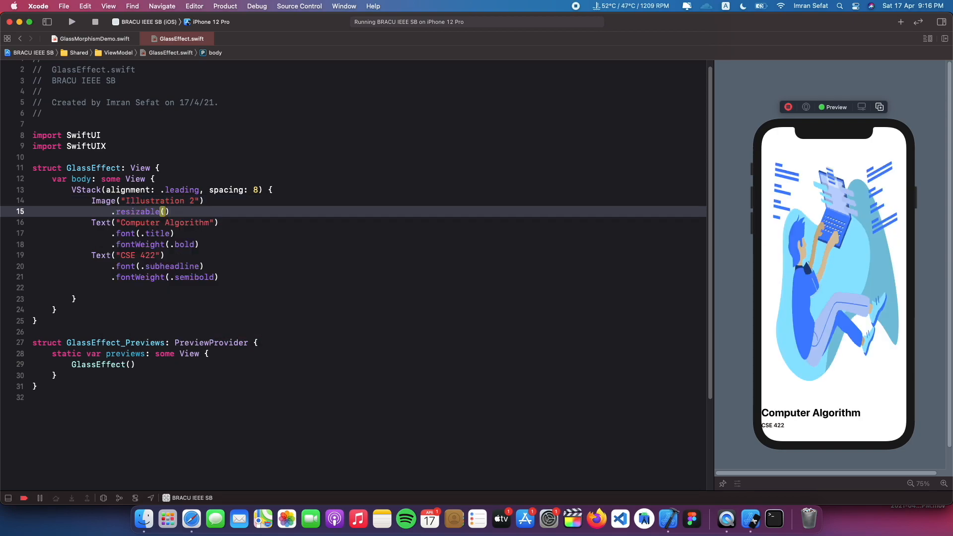
pyautogui.write('.aspectRatio(contentMode: .fill')
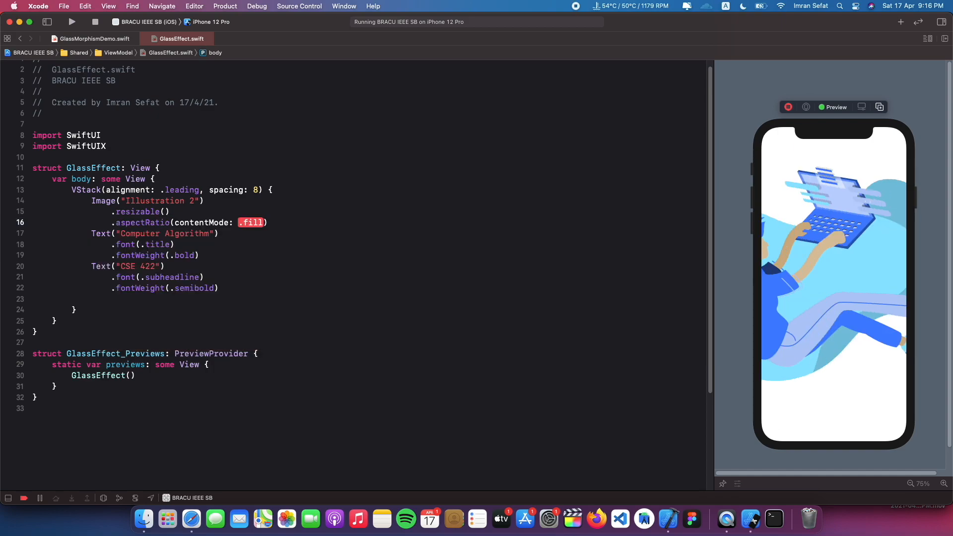
pyautogui.write('fit')
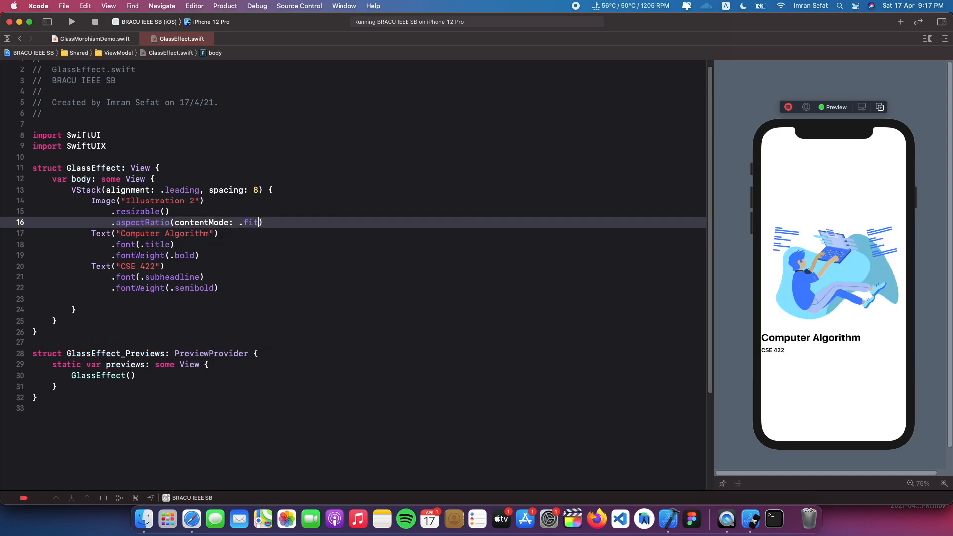
pyautogui.click(85, 190)
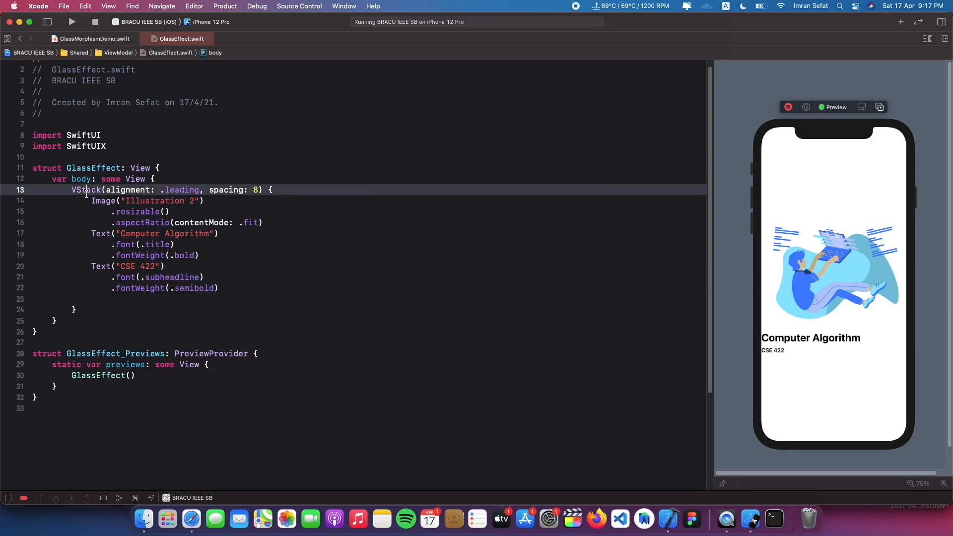
pyautogui.moveTo(741, 501)
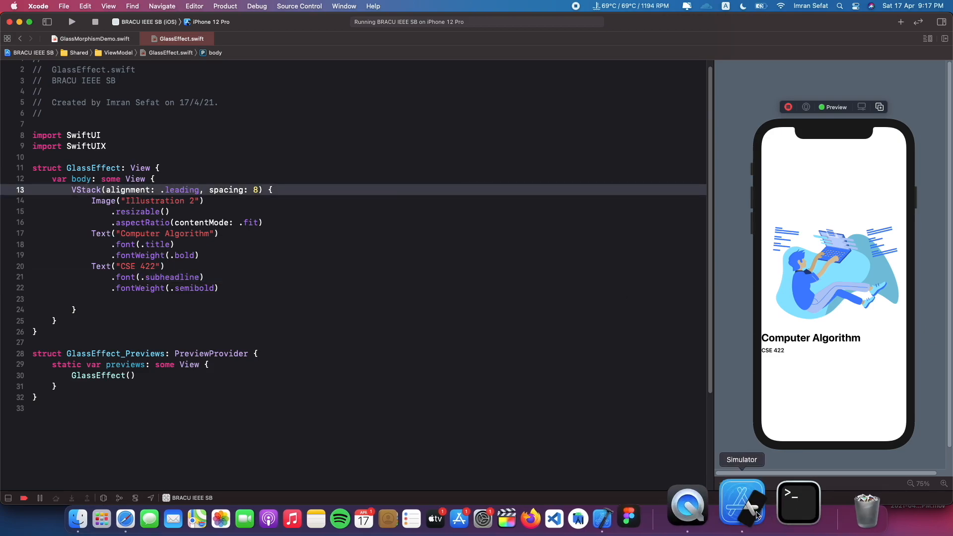
pyautogui.click(742, 501)
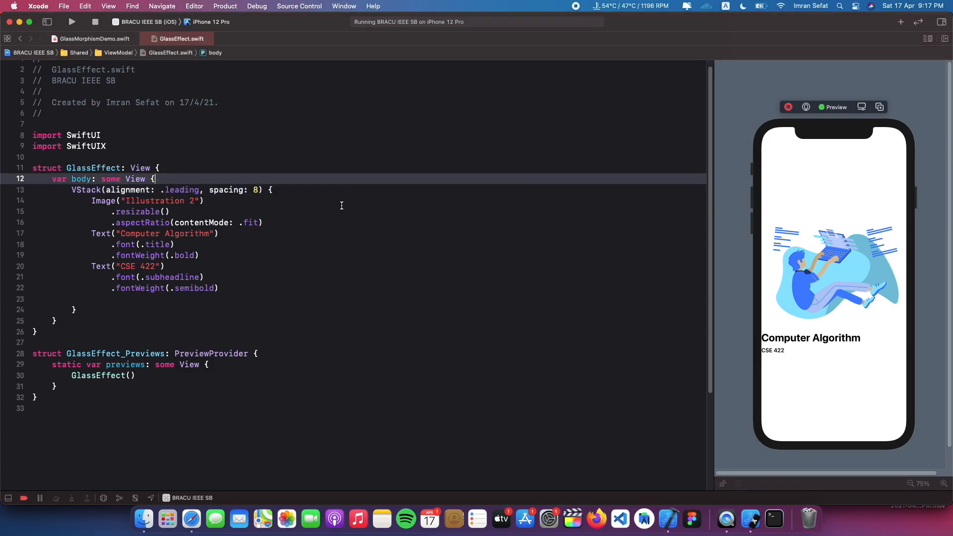
# Add a VisualEffectBlurView with a content closure and cut the card's VStack.
pyautogui.write('VisualEffectBlurView')
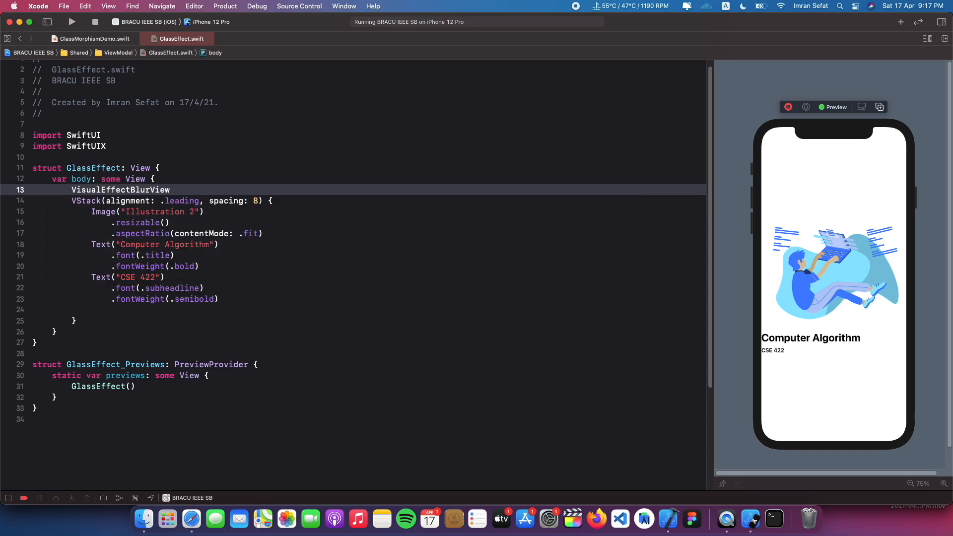
pyautogui.write('()')
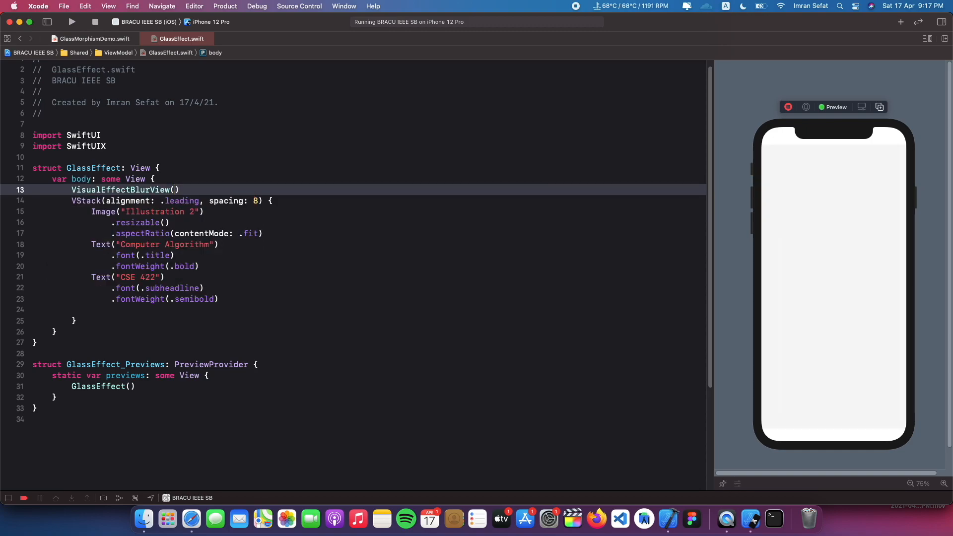
pyautogui.write('b')
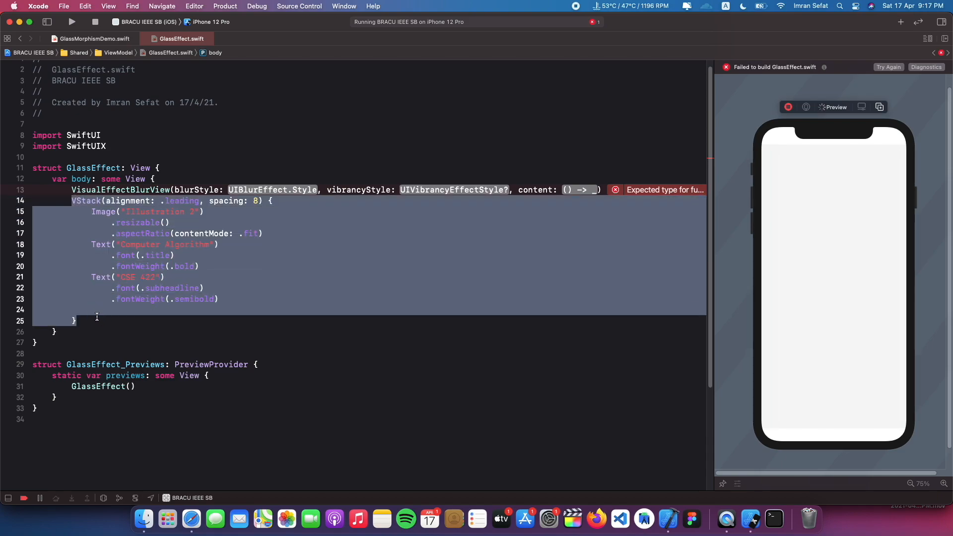
pyautogui.press('Delete')
pyautogui.write('{')
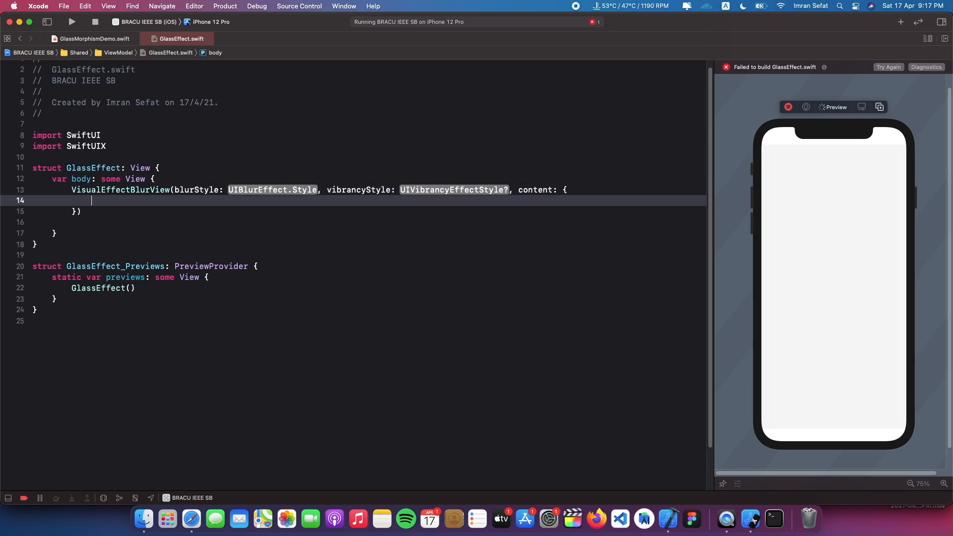
# Place the VStack inside the blur view's closure and set its blurStyle to .light.
pyautogui.write('VStack(alignment: .leading, spacing: 8) {')
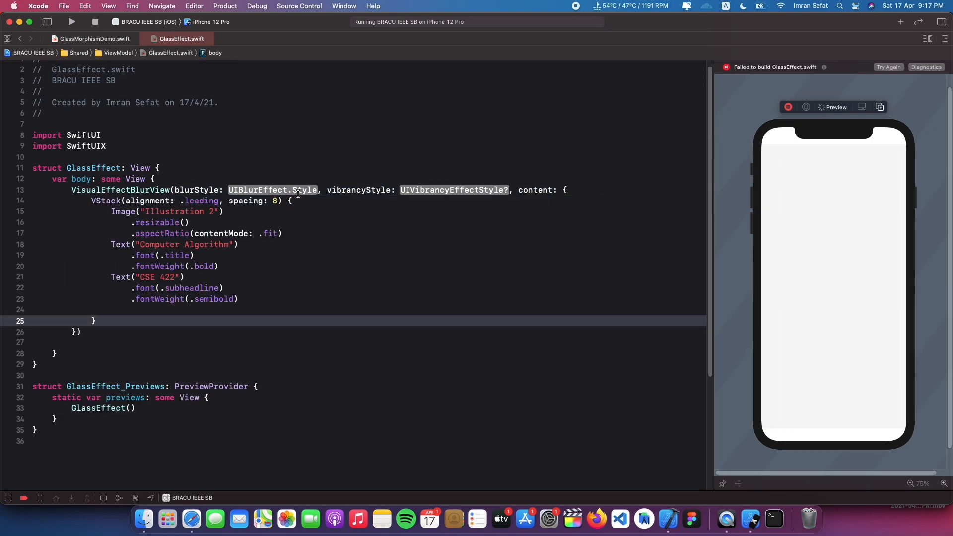
pyautogui.write('dark')
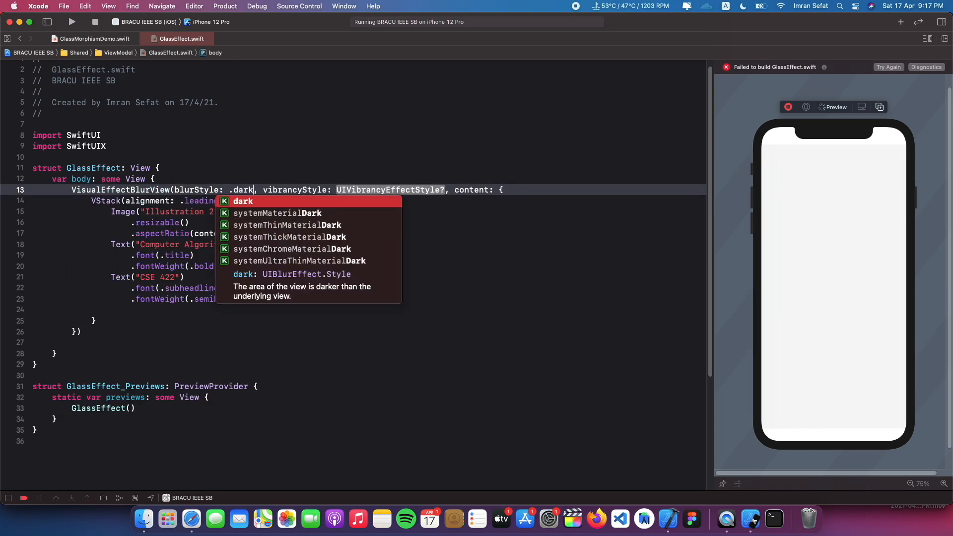
pyautogui.moveTo(292, 228)
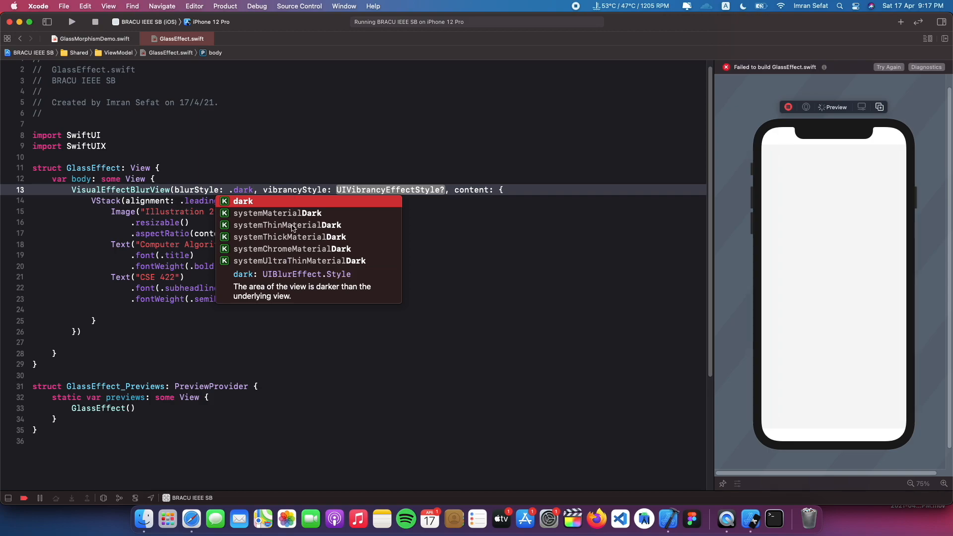
pyautogui.moveTo(281, 230)
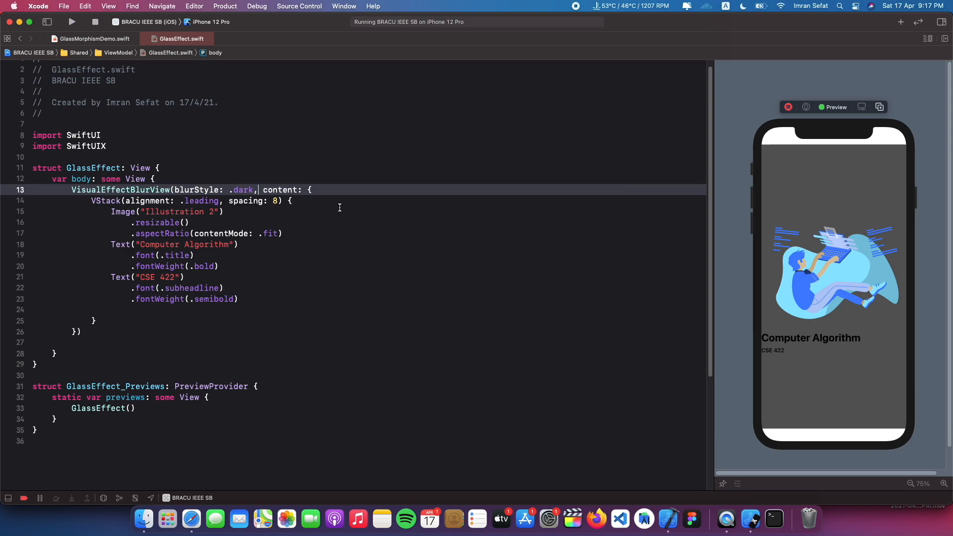
pyautogui.moveTo(190, 219)
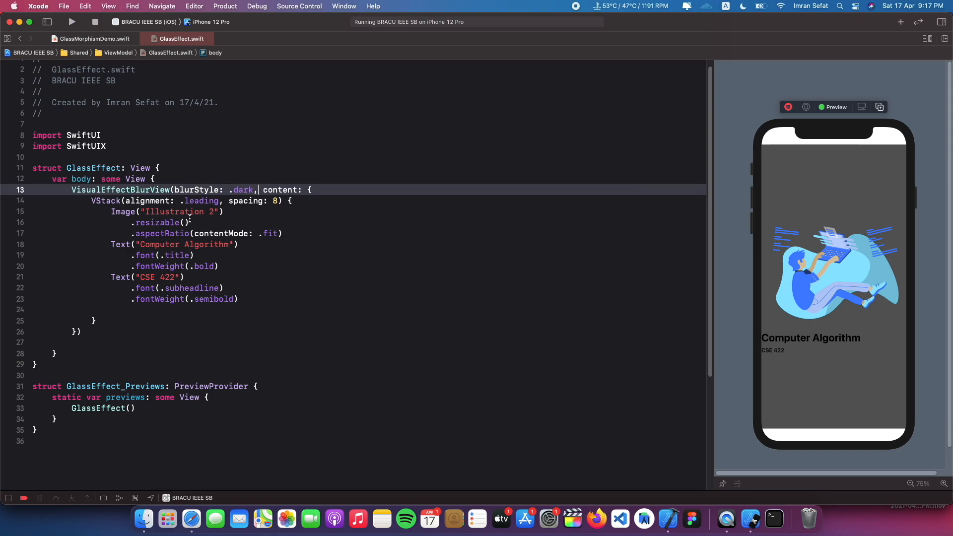
pyautogui.write('light')
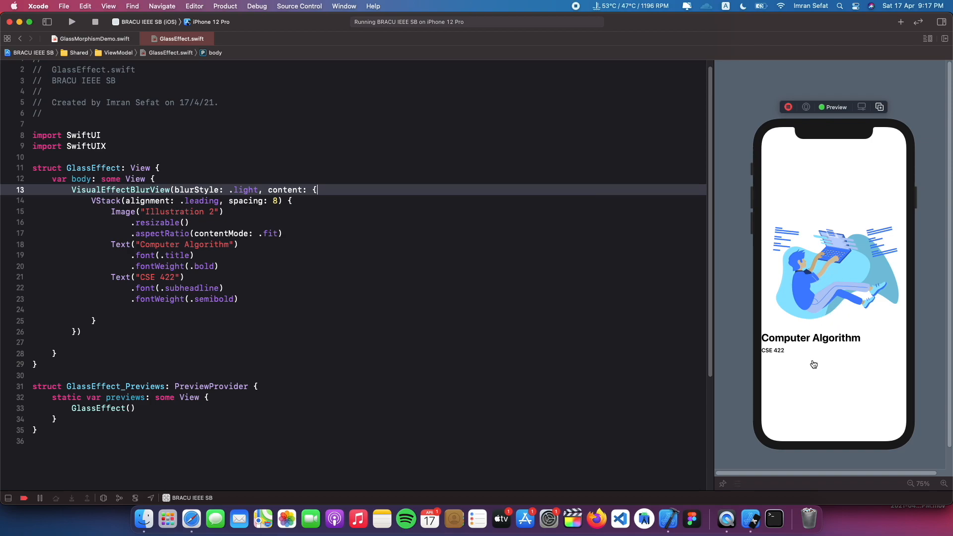
pyautogui.write('dark')
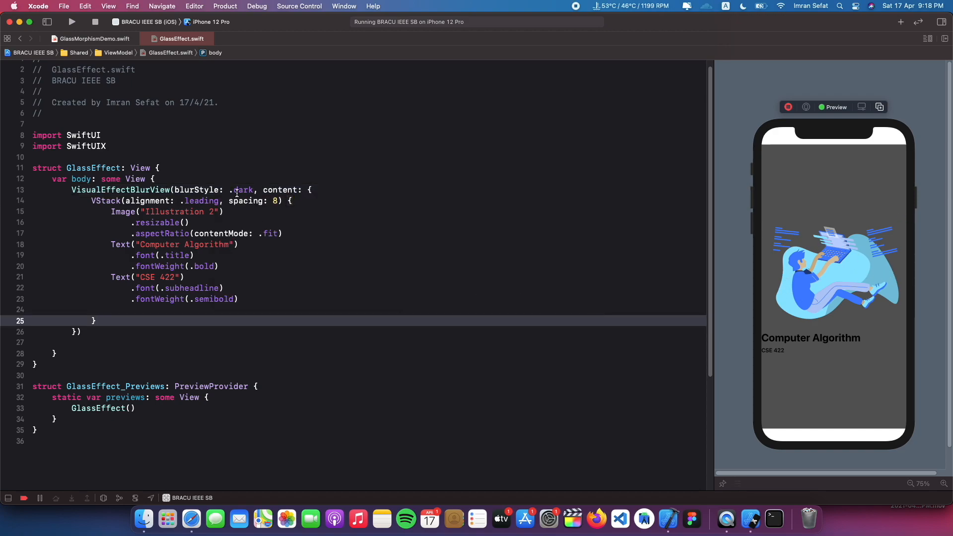
pyautogui.write('light')
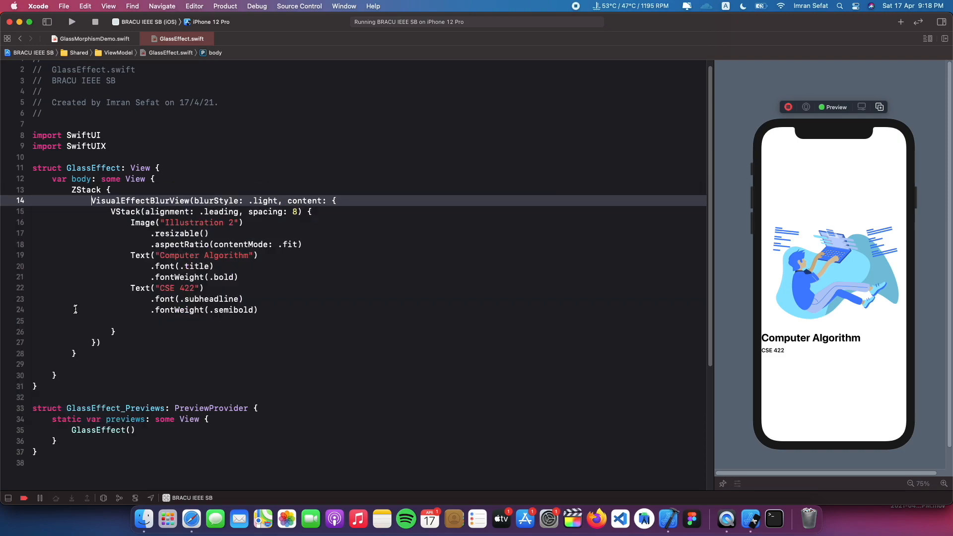
# Add a resizable 'Livestream 4' background image behind the blur view, ignoring all safe areas.
pyautogui.press('return')
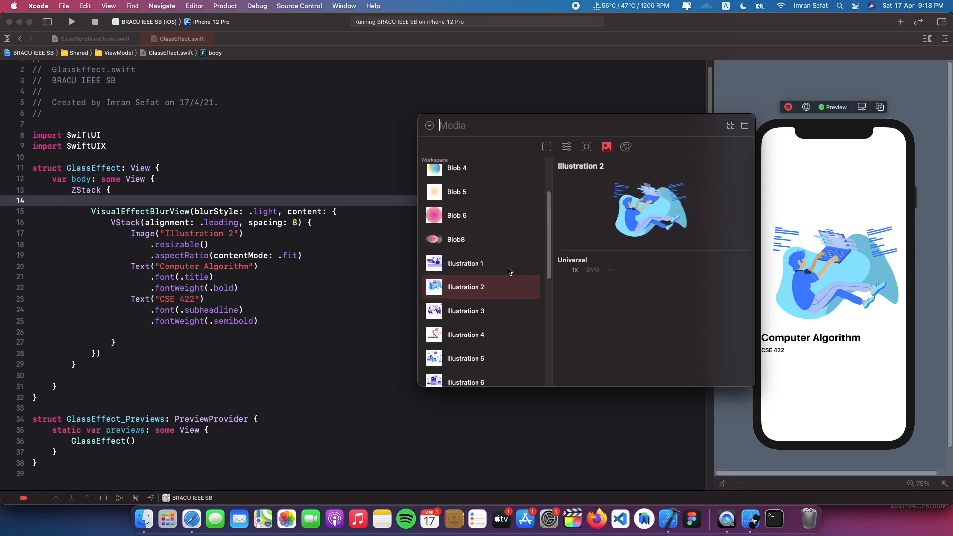
pyautogui.scroll(-3)
pyautogui.write('.resizable(')
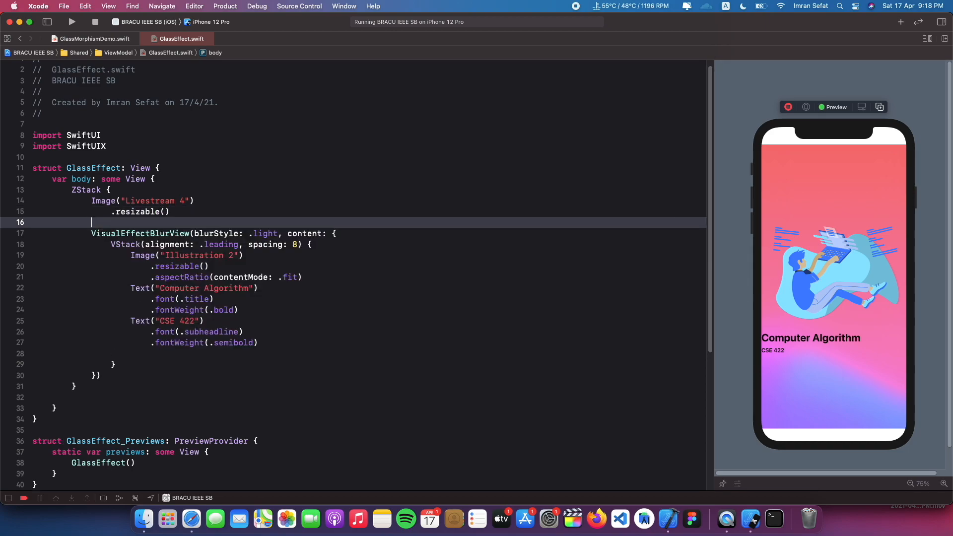
pyautogui.write('.edgesIgnoringSafeArea(.all)')
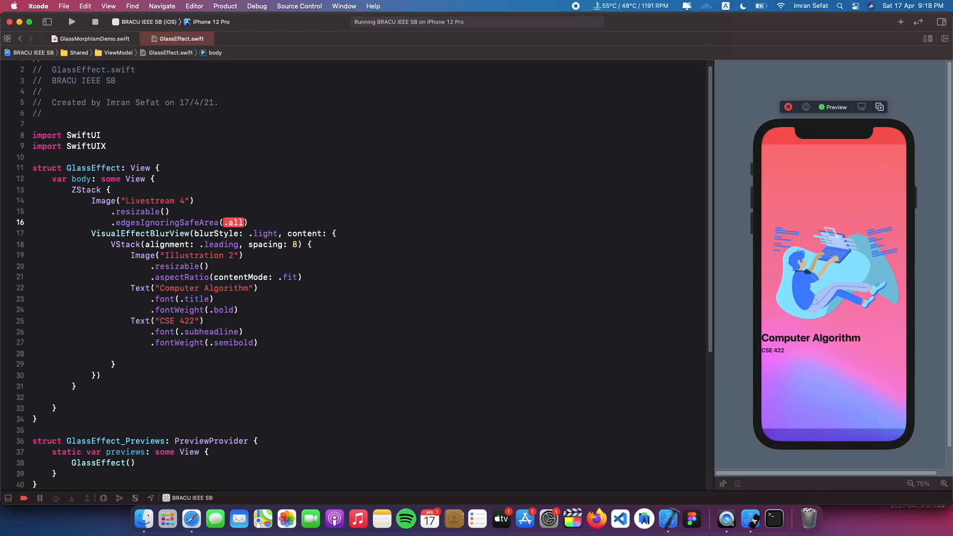
pyautogui.press('Return')
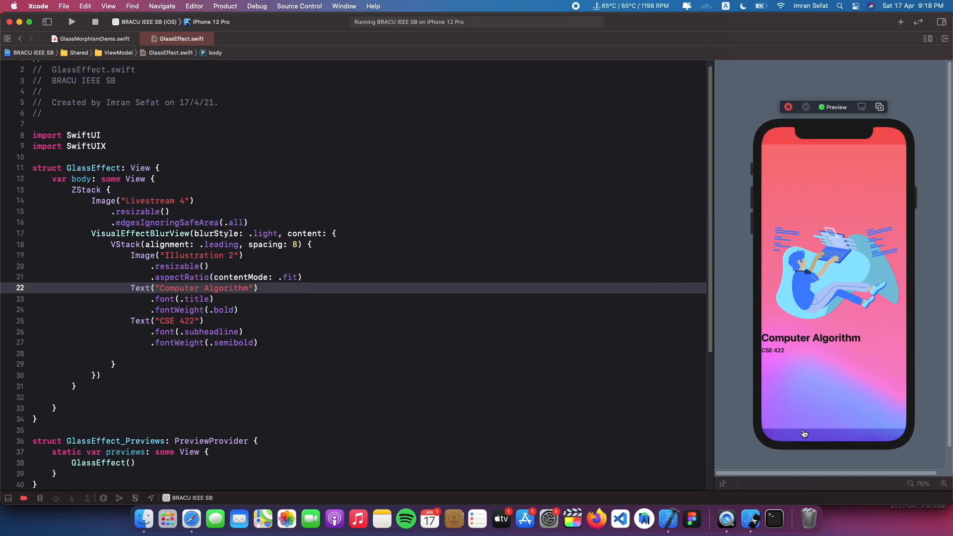
pyautogui.moveTo(813, 436)
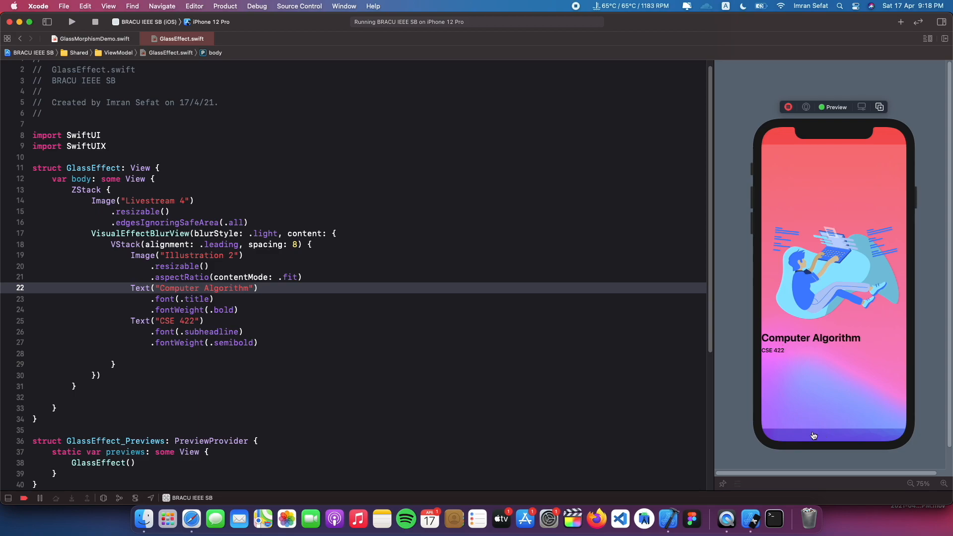
pyautogui.moveTo(844, 455)
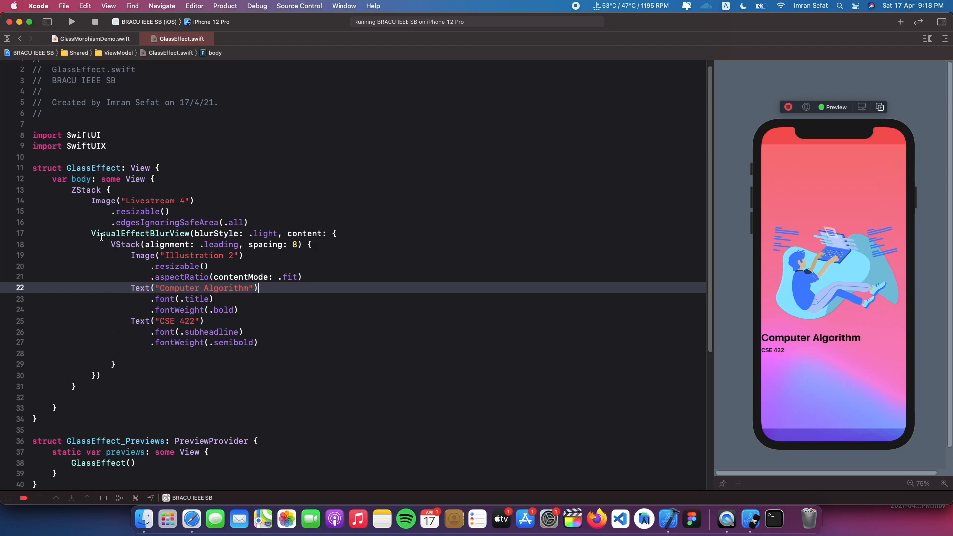
pyautogui.click(182, 375)
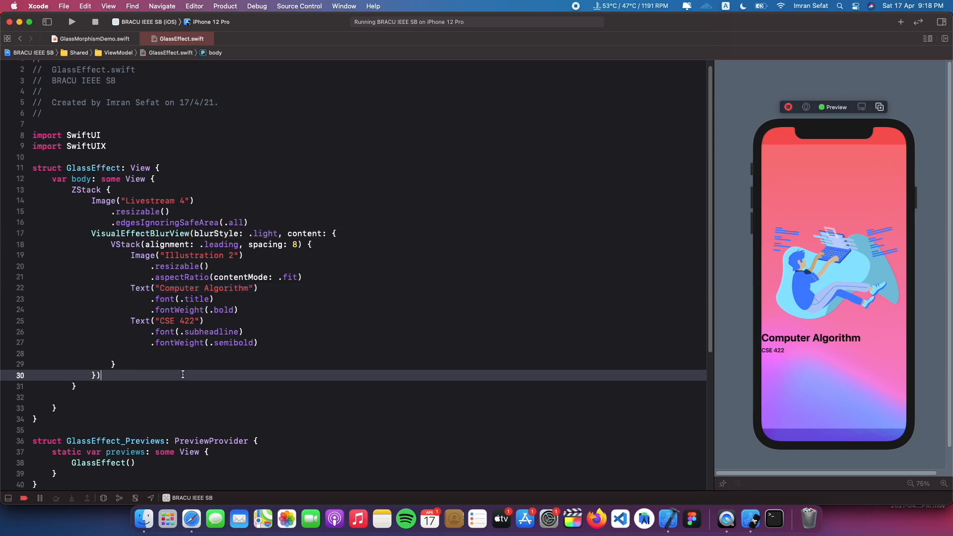
# Give the blur view a 320×300 frame, a continuous RoundedRectangle mask of radius 30, and padding.
pyautogui.write('.frame(width: 320,')
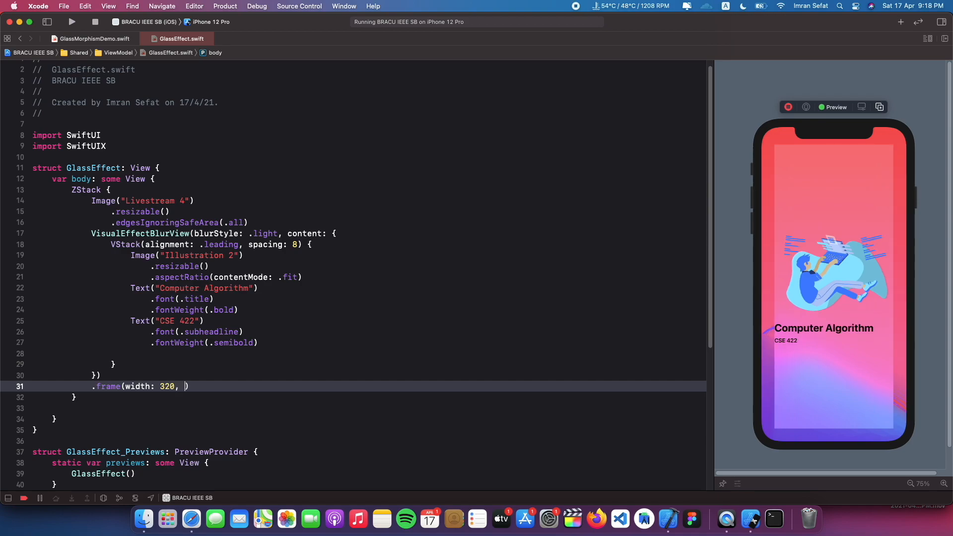
pyautogui.write('height:')
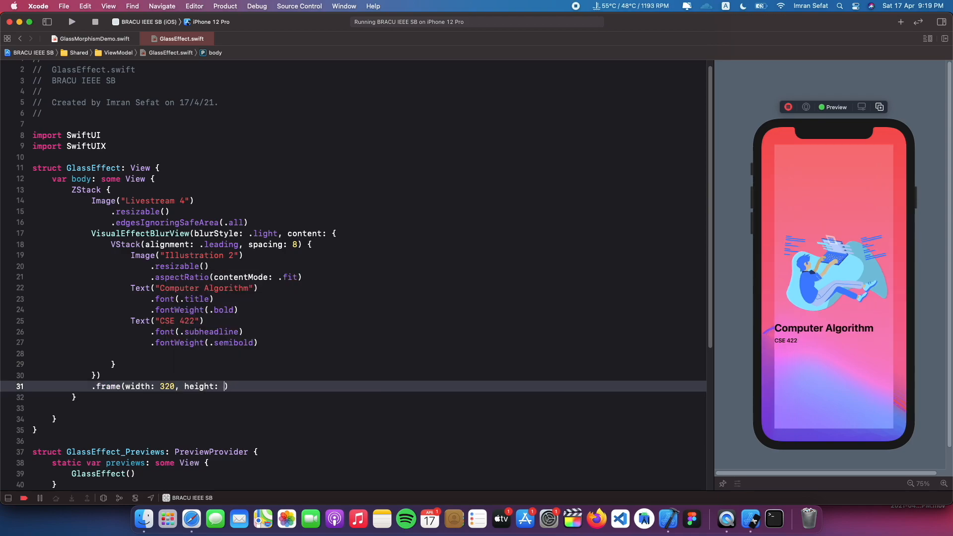
pyautogui.write('300')
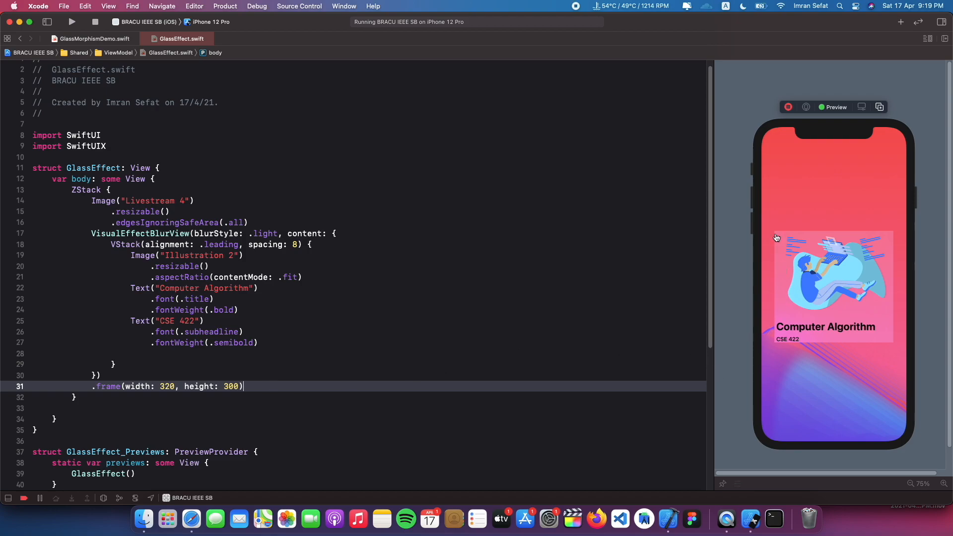
pyautogui.moveTo(775, 246)
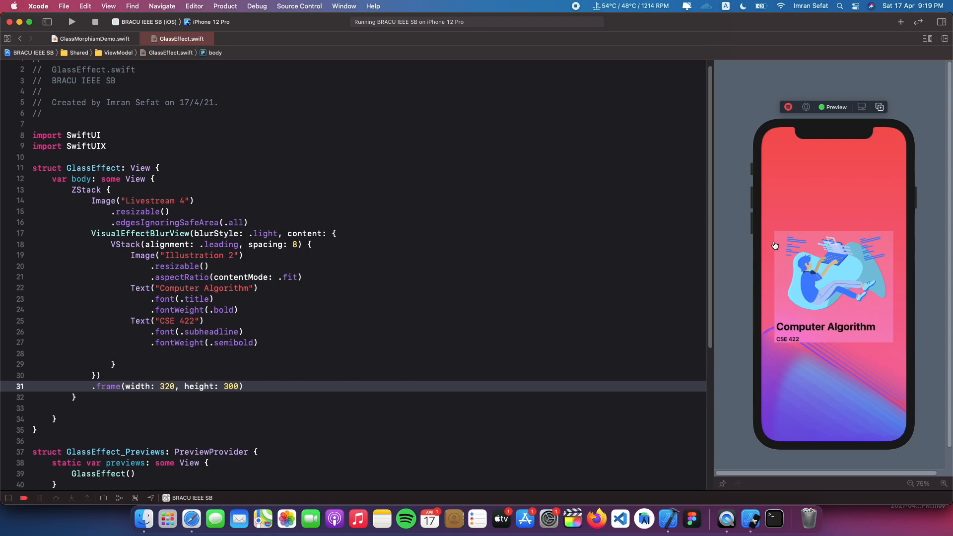
pyautogui.moveTo(782, 256)
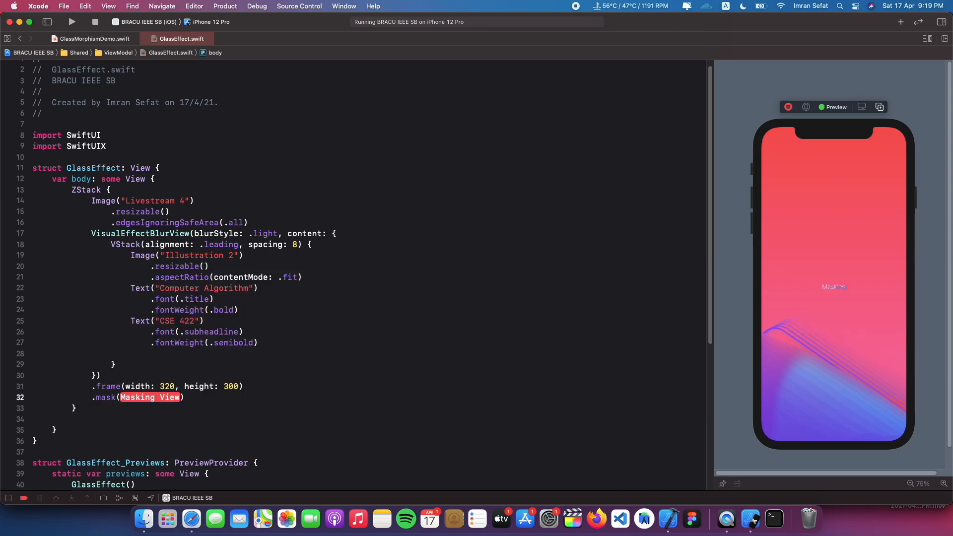
pyautogui.write('RoundedRect')
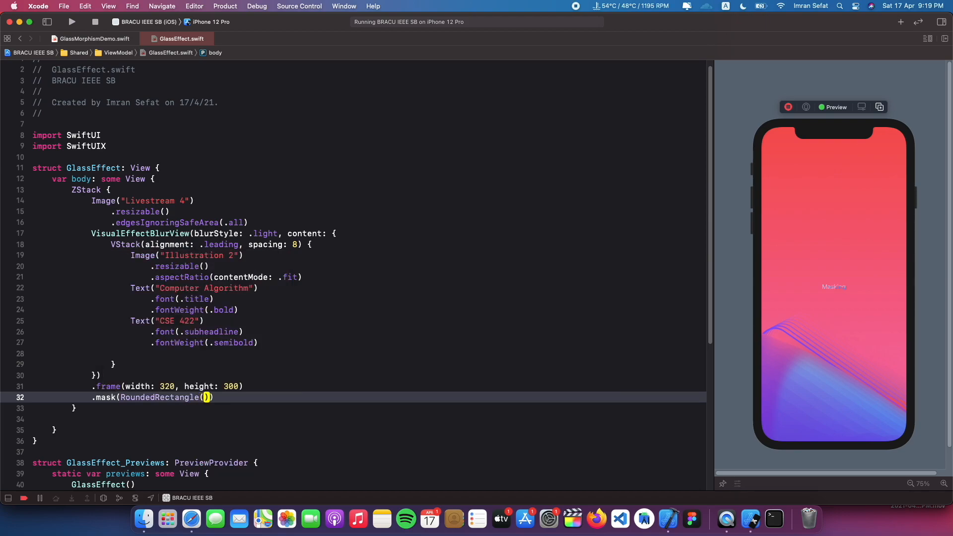
pyautogui.write('cor')
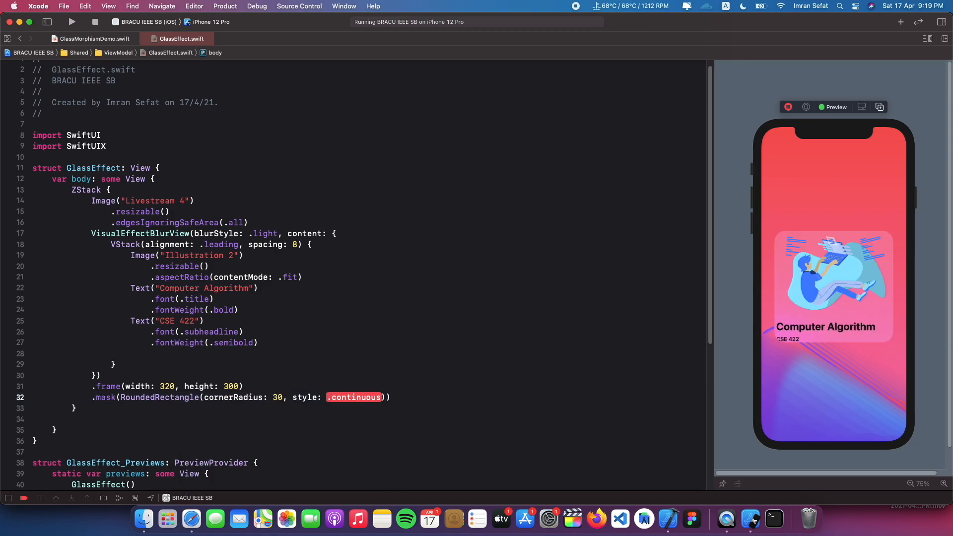
pyautogui.click(334, 349)
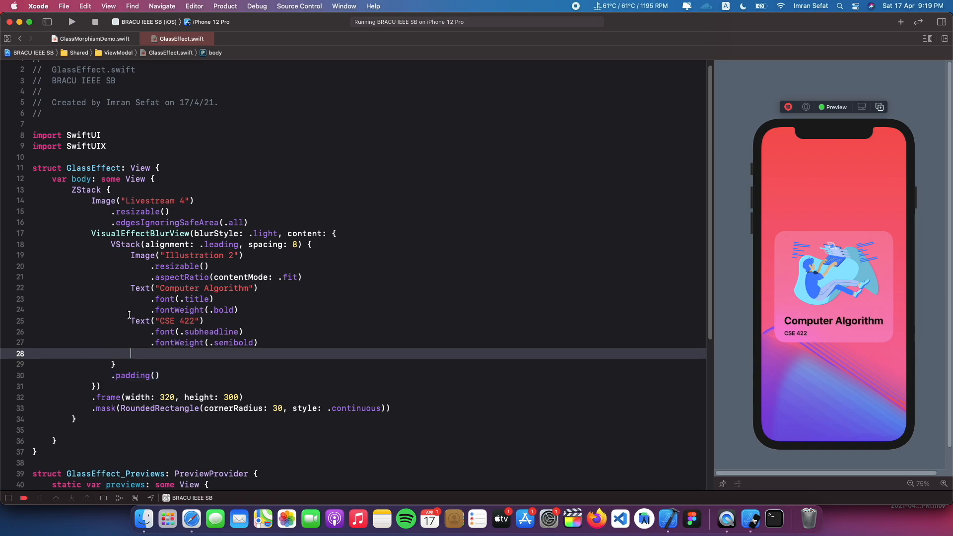
pyautogui.moveTo(746, 518)
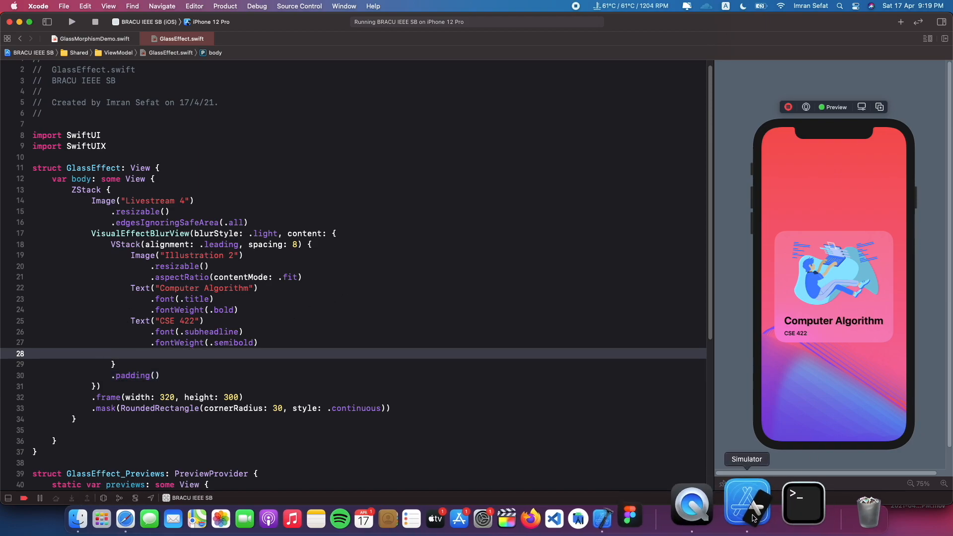
pyautogui.click(747, 501)
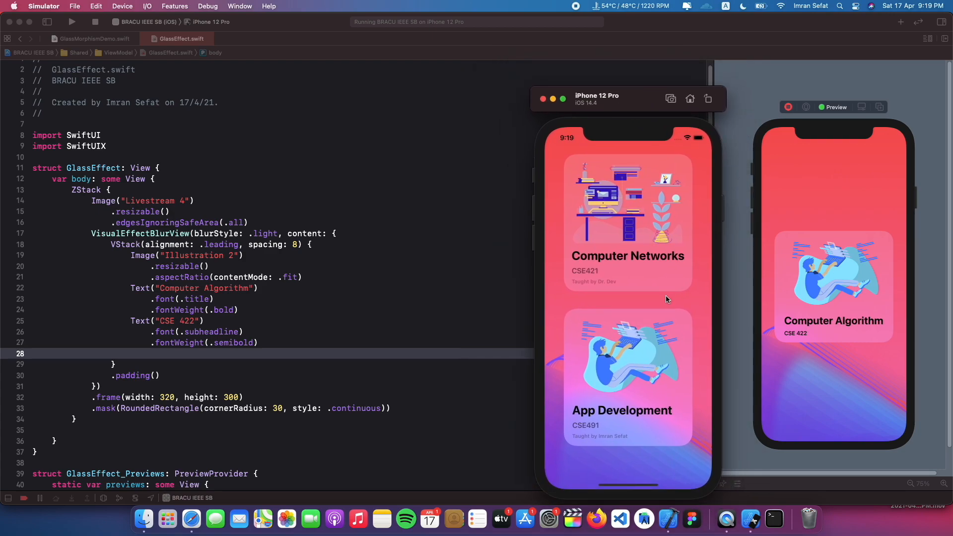
pyautogui.click(542, 98)
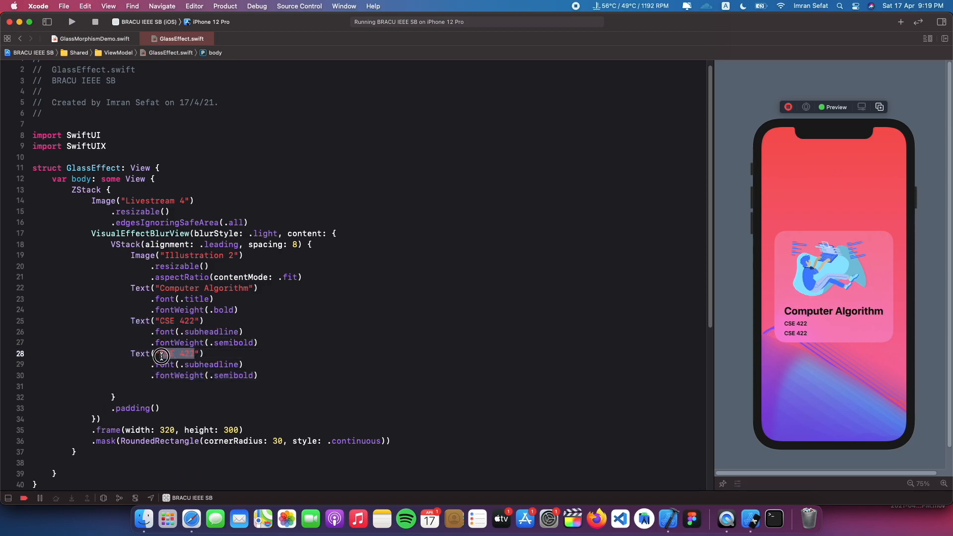
# Add a 'Taught by Imran Sefat' caption label and delete its semibold weight modifier.
pyautogui.write('Taught by Imran Se')
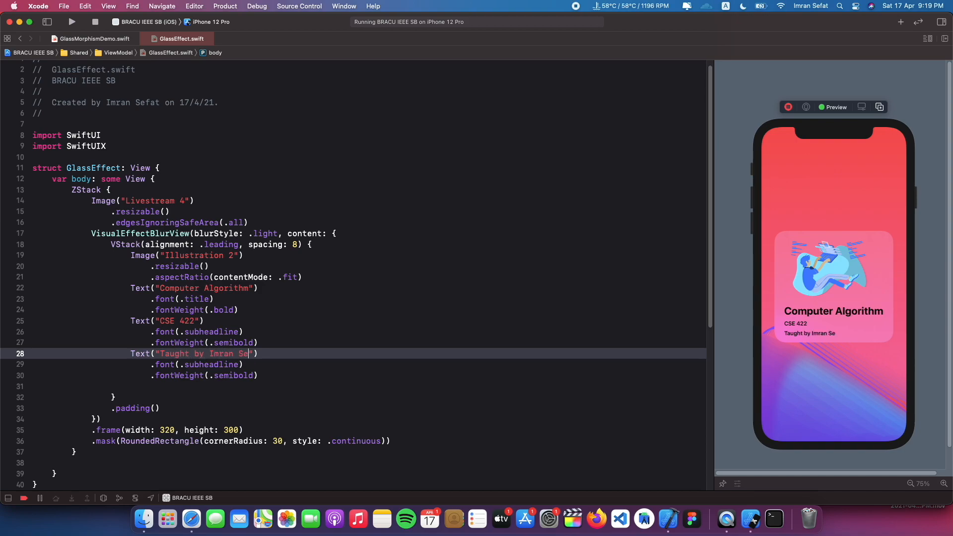
pyautogui.write('fat')
pyautogui.click(368, 364)
pyautogui.write('captio')
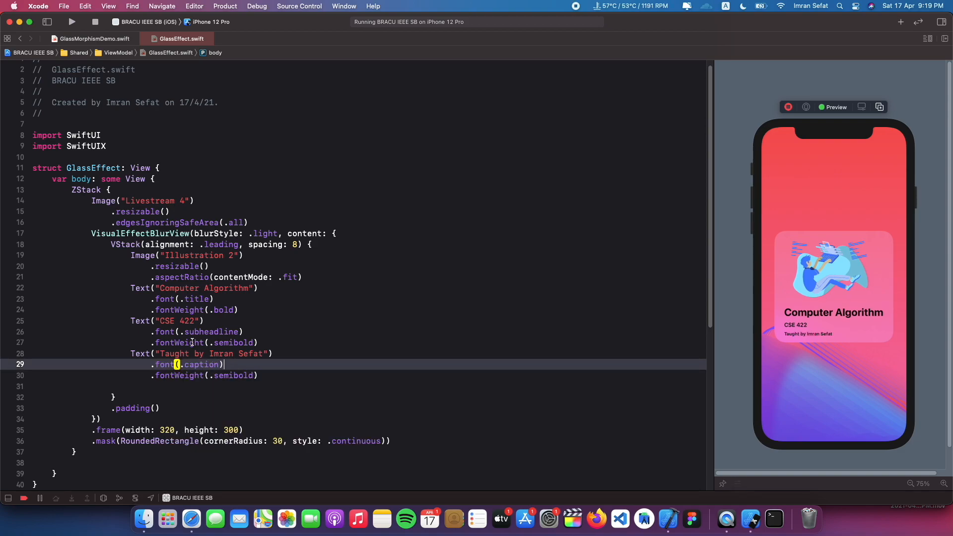
pyautogui.click(257, 342)
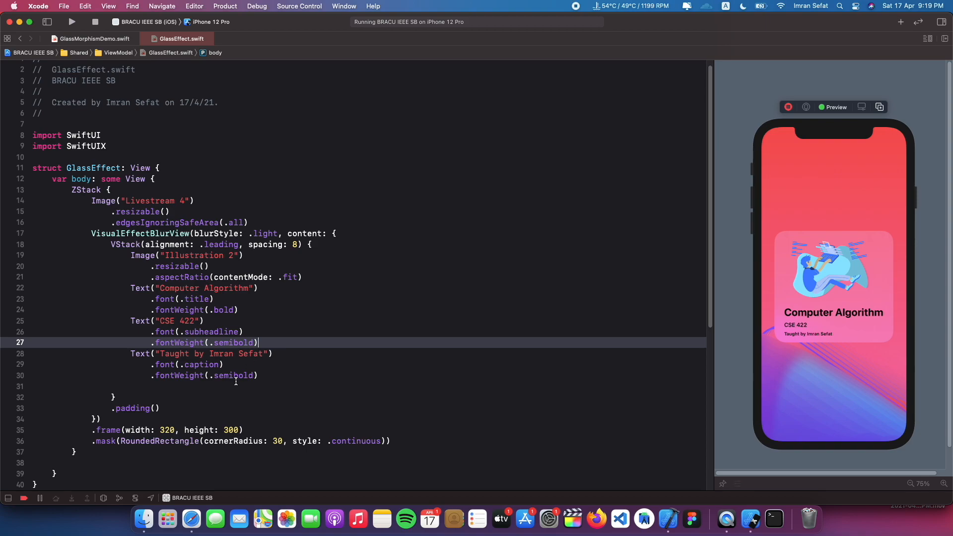
pyautogui.doubleClick(232, 375)
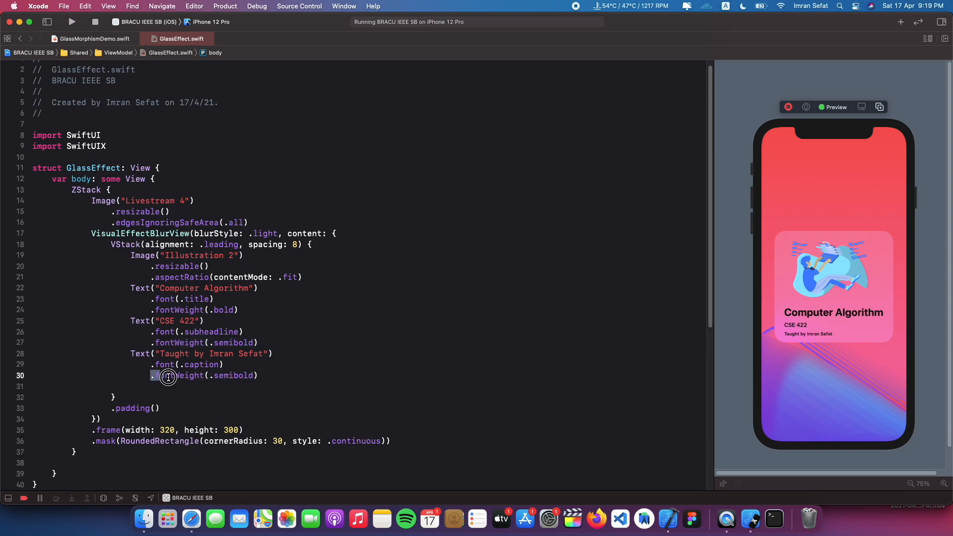
pyautogui.press('Backspace')
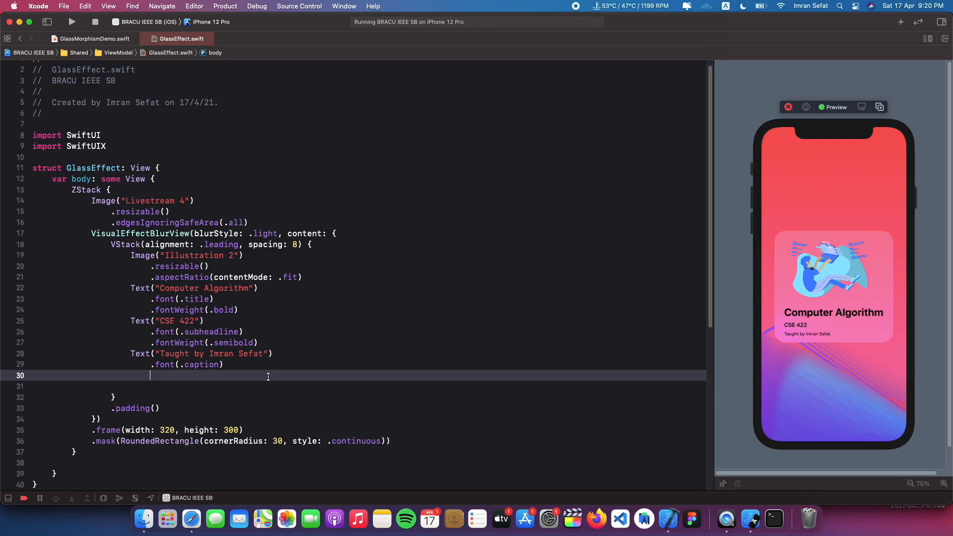
pyautogui.moveTo(274, 387)
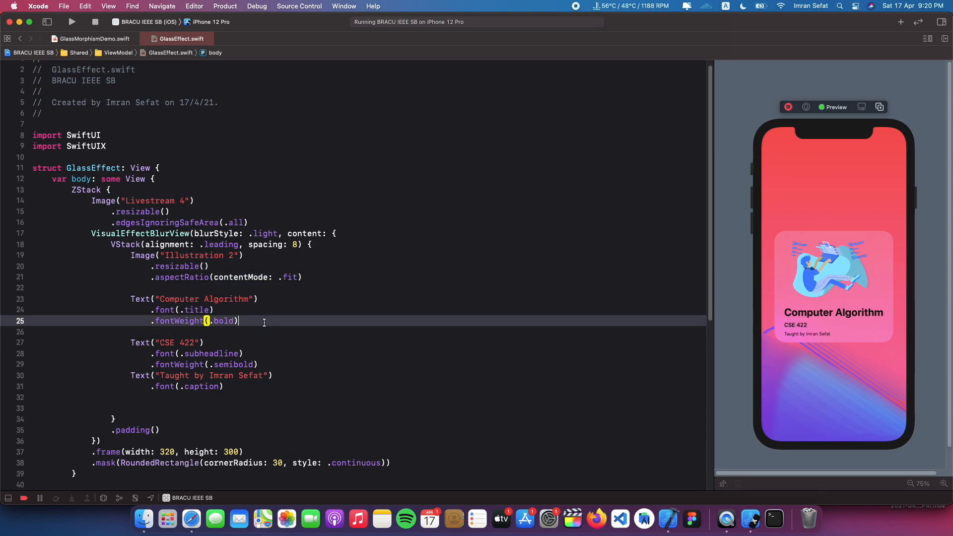
# Color the title white, the CSE 422 subtitle white at 0.5 opacity, and the caption at 0.3.
pyautogui.write('.foregroundColor(Color.whit')
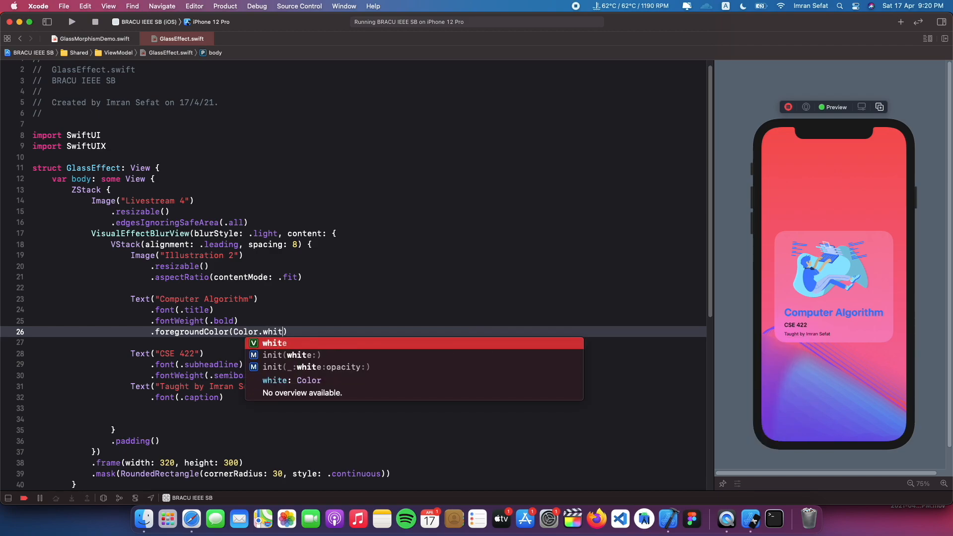
pyautogui.write('e')
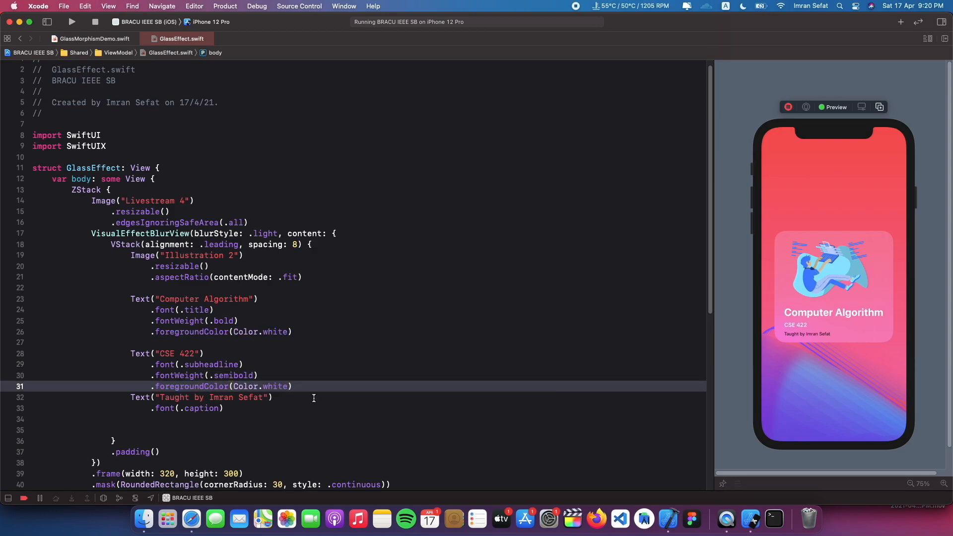
pyautogui.write('.opacity(0)')
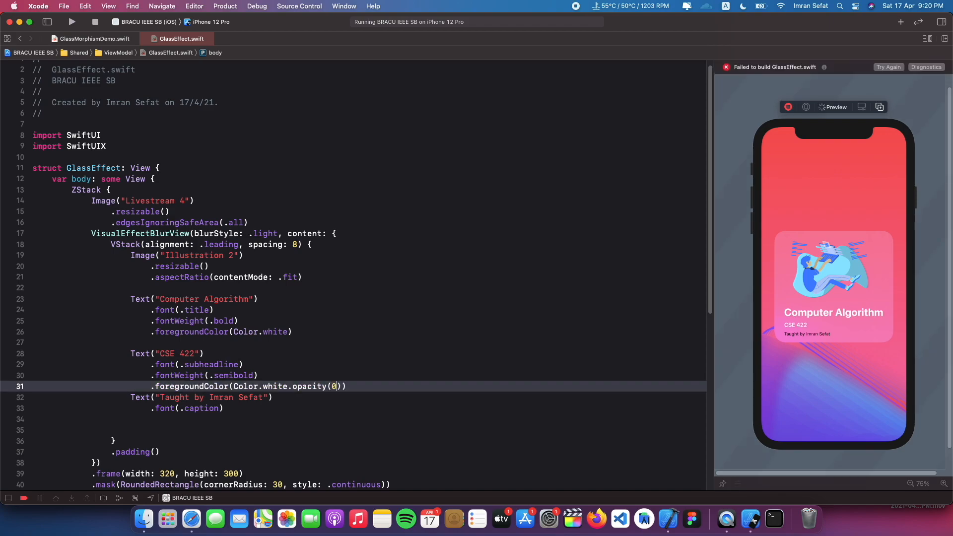
pyautogui.write('.5')
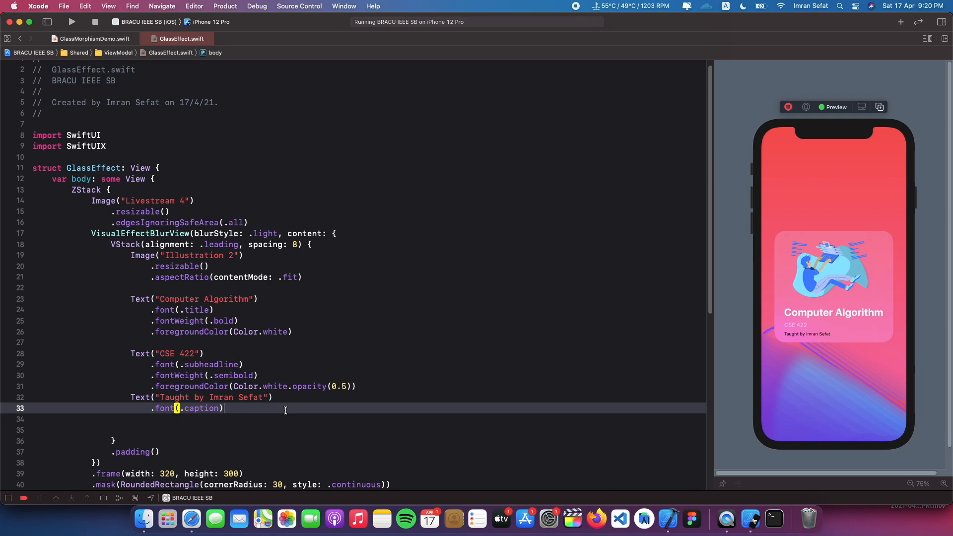
pyautogui.rightClick(286, 420)
pyautogui.write('.foregroundColor(Color.white.opacity(0.3))')
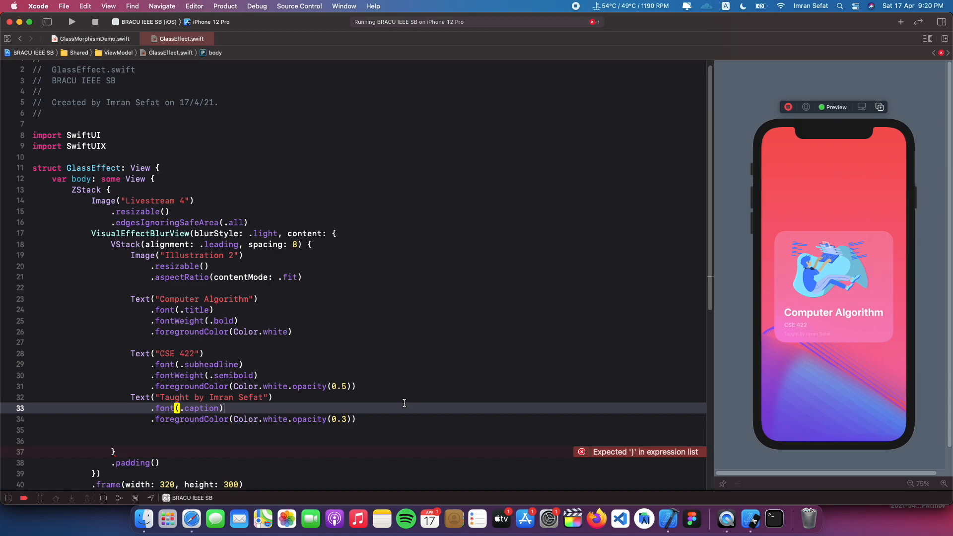
pyautogui.scroll(-3)
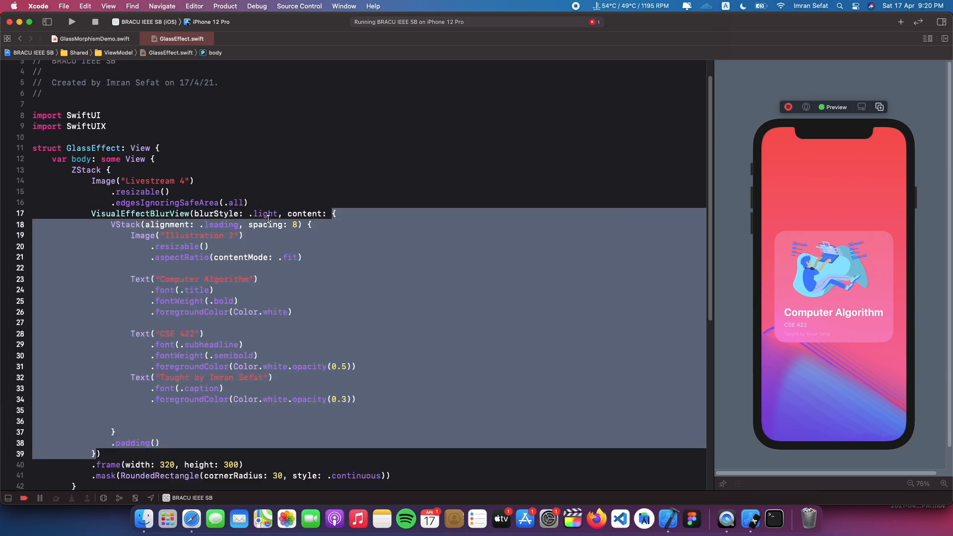
# Change the blur view's blurStyle from .light to .dark.
pyautogui.write('dark')
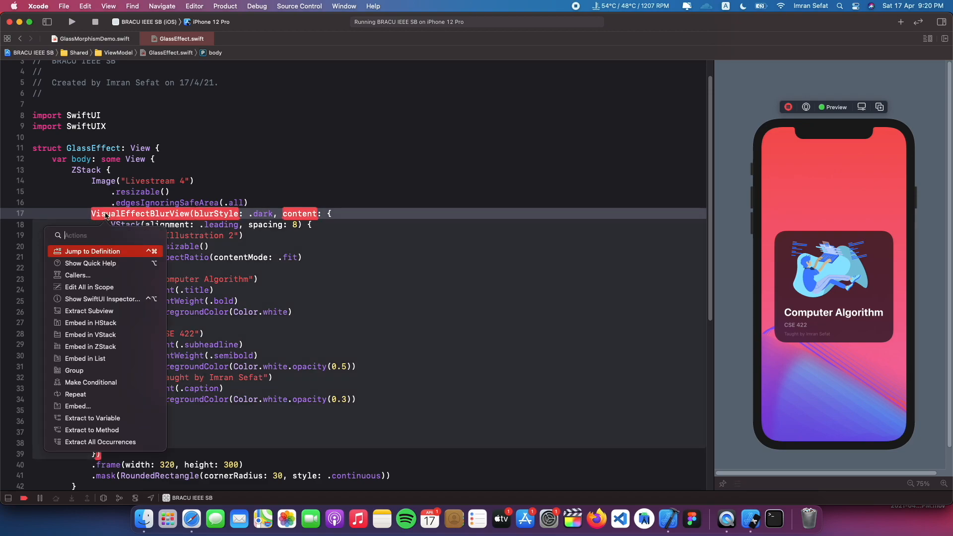
pyautogui.moveTo(112, 310)
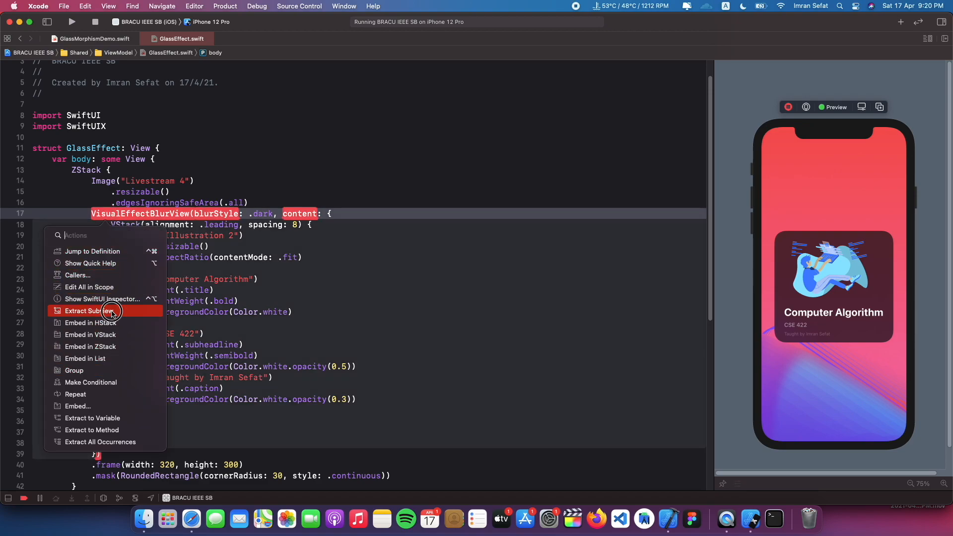
pyautogui.click(88, 310)
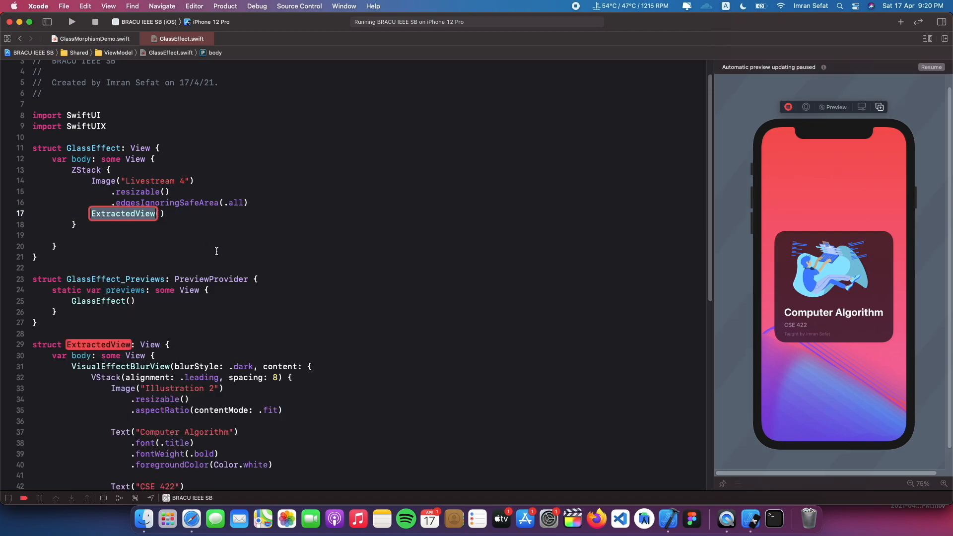
pyautogui.write('Glass(')
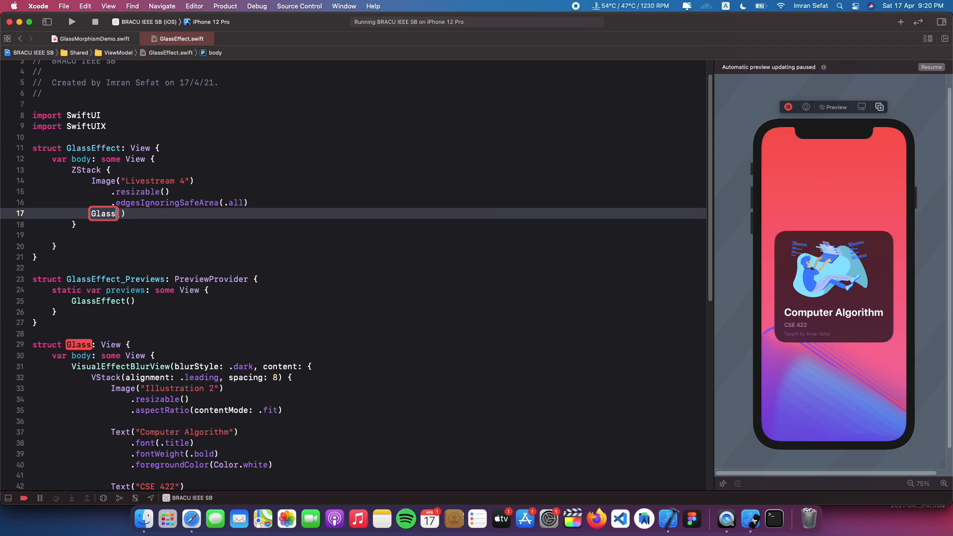
pyautogui.write('Effe')
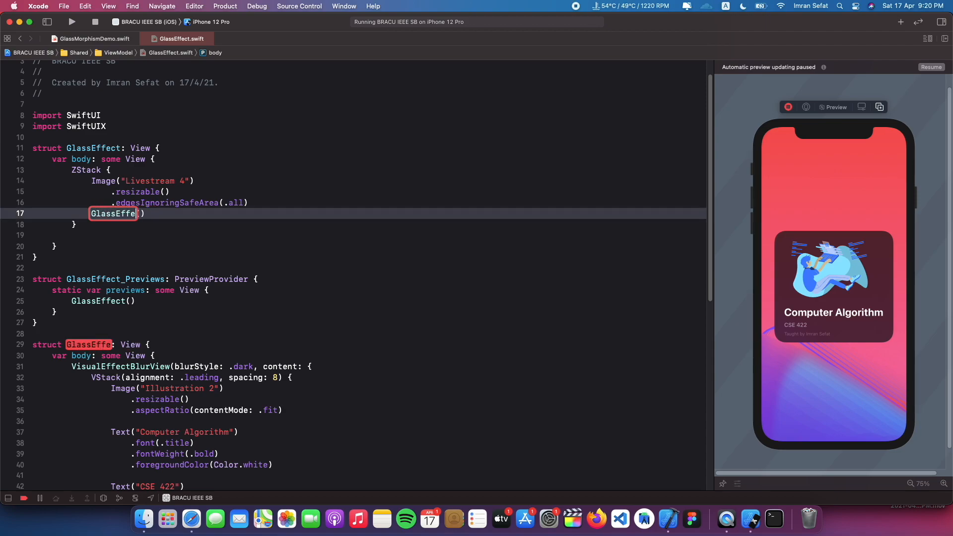
pyautogui.write('Card')
pyautogui.write('var')
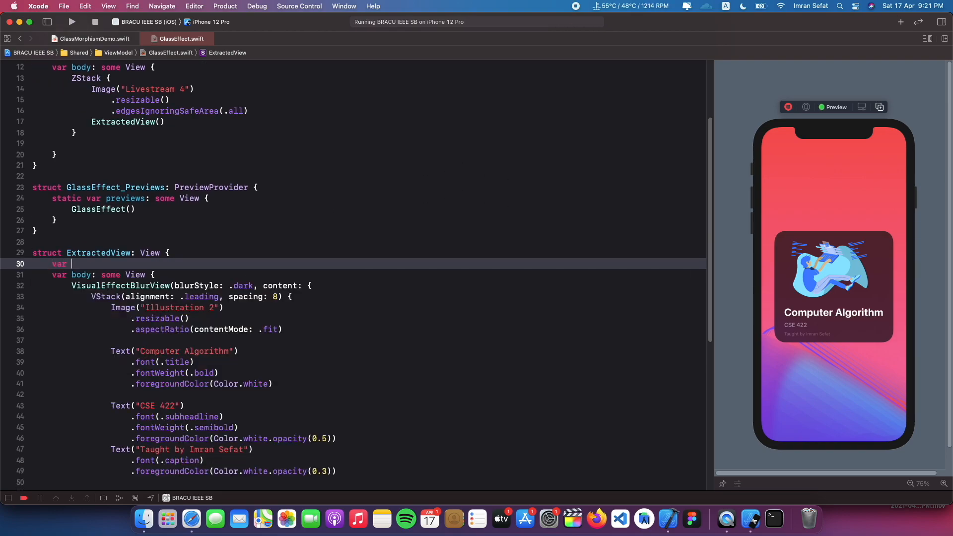
# Declare title "Computer Algorithm", subTitle "CSE422" and faculty "Imran Sefat" String properties in ExtractedView.
pyautogui.write('title : String')
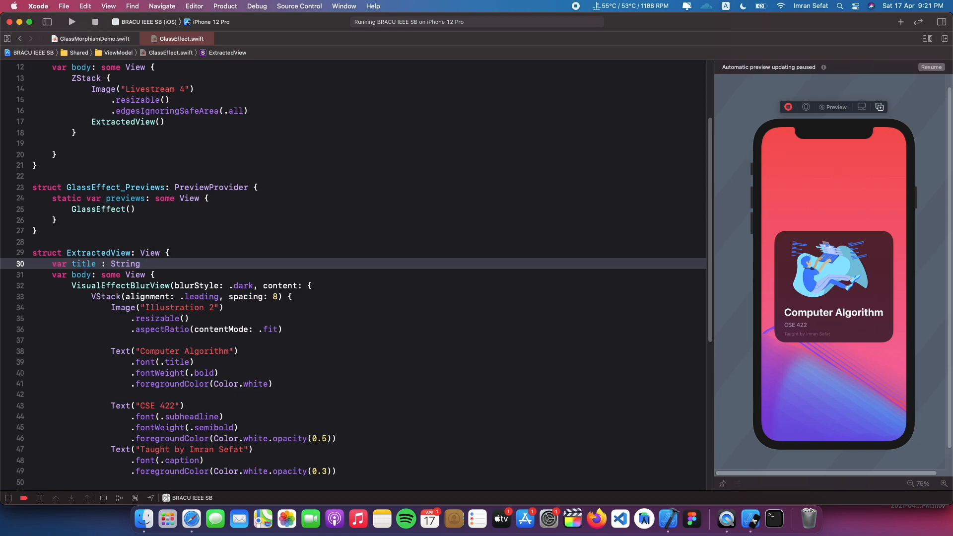
pyautogui.write('= ""')
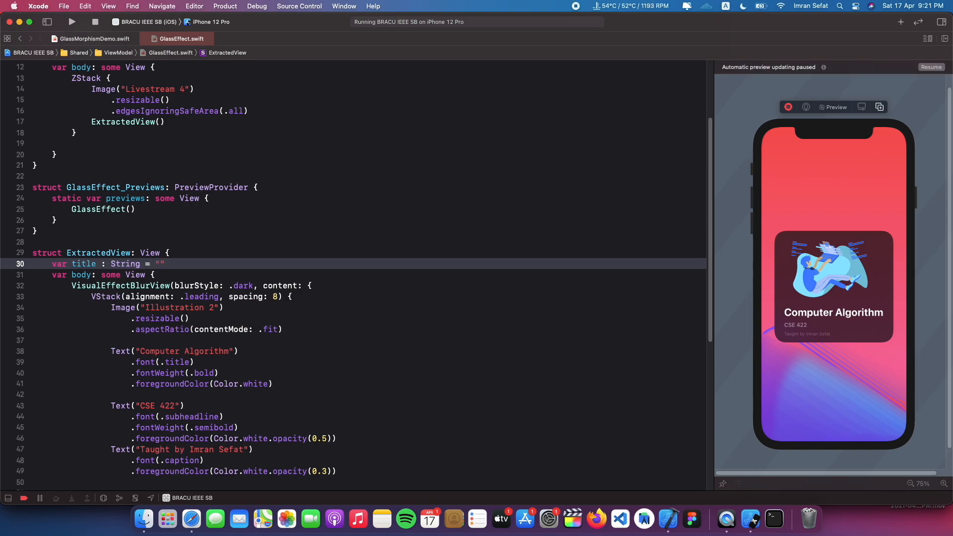
pyautogui.write('Computer Algorithm')
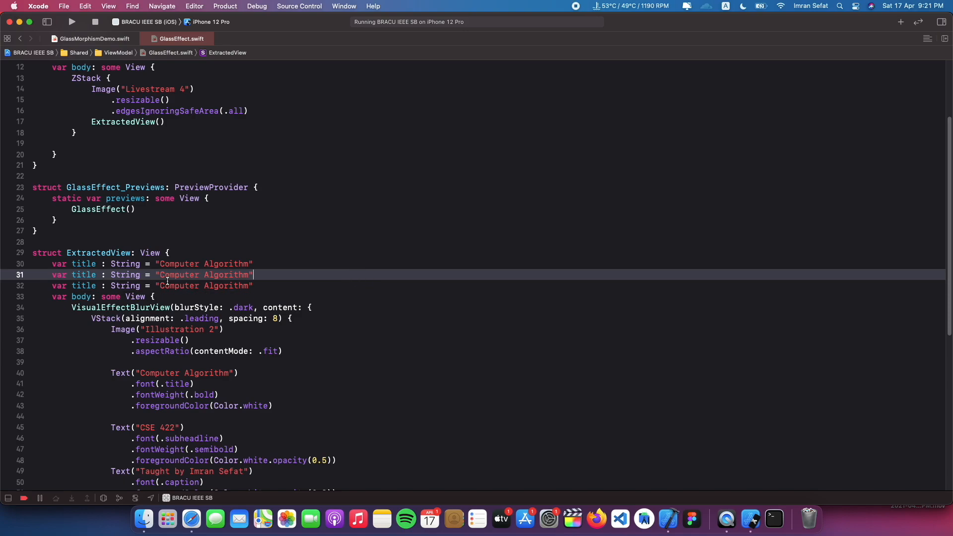
pyautogui.doubleClick(203, 274)
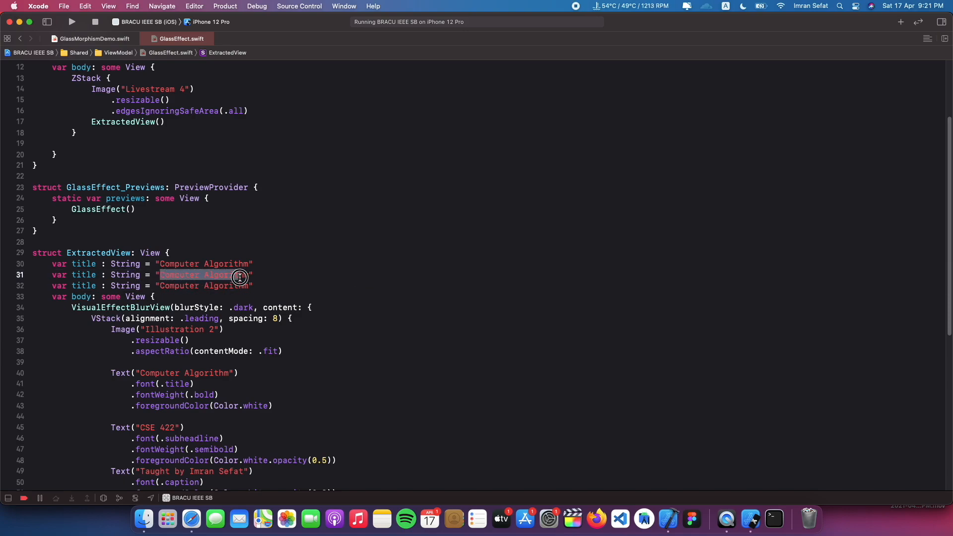
pyautogui.write('CSE422"')
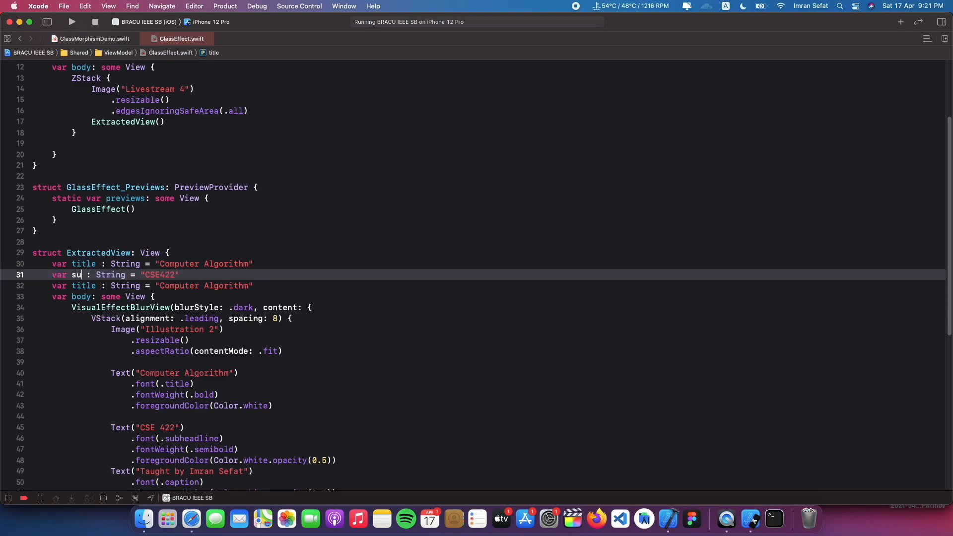
pyautogui.write('btitle')
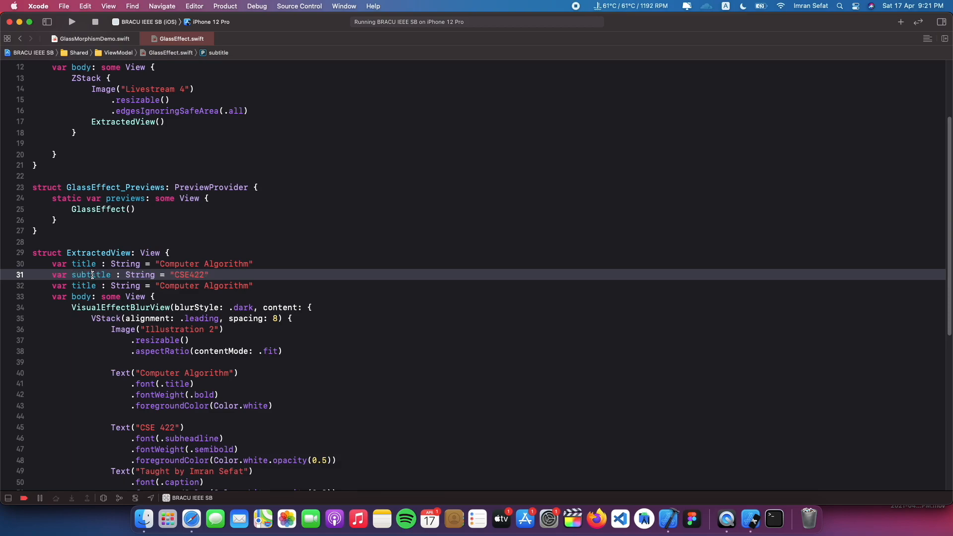
pyautogui.doubleClick(83, 286)
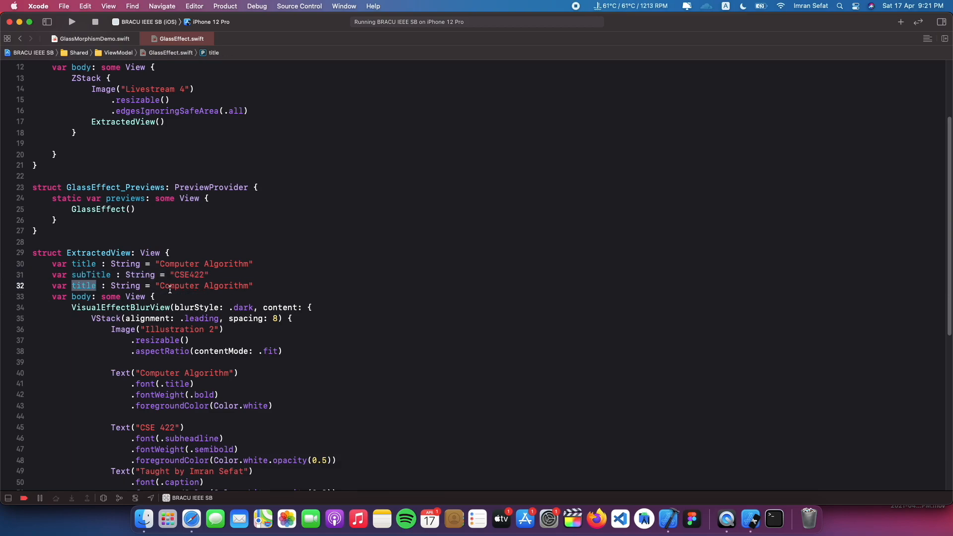
pyautogui.write('faculty')
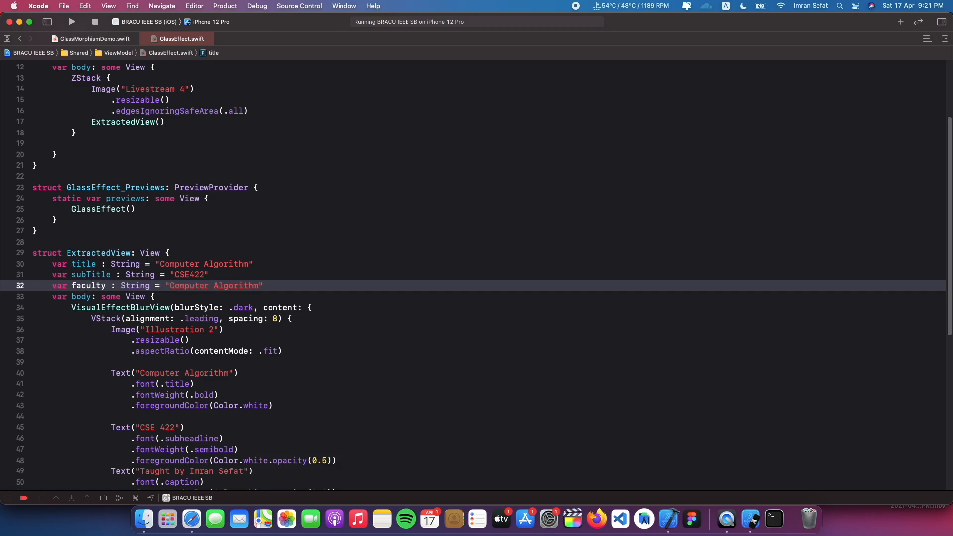
pyautogui.doubleClick(240, 286)
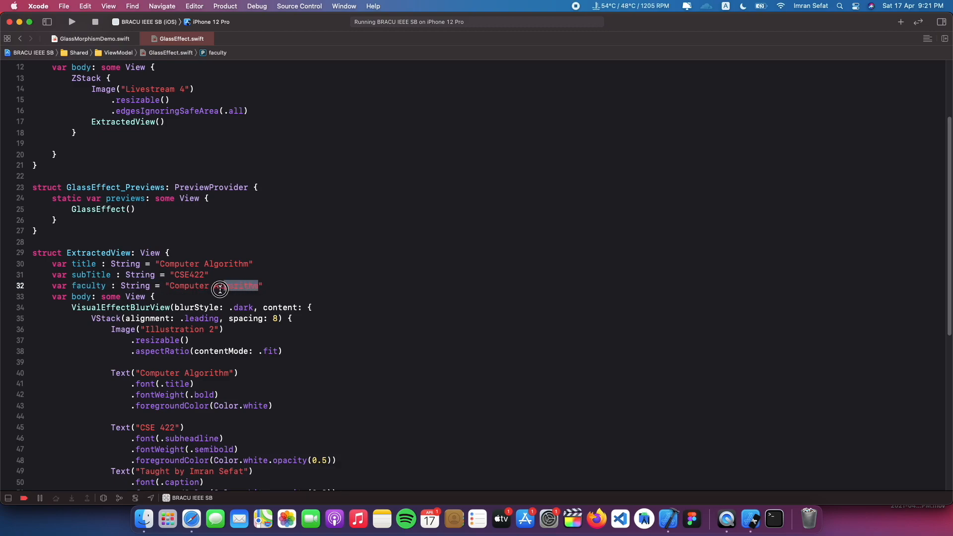
pyautogui.write('Imran Sefa')
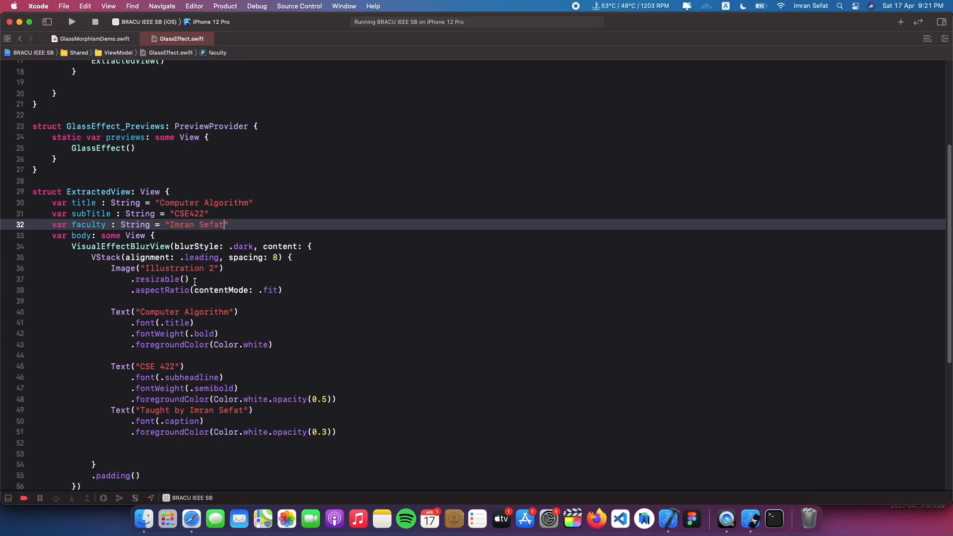
# Enable Canvas from the Editor Options menu to restore the preview.
pyautogui.click(928, 38)
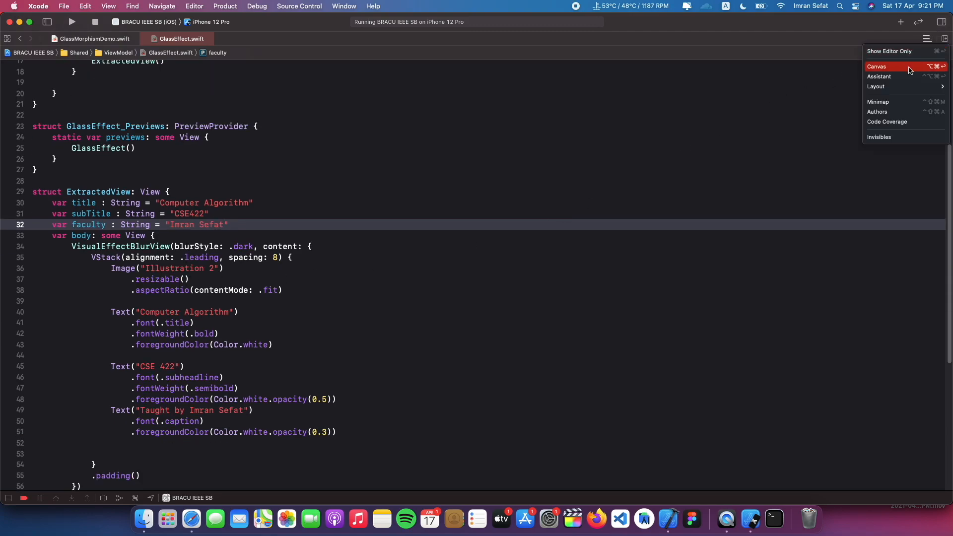
pyautogui.click(876, 66)
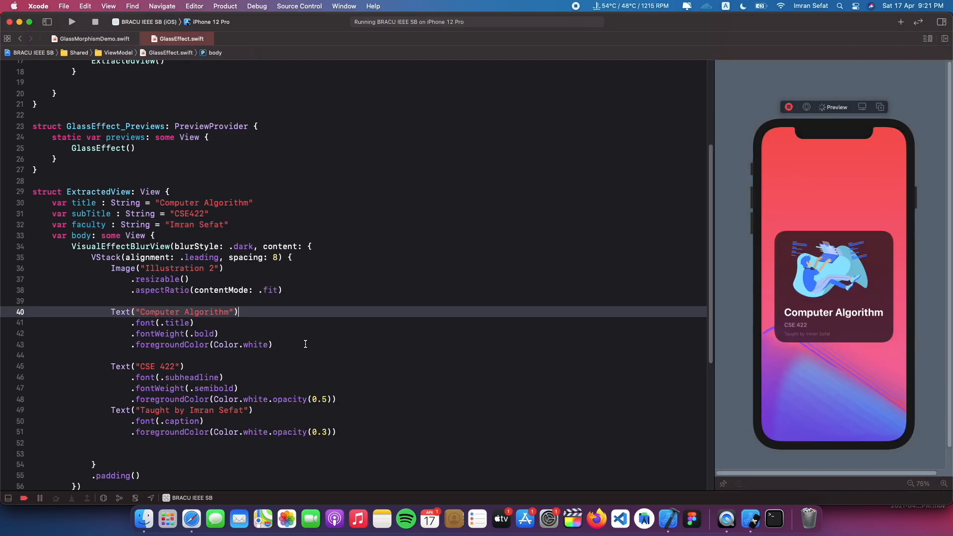
# Replace the three Text literals with title, subTitle and "Taught by \(faculty)".
pyautogui.click(219, 333)
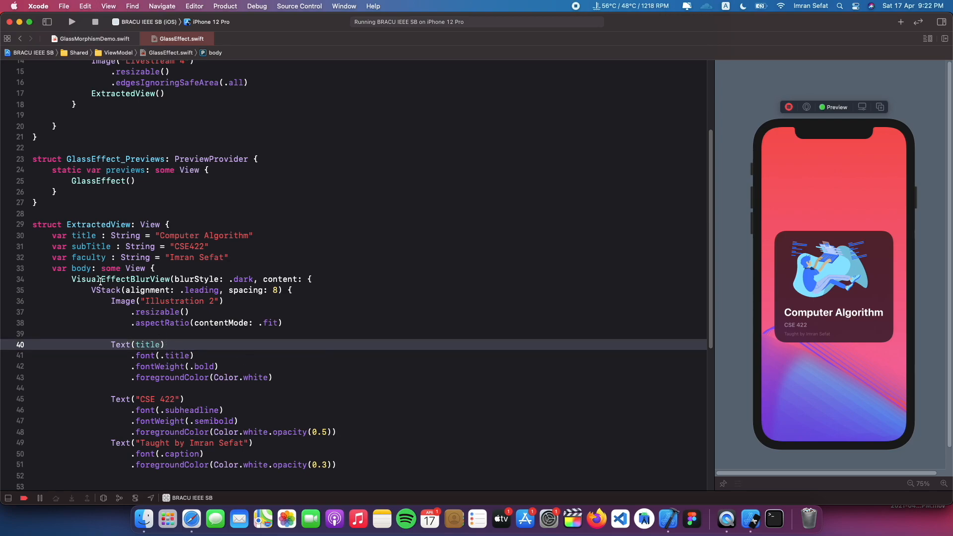
pyautogui.doubleClick(90, 246)
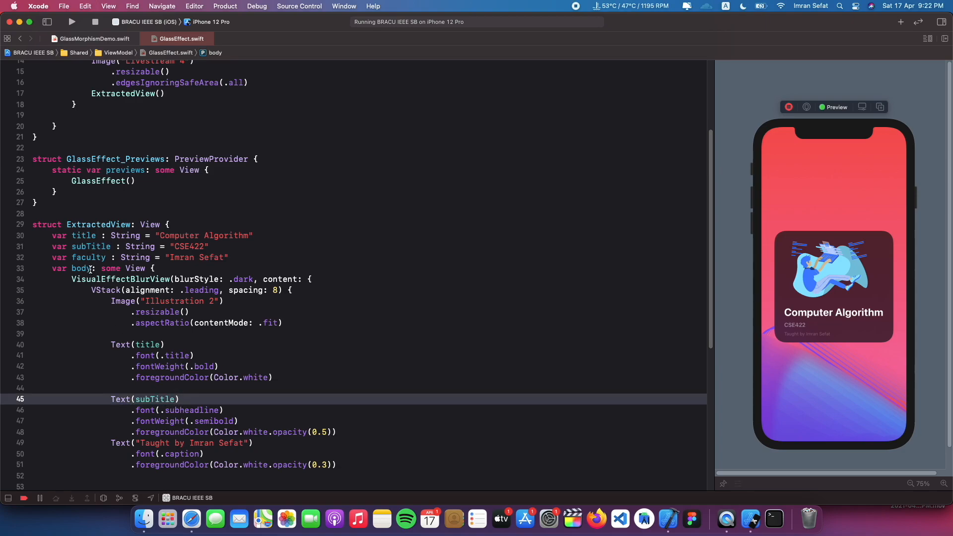
pyautogui.doubleClick(89, 257)
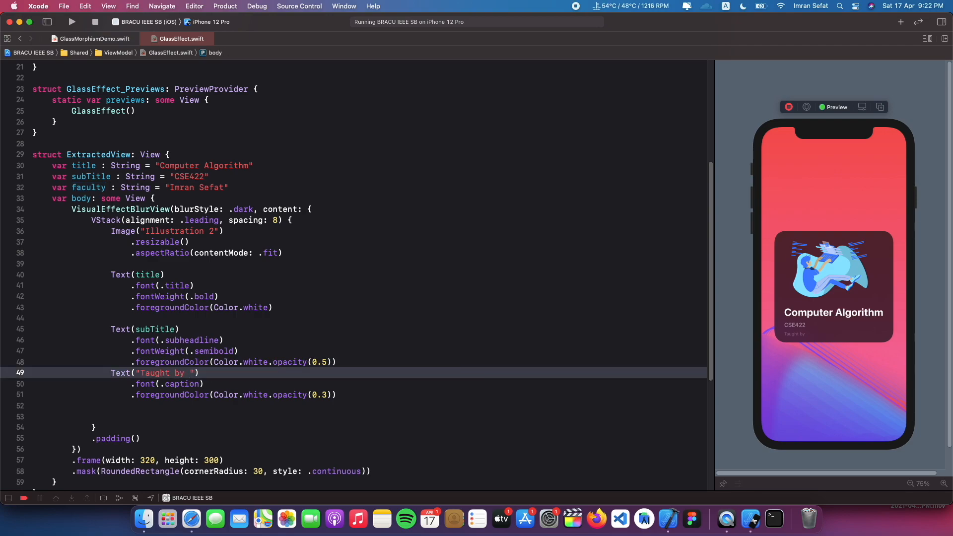
pyautogui.write('\\')
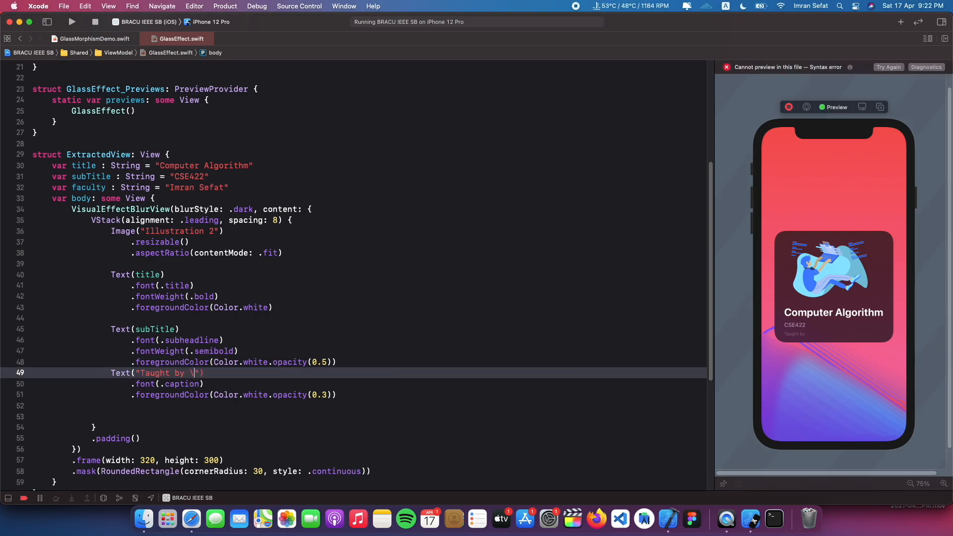
pyautogui.write('(faculty')
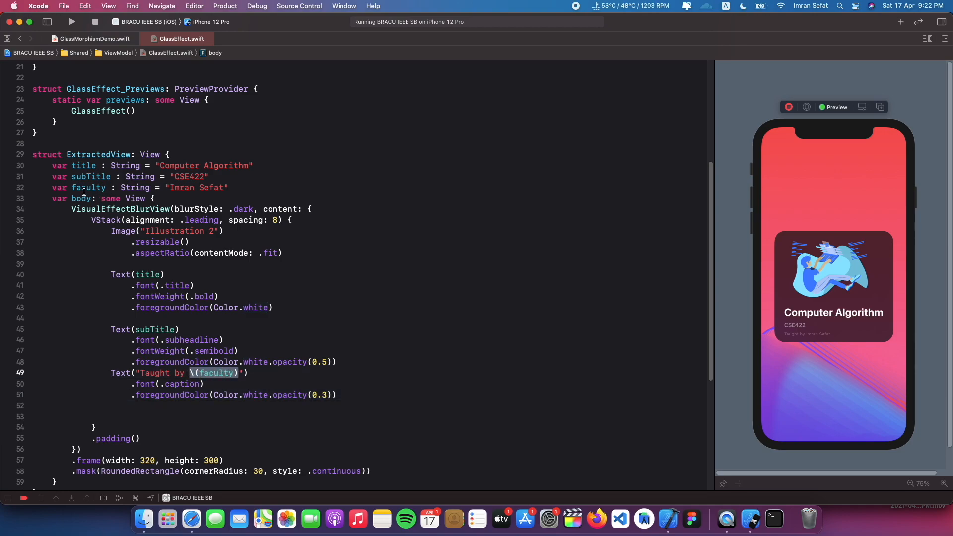
pyautogui.click(246, 372)
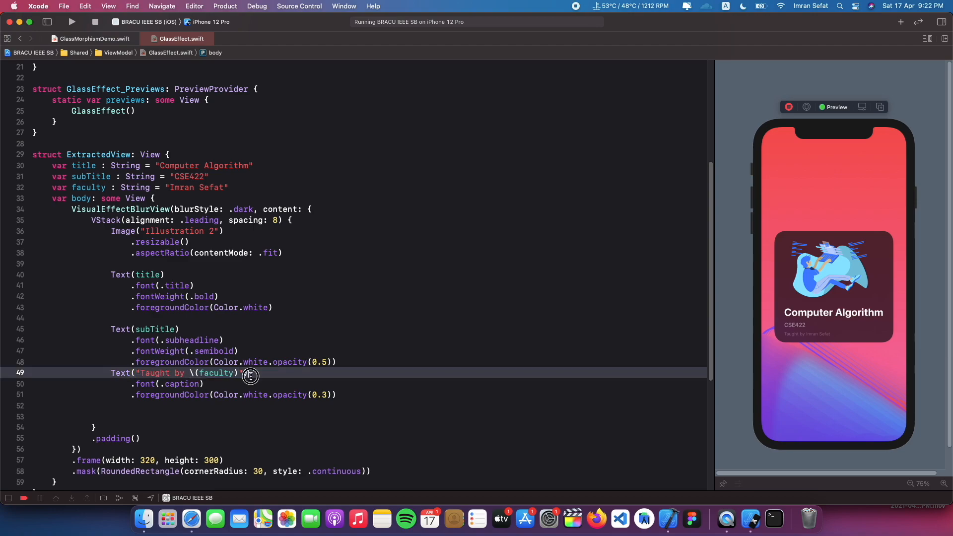
pyautogui.scroll(3)
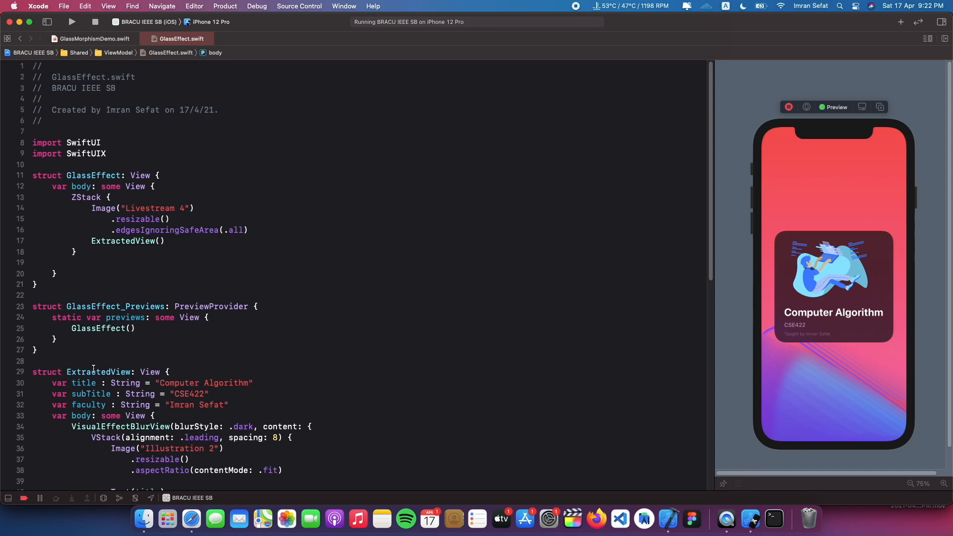
# Rename the card subview to GlassEffectCardView.
pyautogui.scroll(-3)
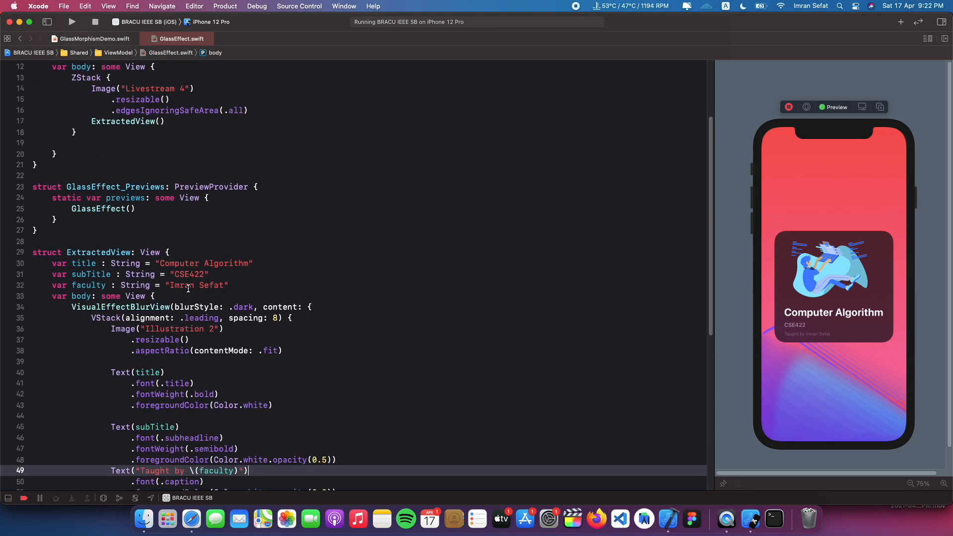
pyautogui.doubleClick(98, 252)
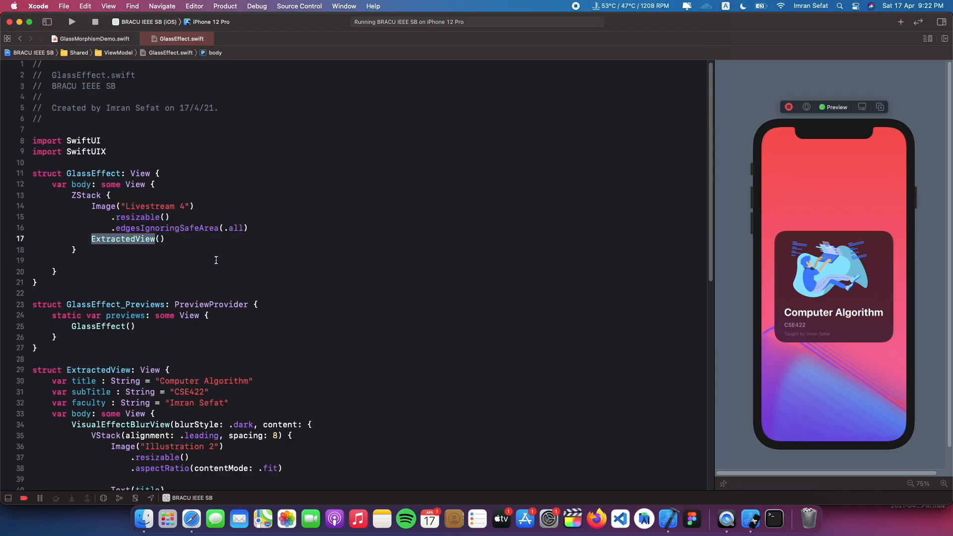
pyautogui.moveTo(328, 273)
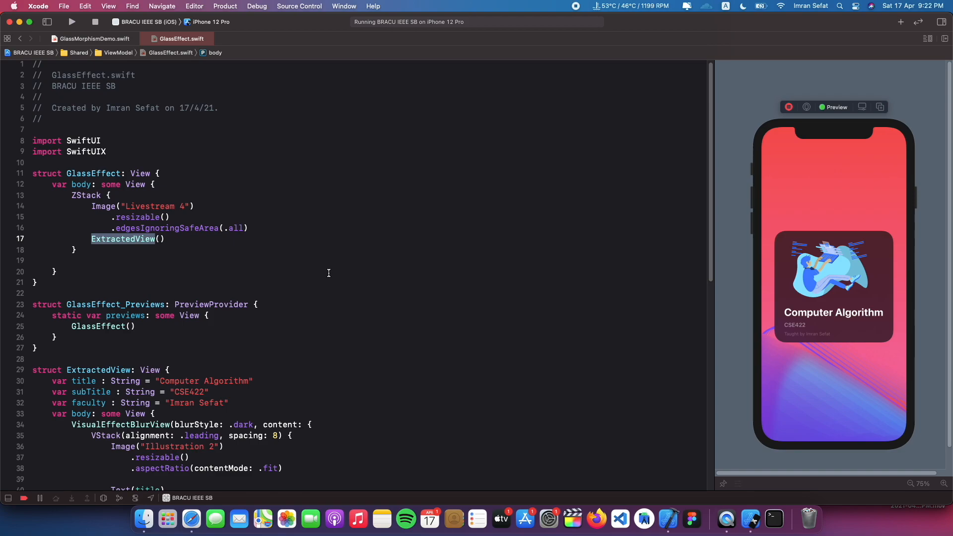
pyautogui.write('GlassEffectCar')
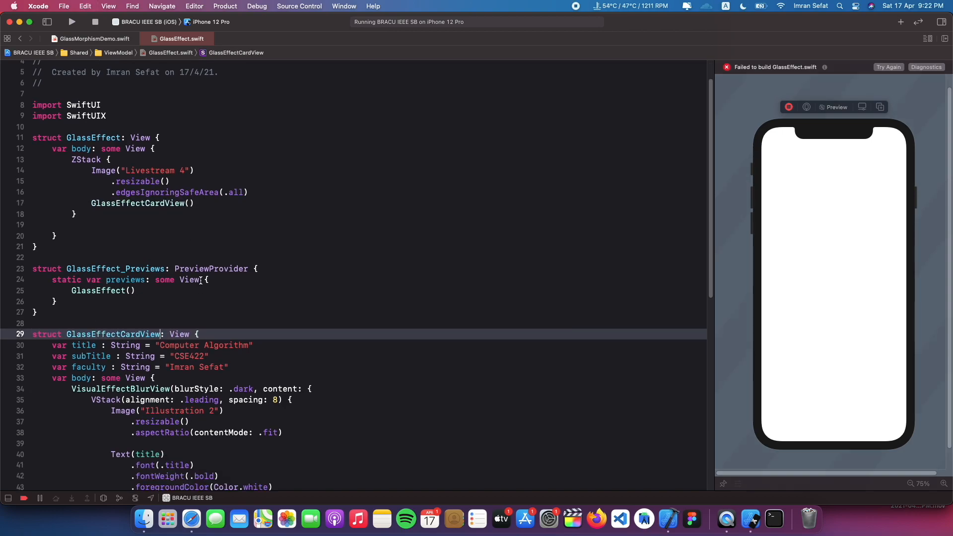
# Call GlassEffectCardView with title "Computer Algorithm", subTitle "CSE422" and faculty "Imran Sefat".
pyautogui.write('ti')
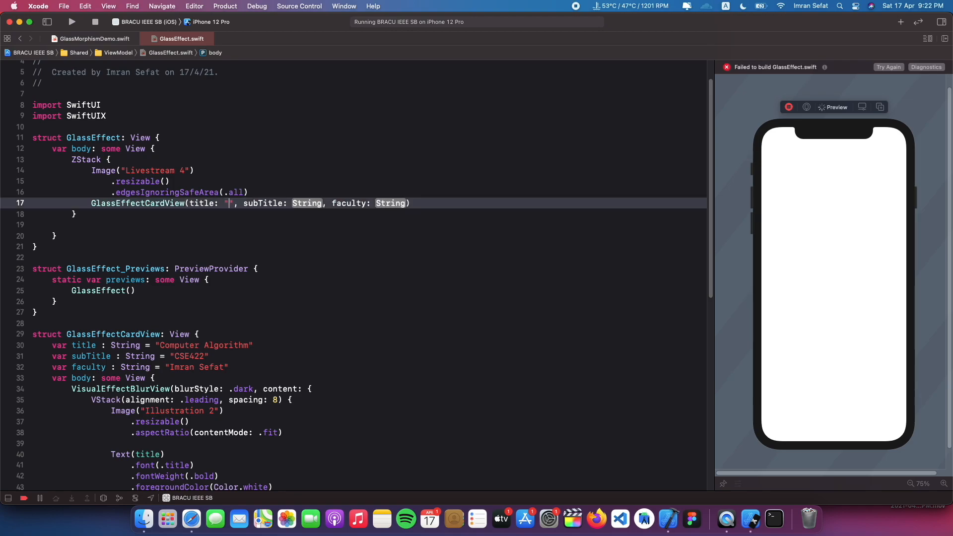
pyautogui.write('Computer A')
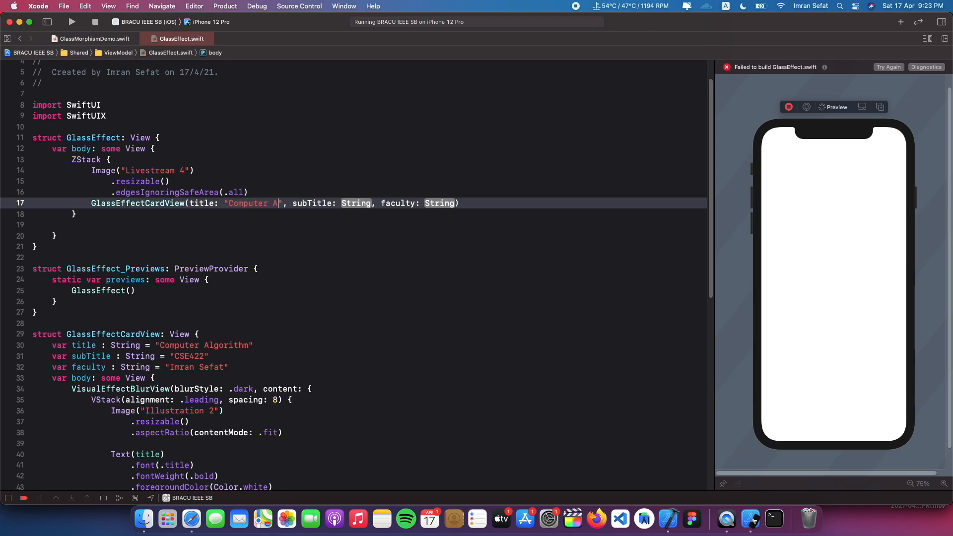
pyautogui.write('lgorithm')
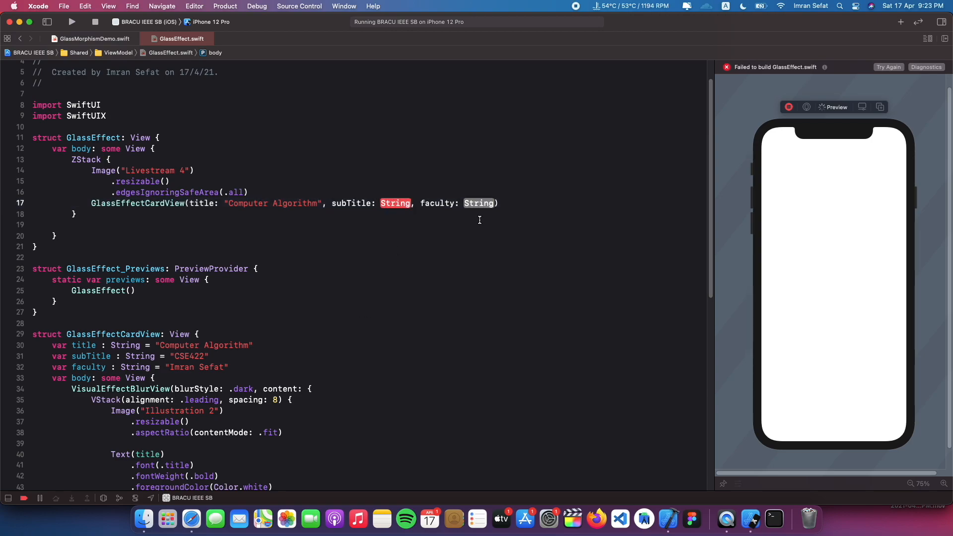
pyautogui.write('"CSE422"')
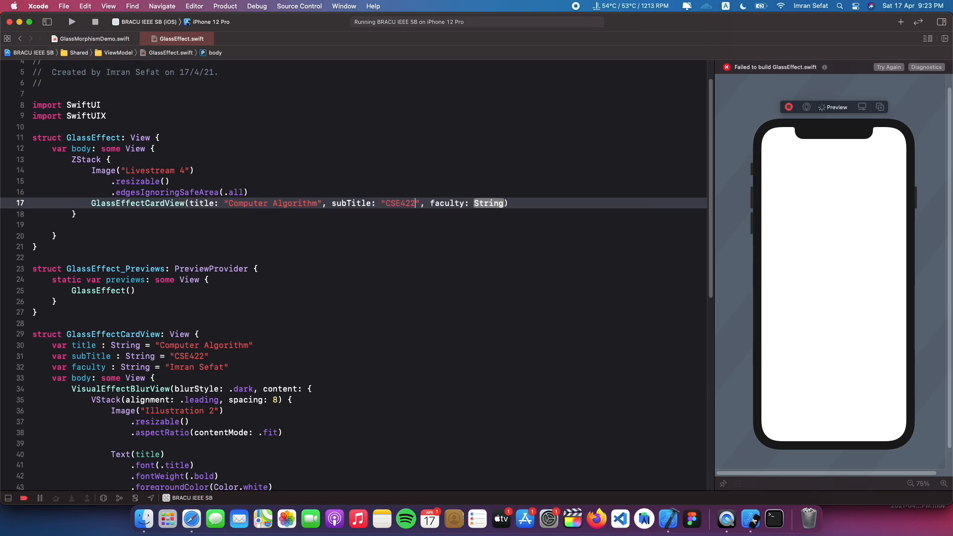
pyautogui.write('"')
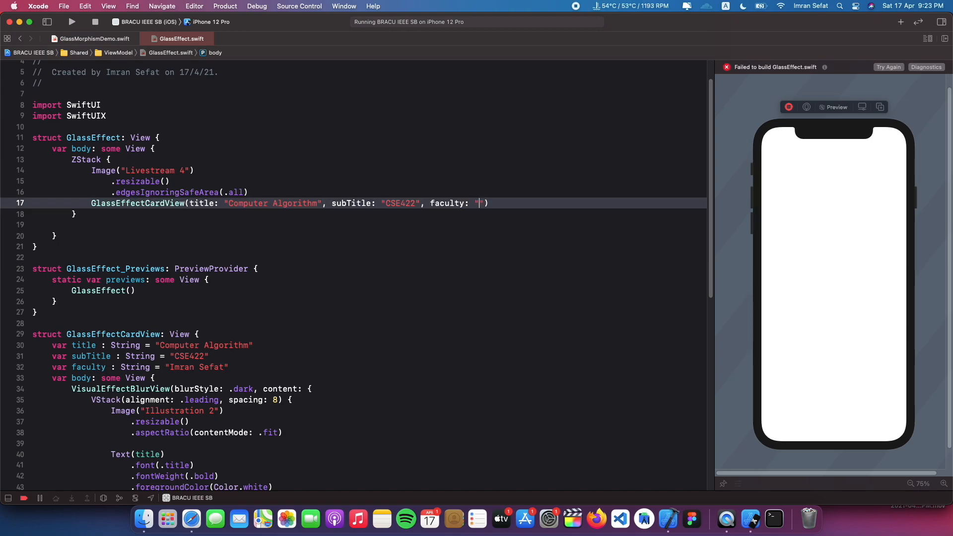
pyautogui.write('Imran SEf')
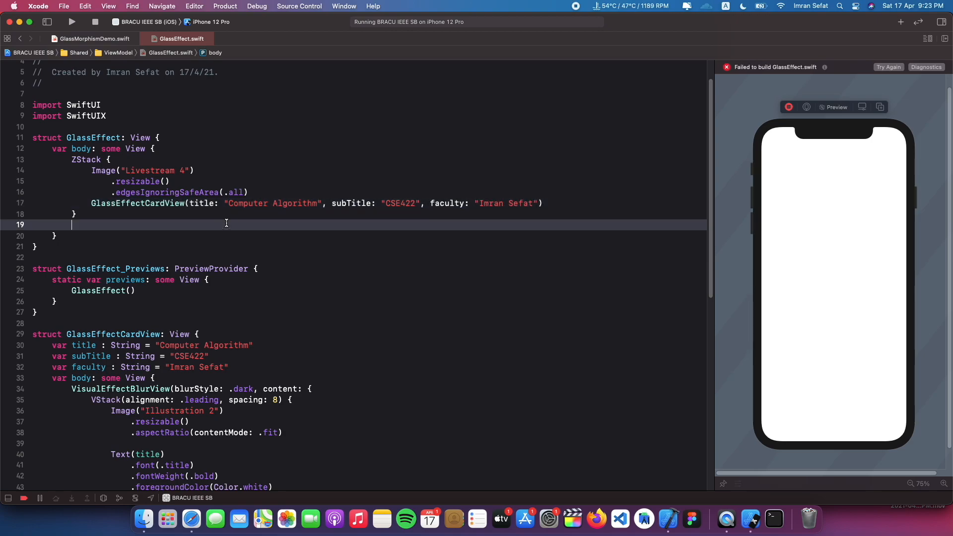
pyautogui.click(888, 67)
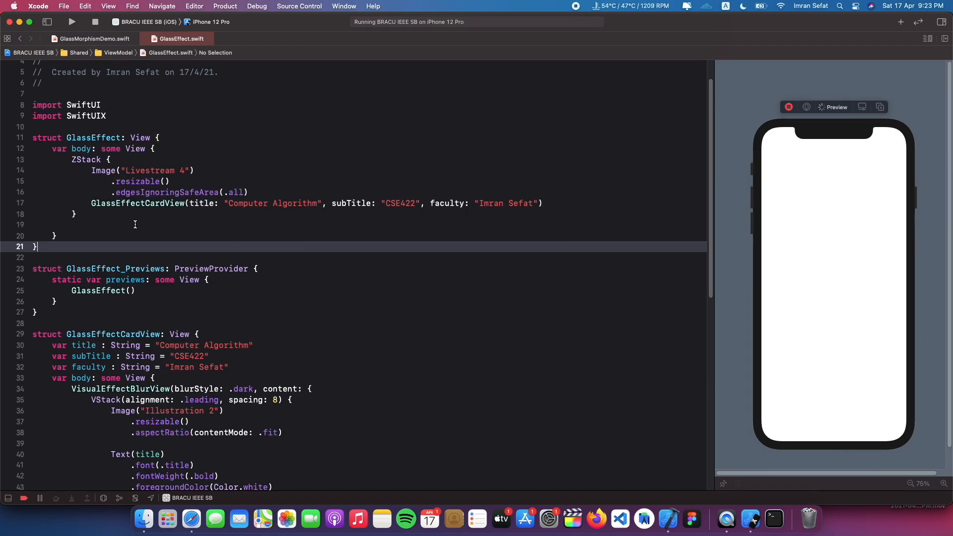
# Add a second card below, App Development, CSE491, faculty Dev, and zoom-check the preview.
pyautogui.click(91, 214)
pyautogui.write('VStack {')
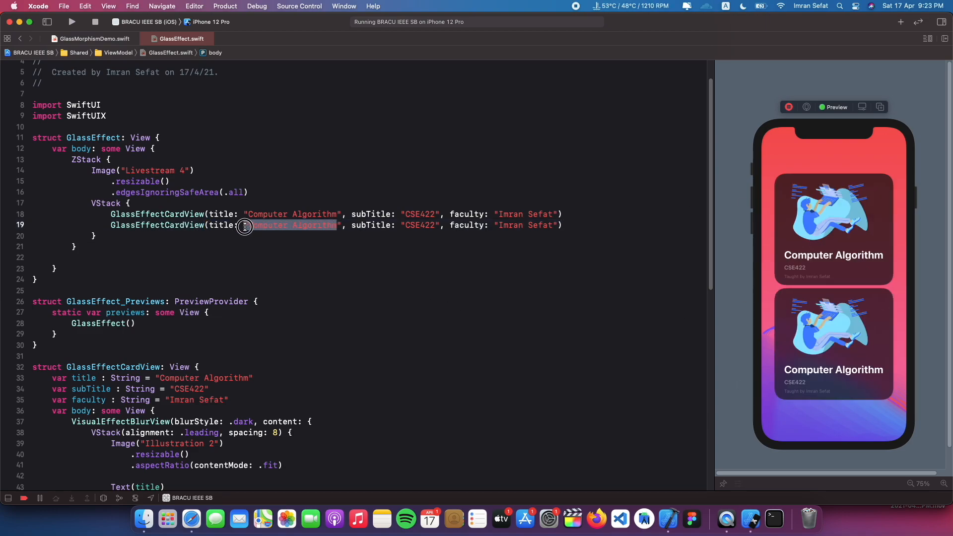
pyautogui.write('App')
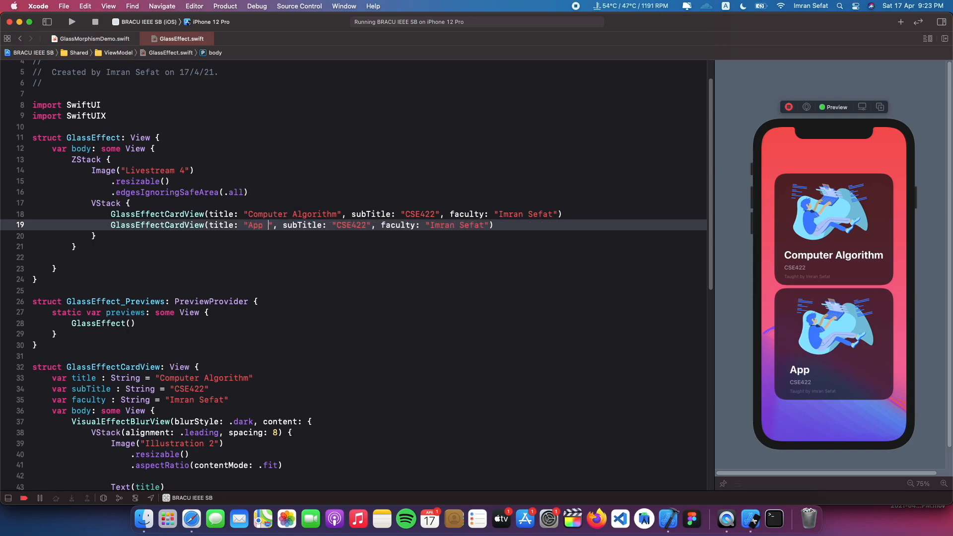
pyautogui.write('Development')
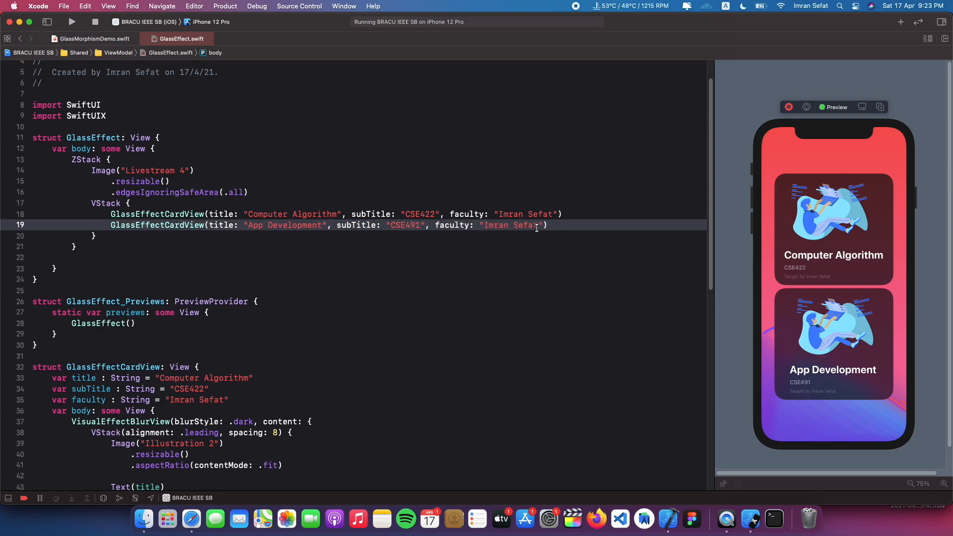
pyautogui.doubleClick(511, 225)
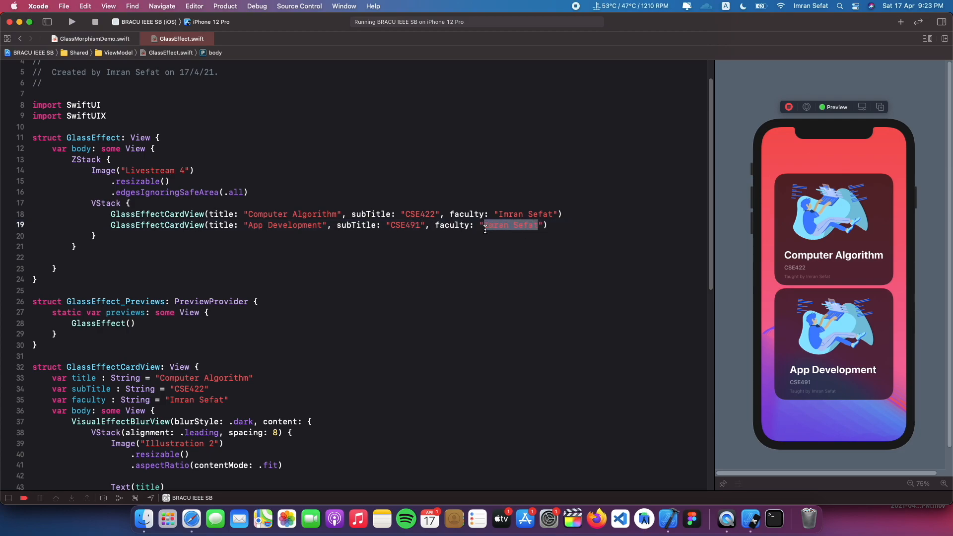
pyautogui.write('Dev')
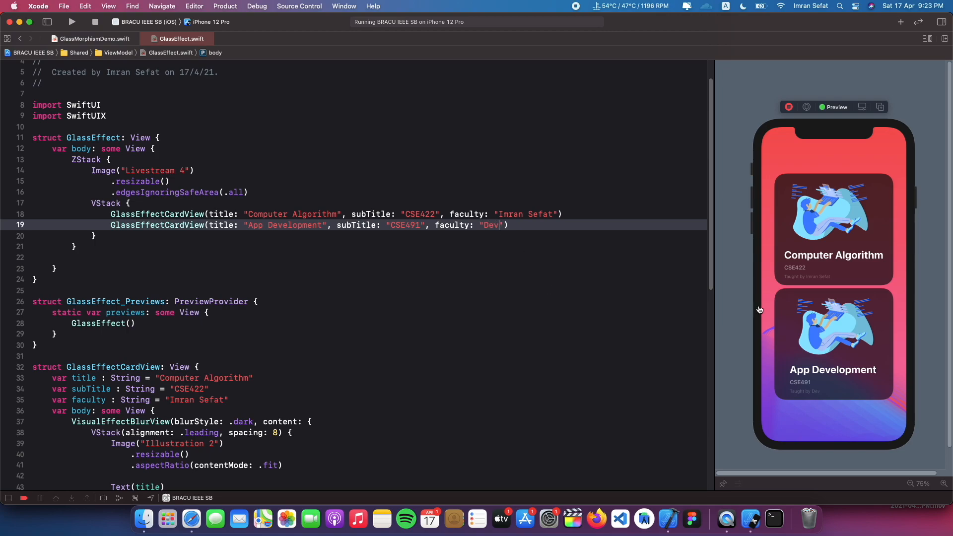
pyautogui.click(940, 482)
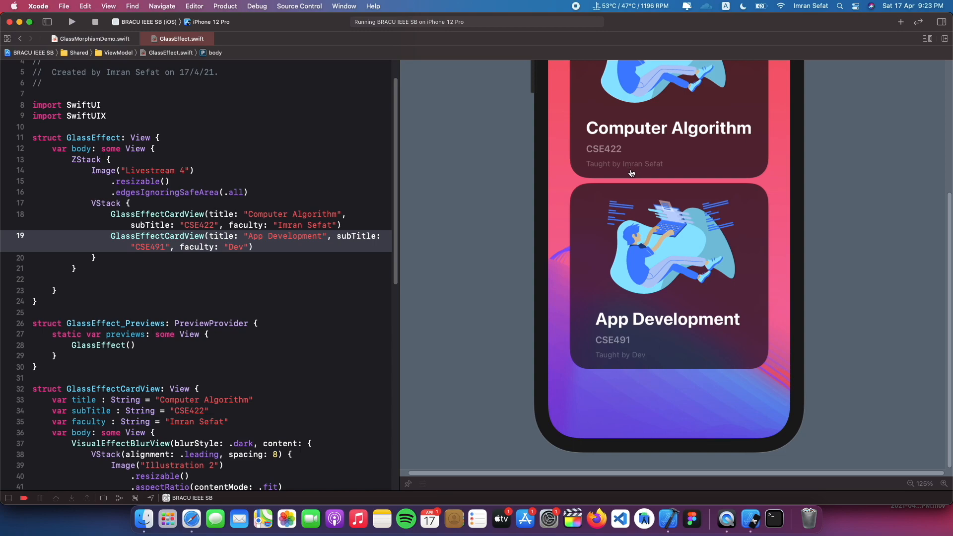
pyautogui.moveTo(712, 137)
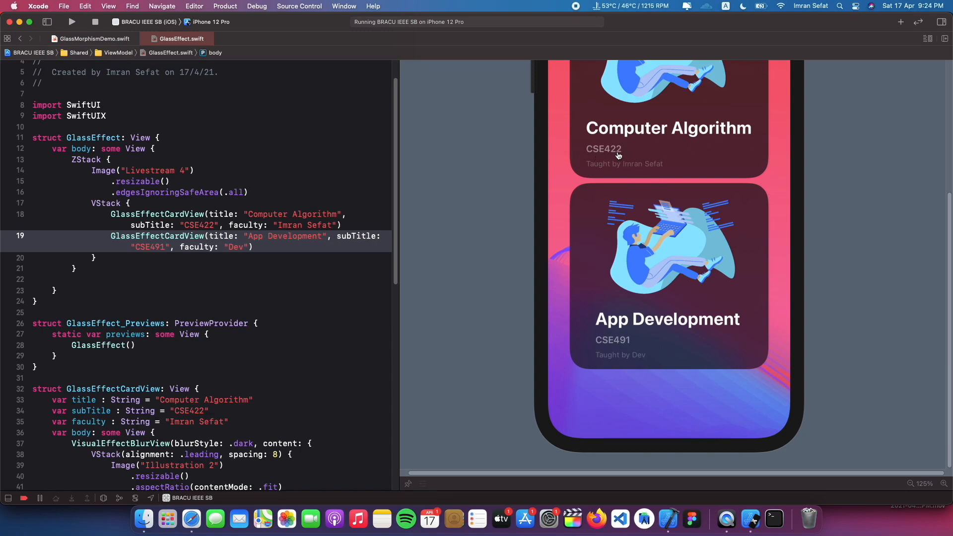
pyautogui.click(910, 483)
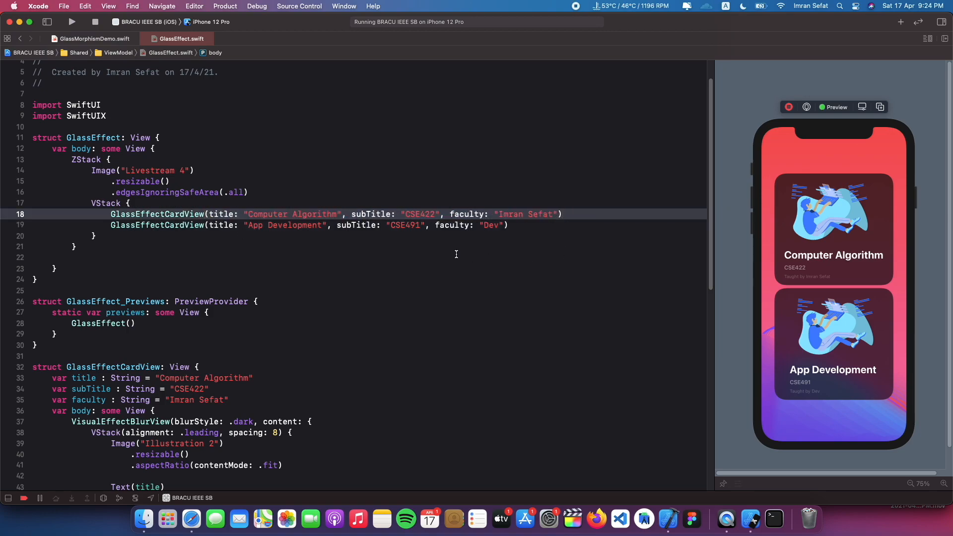
# Add .shadow with black at 0.5 opacity, radius 30, x 0, y 15 after .mask.
pyautogui.scroll(-3)
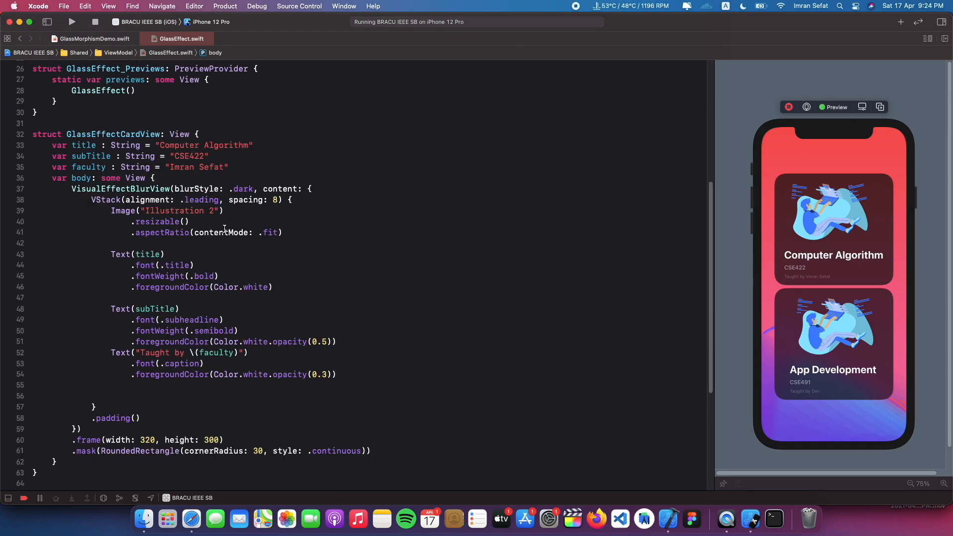
pyautogui.click(393, 450)
pyautogui.write('.shadow(color: Color.black., radius: 10, x: 0.0, y: 0.0 ')
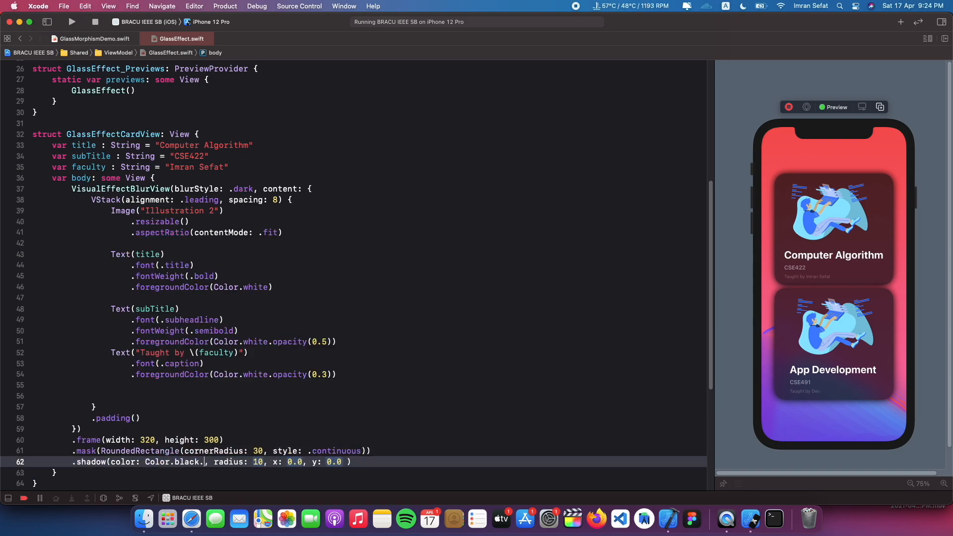
pyautogui.write('.opacity(0.5')
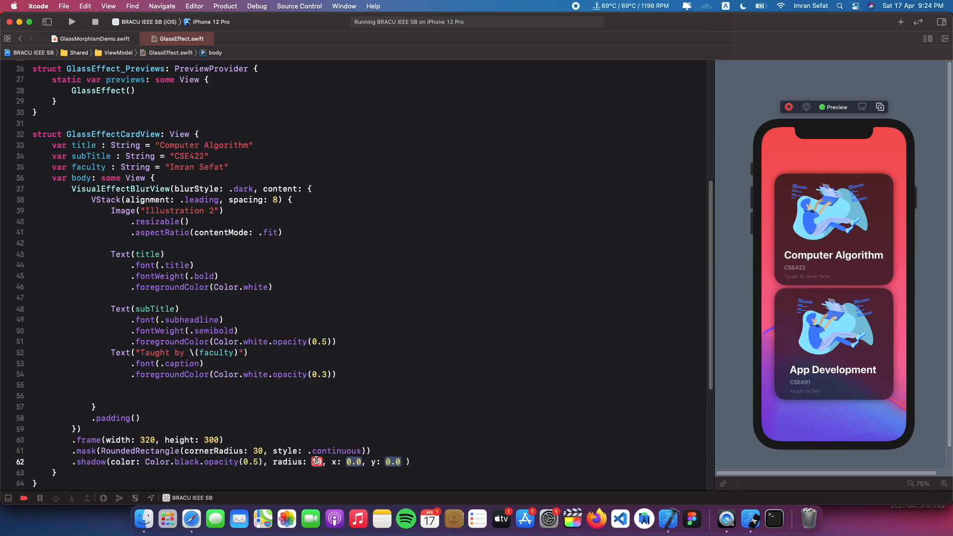
pyautogui.write('30')
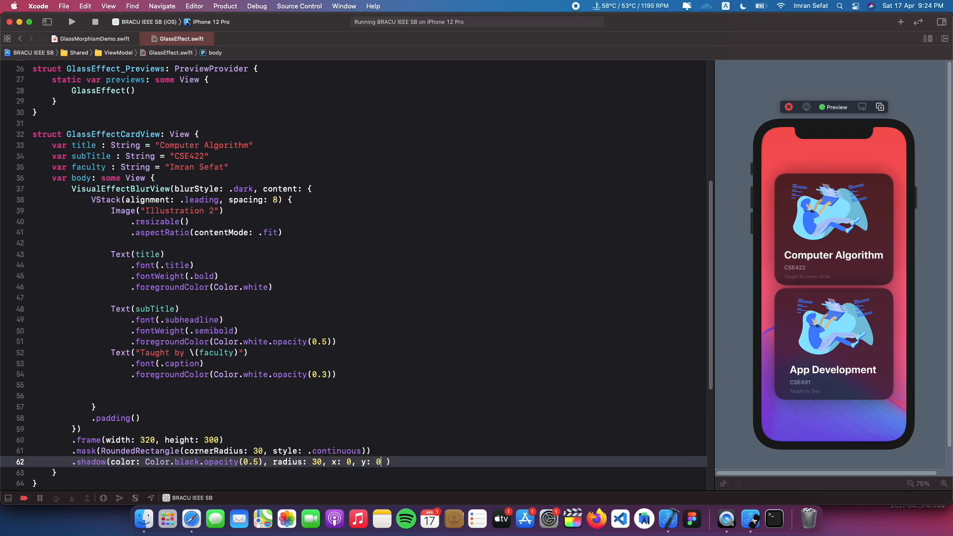
pyautogui.write('15')
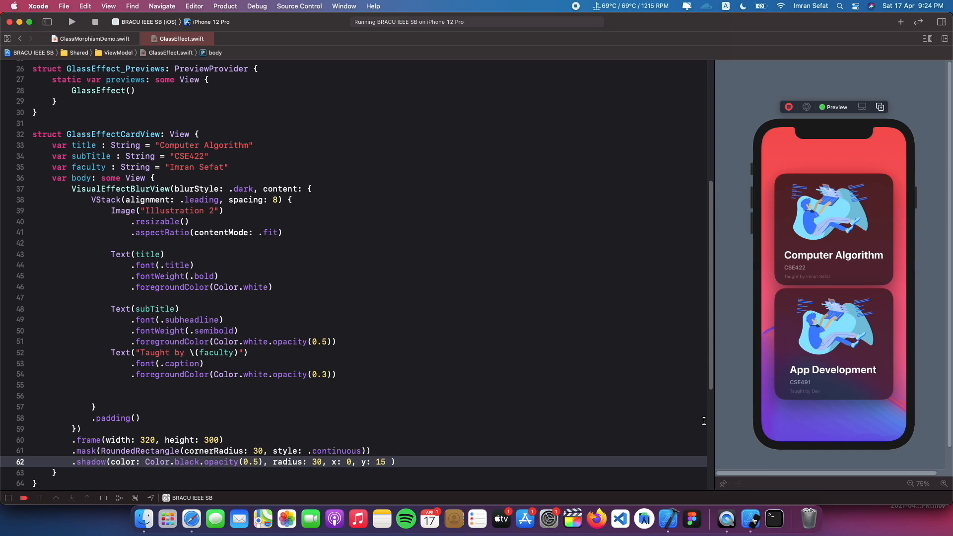
pyautogui.moveTo(837, 362)
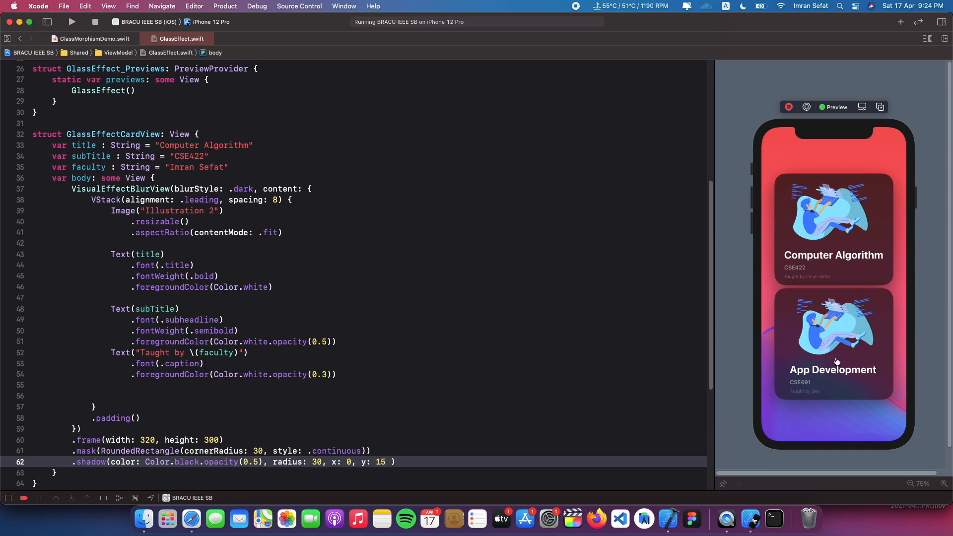
pyautogui.moveTo(516, 320)
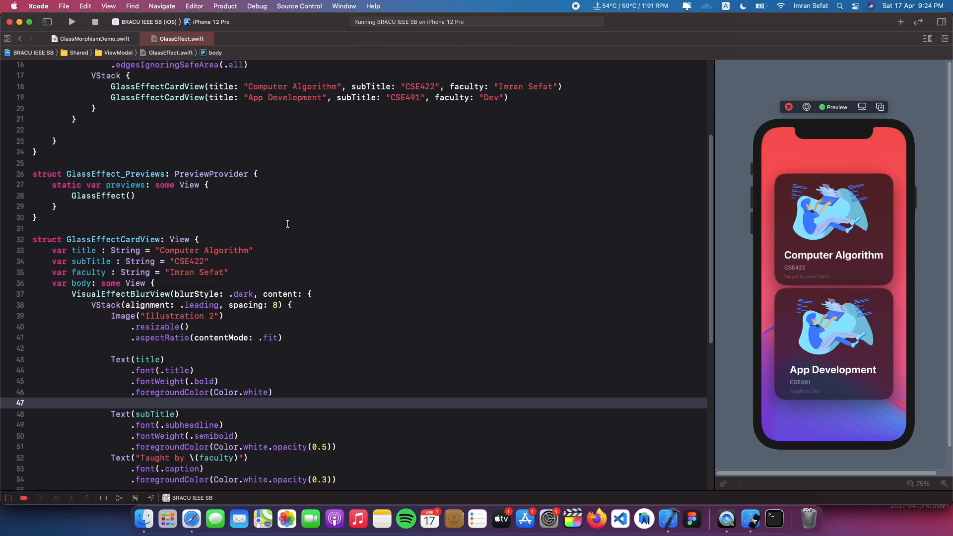
# Wrap the card VStack in a ScrollView with showsIndicators set to false.
pyautogui.scroll(3)
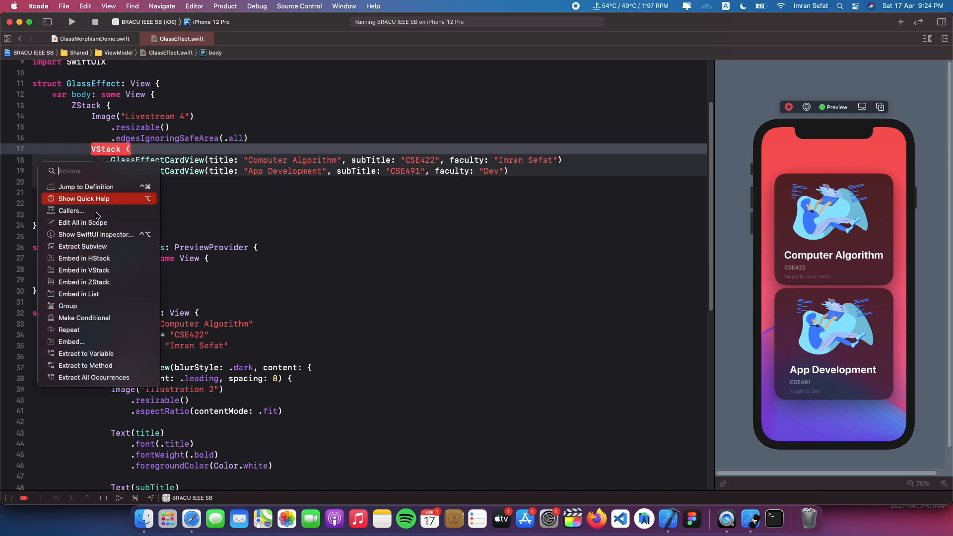
pyautogui.moveTo(99, 270)
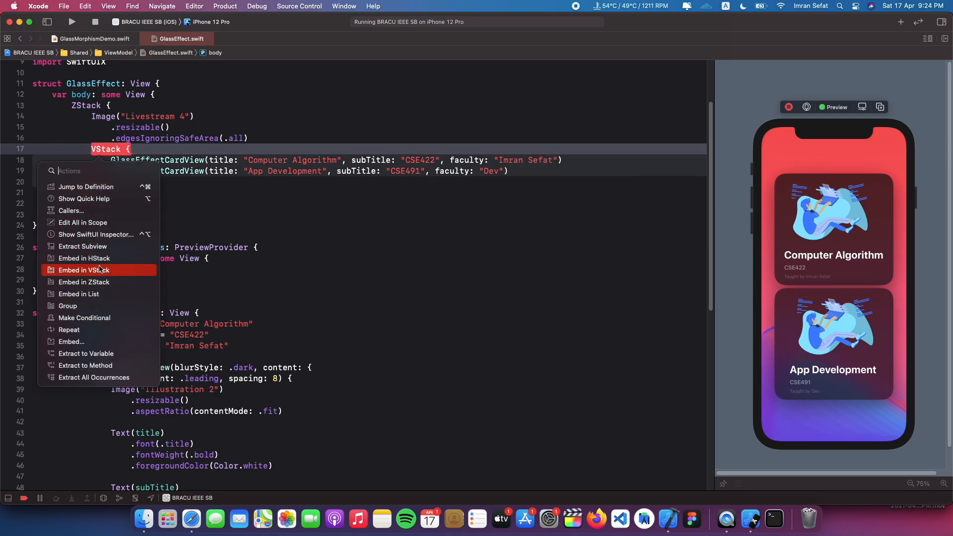
pyautogui.click(83, 270)
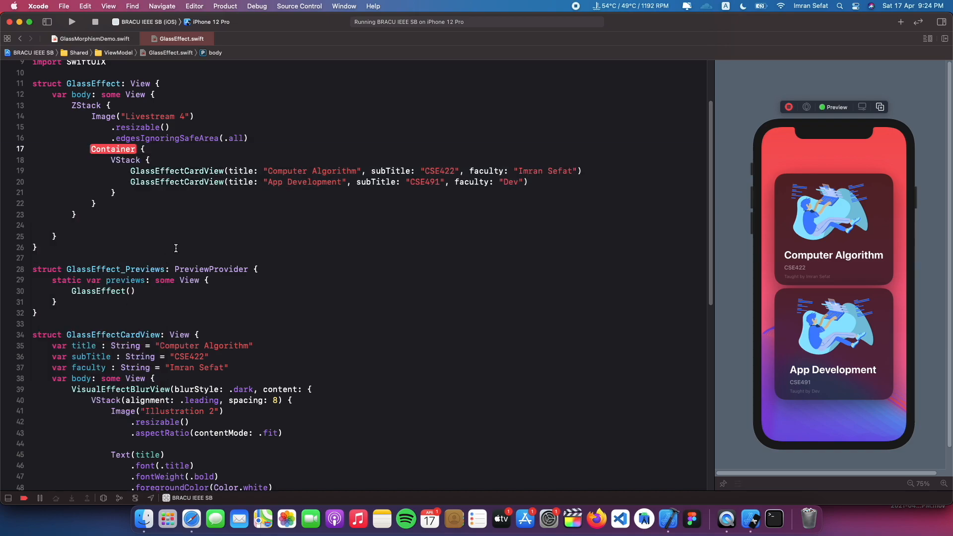
pyautogui.write('ScrollView')
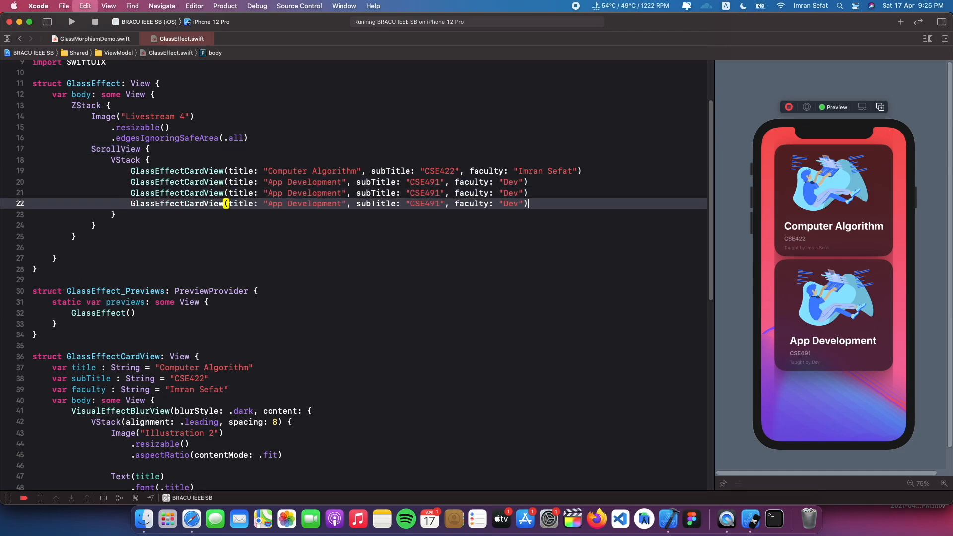
pyautogui.scroll(-3)
pyautogui.write('(')
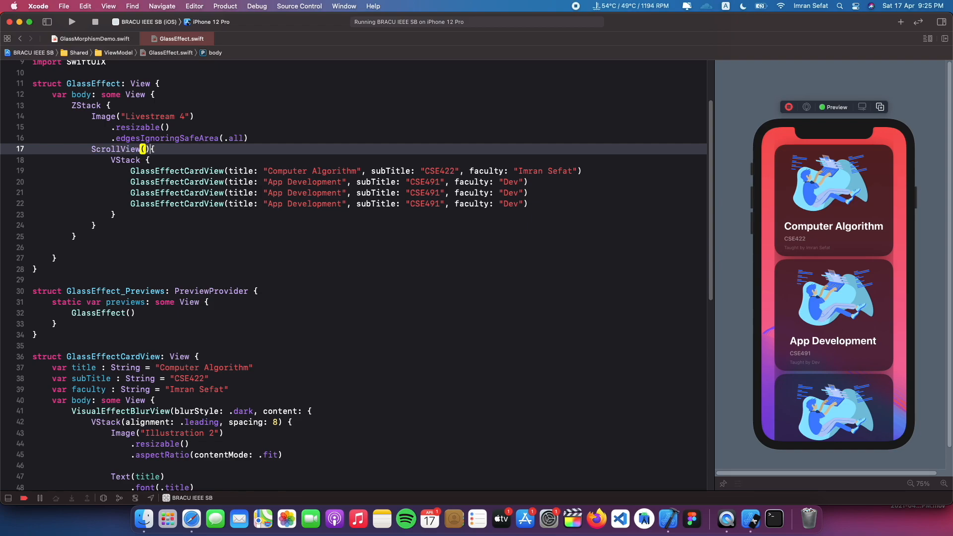
pyautogui.write('shiow')
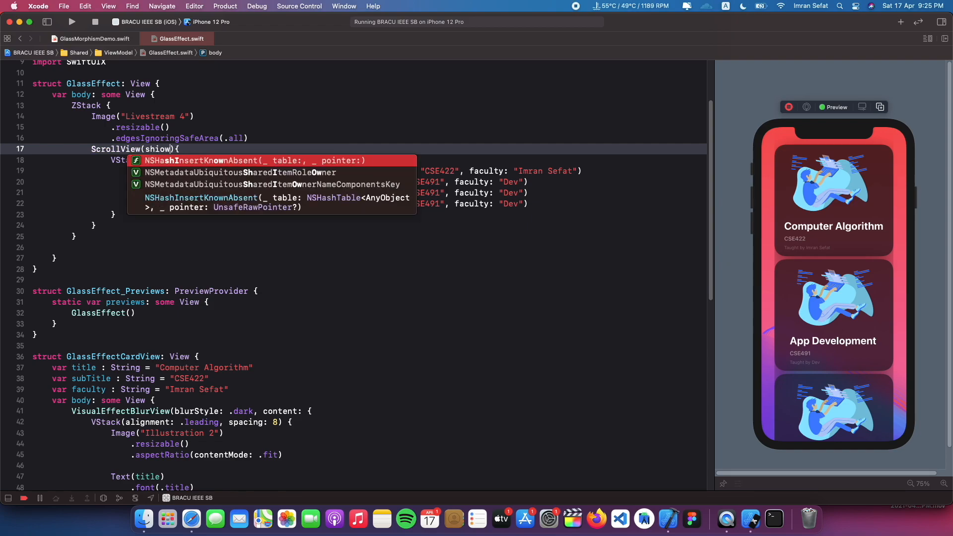
pyautogui.write('sIndicators:')
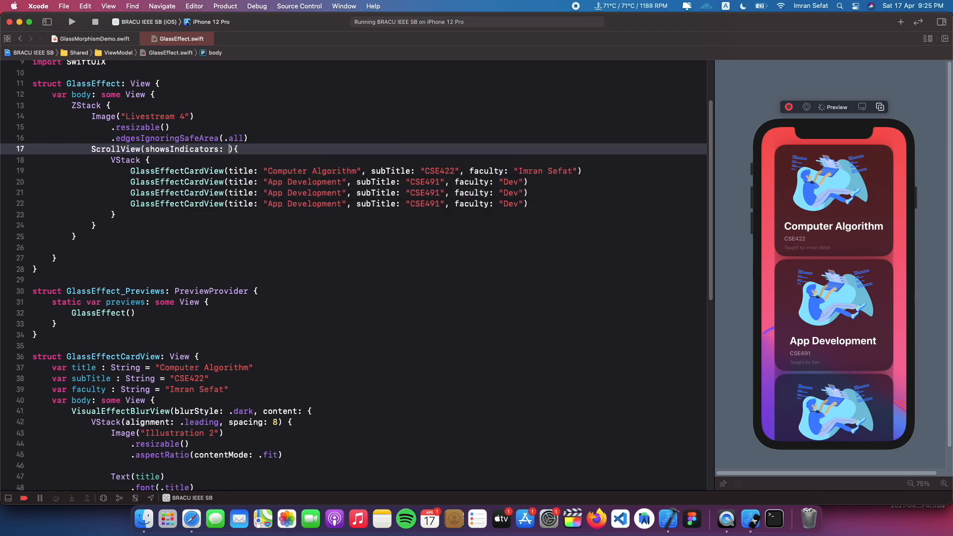
pyautogui.write('false')
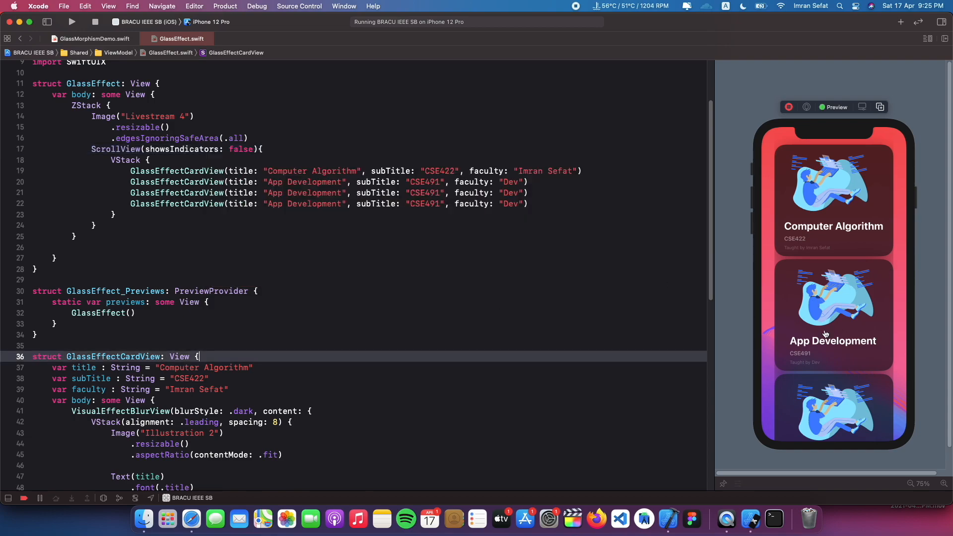
pyautogui.moveTo(885, 265)
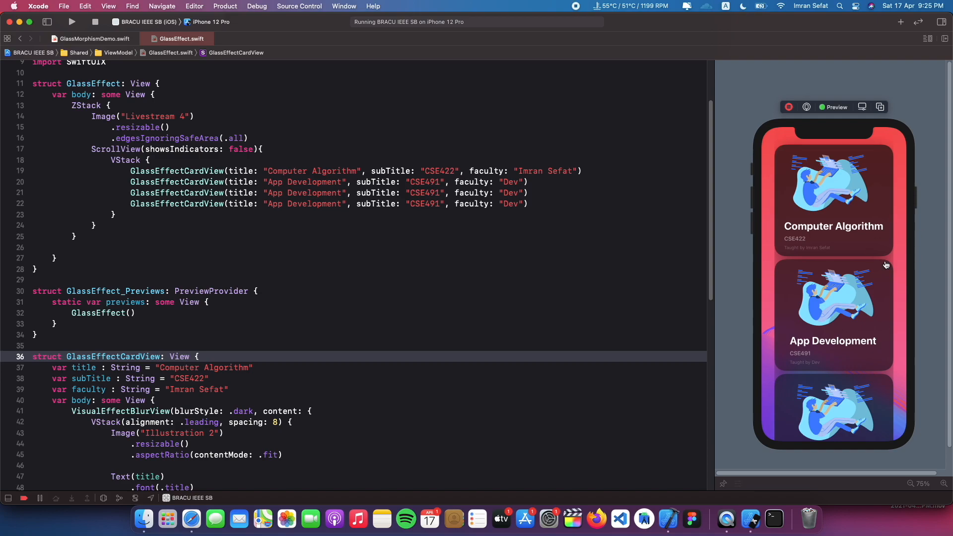
# Scroll through the preview cards, then start a new modifier line below .shadow.
pyautogui.scroll(-3)
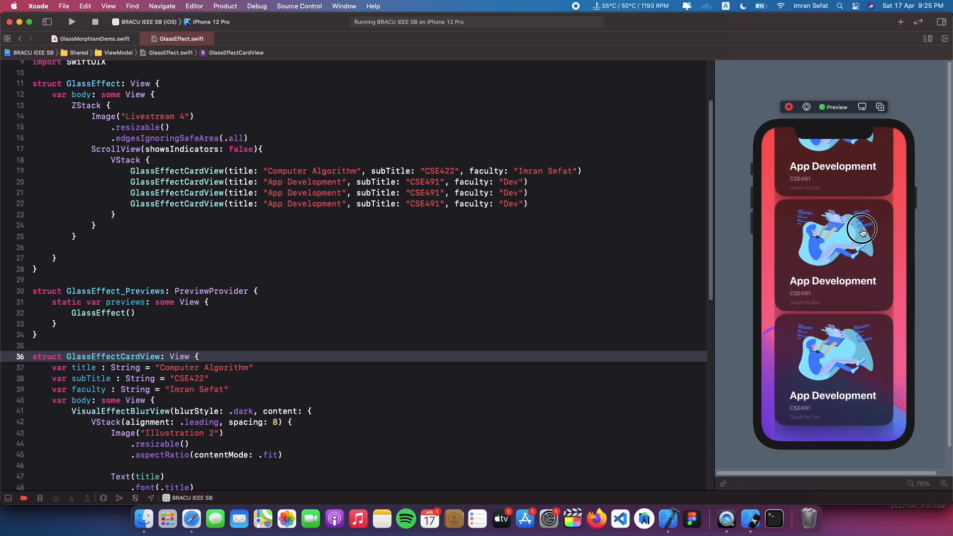
pyautogui.click(333, 236)
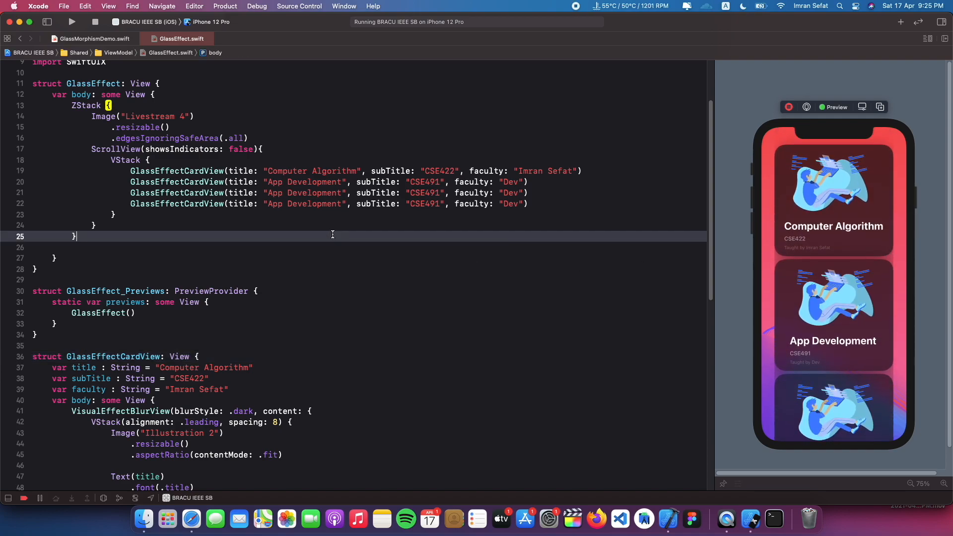
pyautogui.scroll(-3)
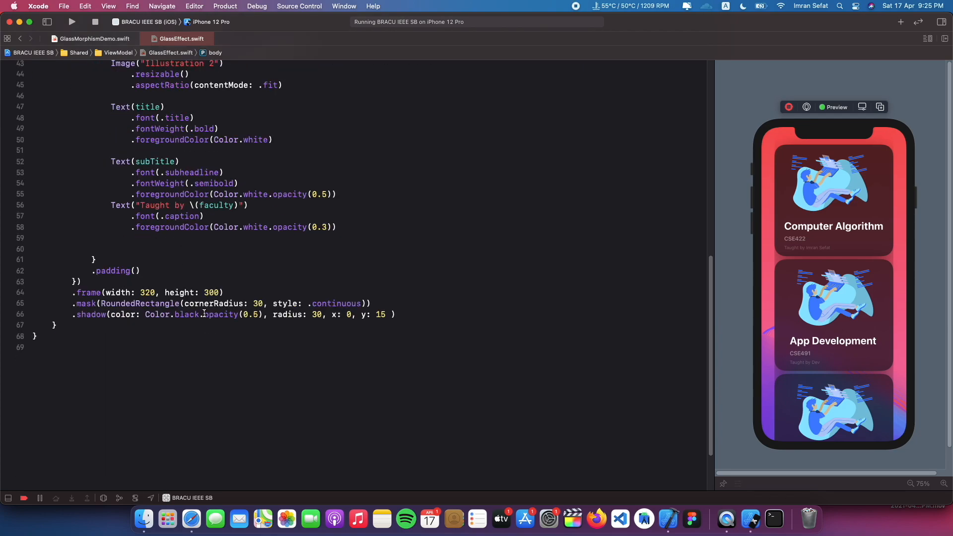
pyautogui.write('.')
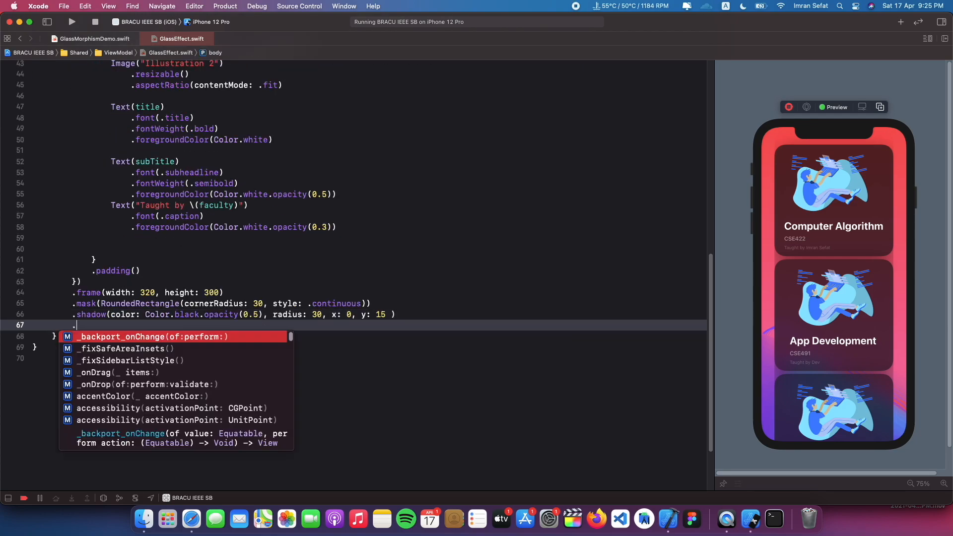